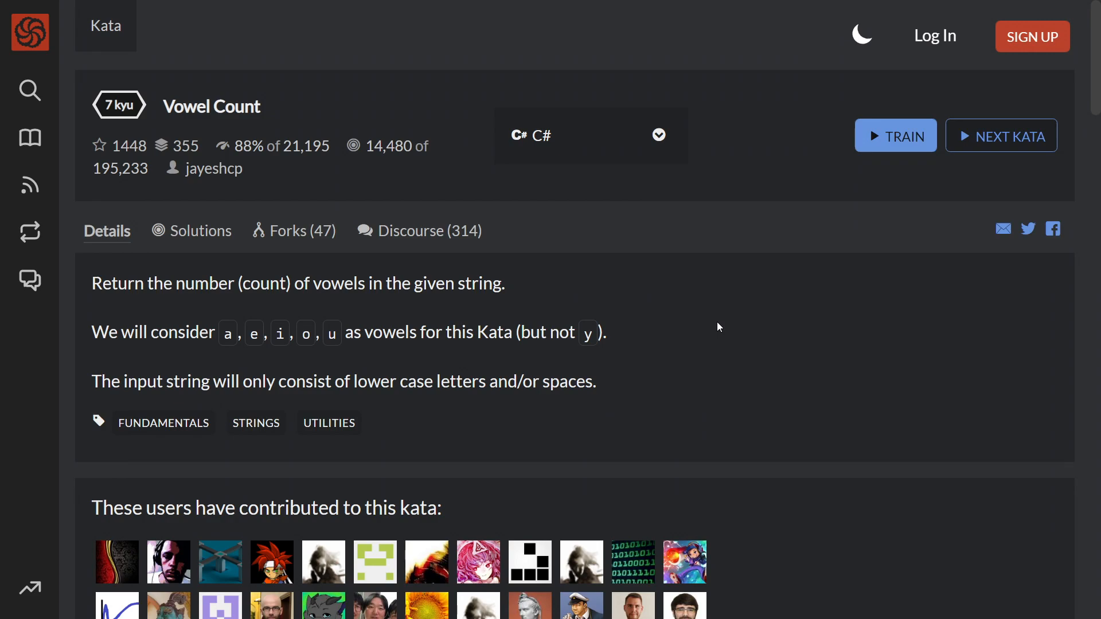
pyautogui.moveTo(578, 135)
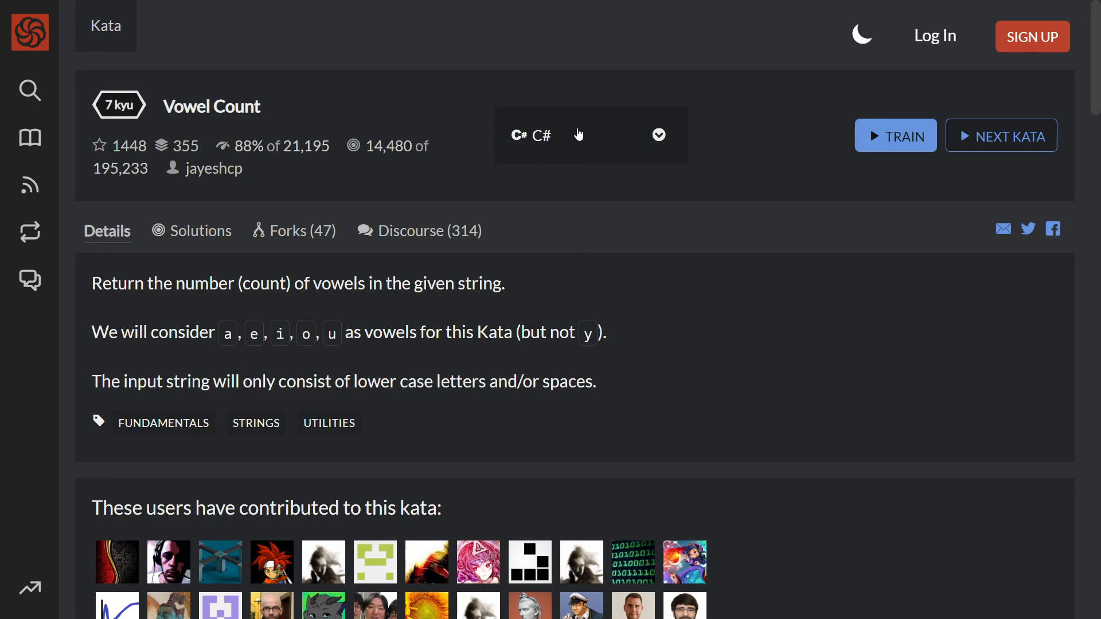
pyautogui.moveTo(559, 141)
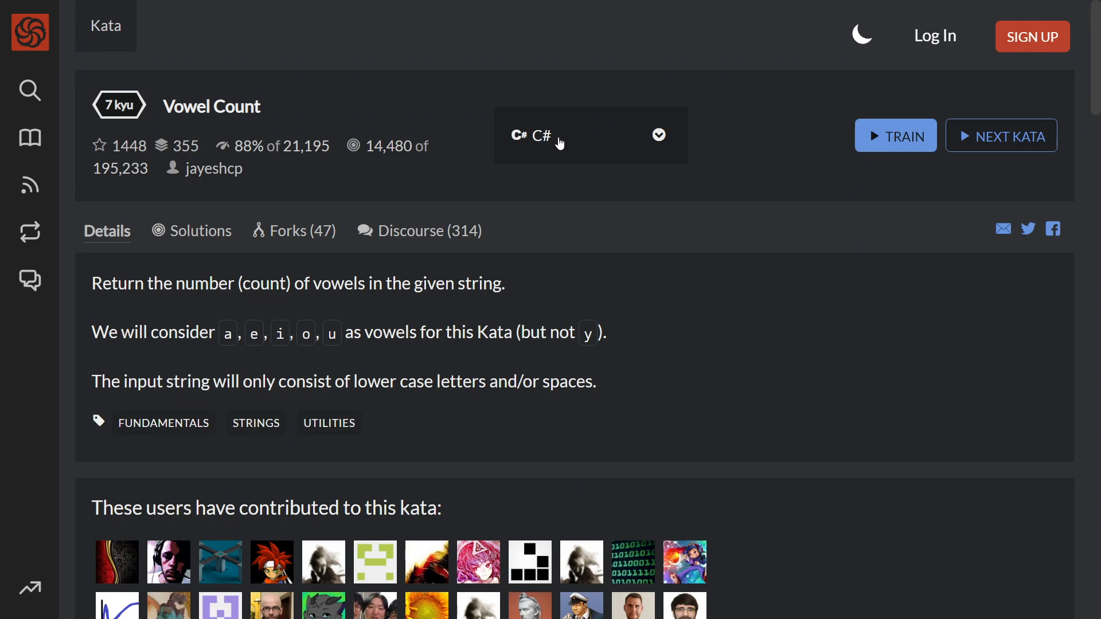
# Step: Start training the Vowel Count kata in C# to bring up the starter solution
pyautogui.click(895, 135)
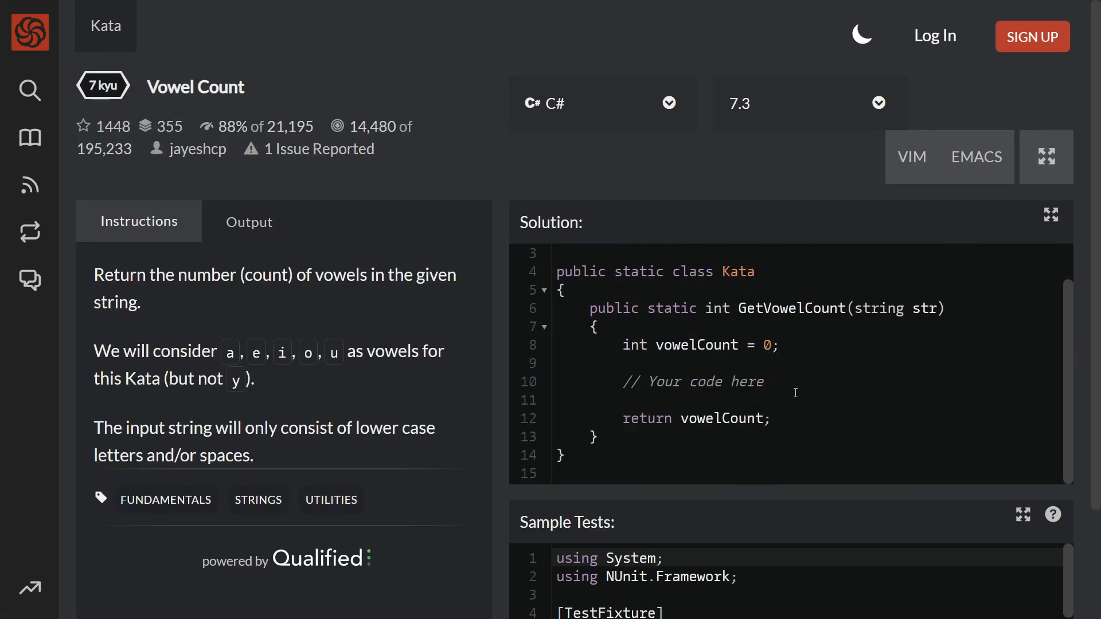
# Step: Add the commented sample line //str = "aba"; below the vowelCount initialisation
pyautogui.tripleClick(700, 344)
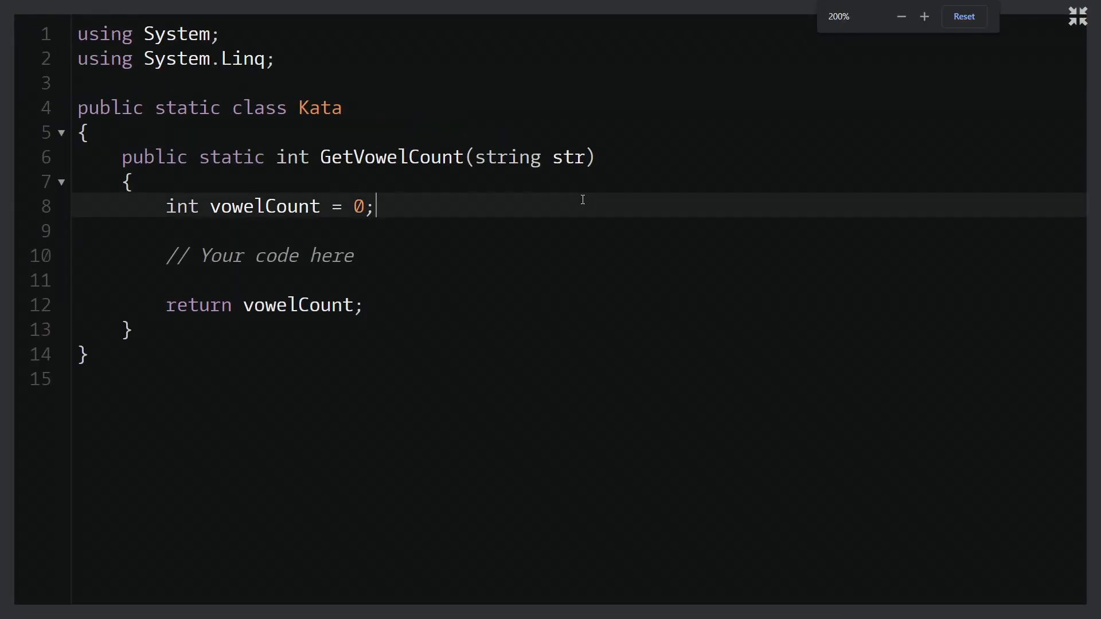
pyautogui.write('//str')
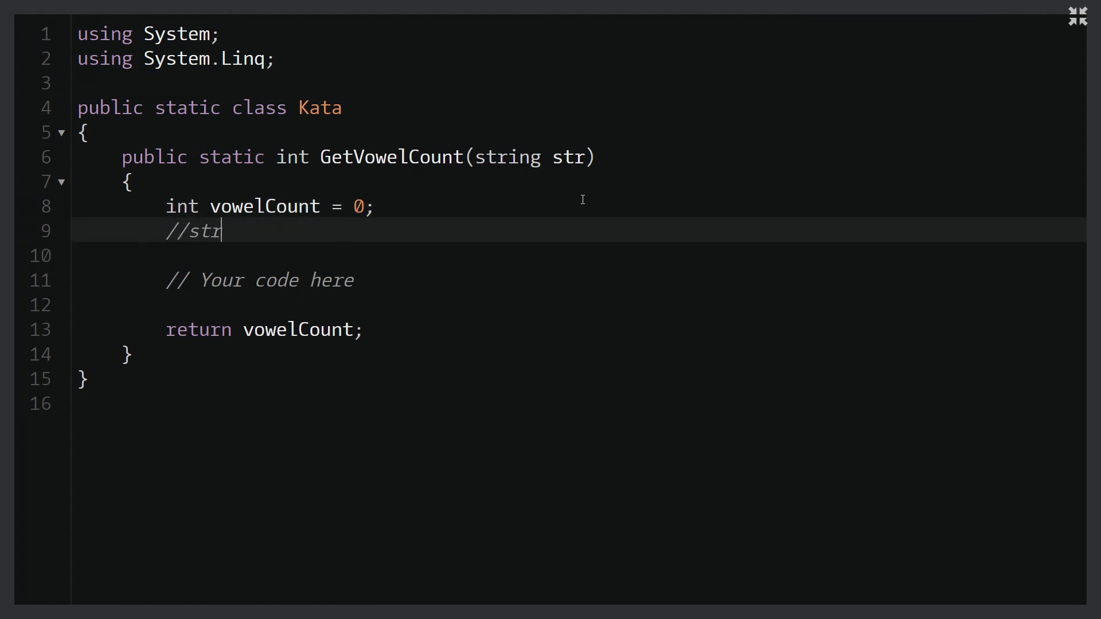
pyautogui.write('= "aba";')
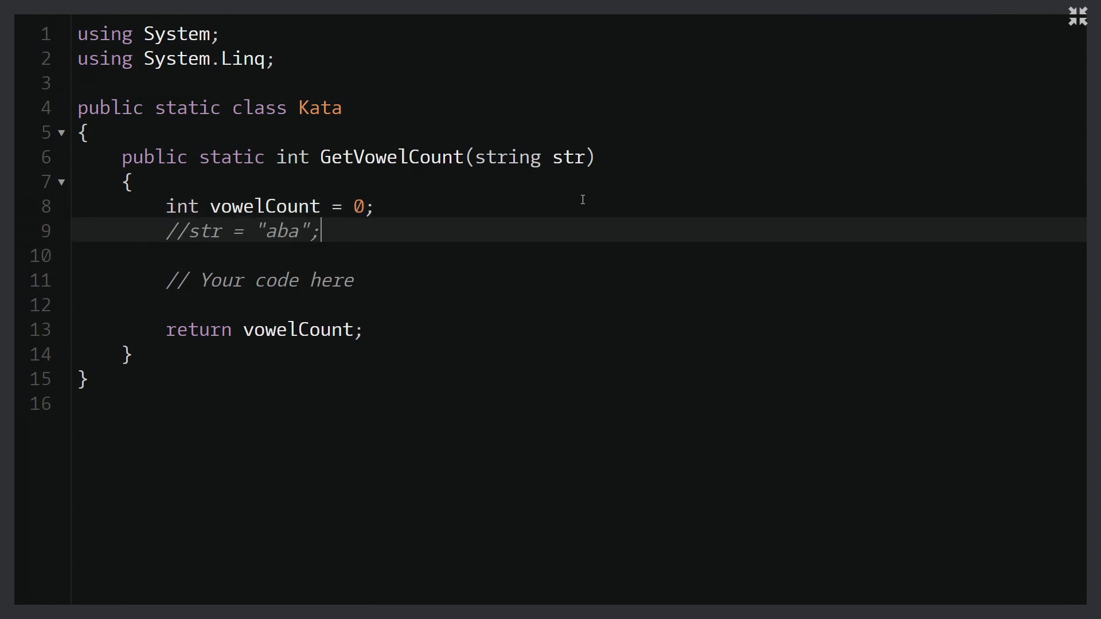
pyautogui.doubleClick(281, 231)
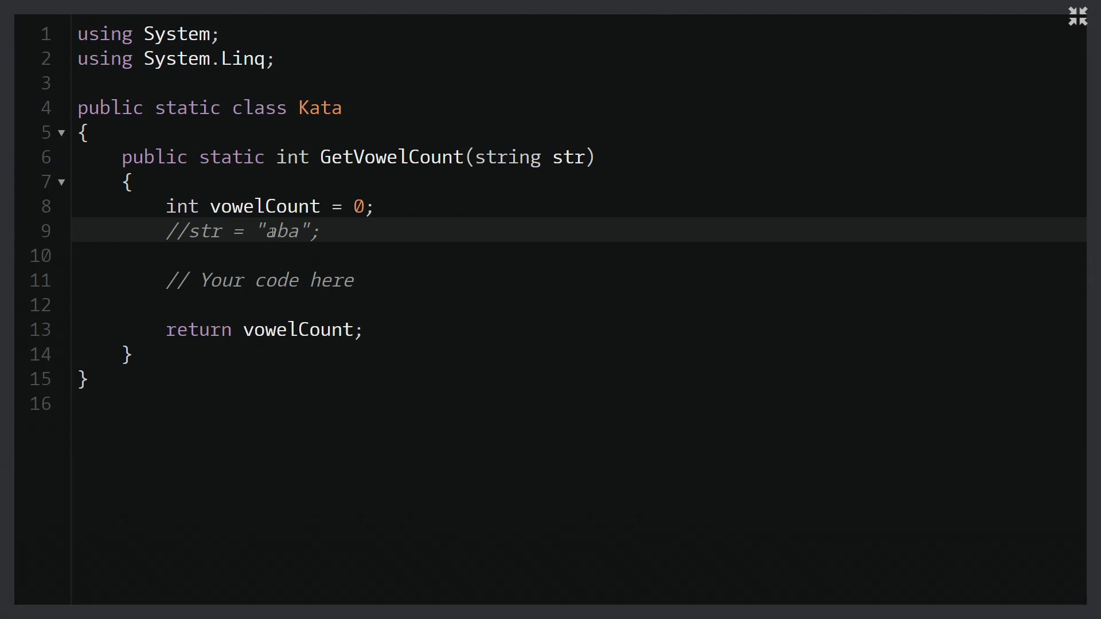
pyautogui.click(354, 281)
pyautogui.write('for (')
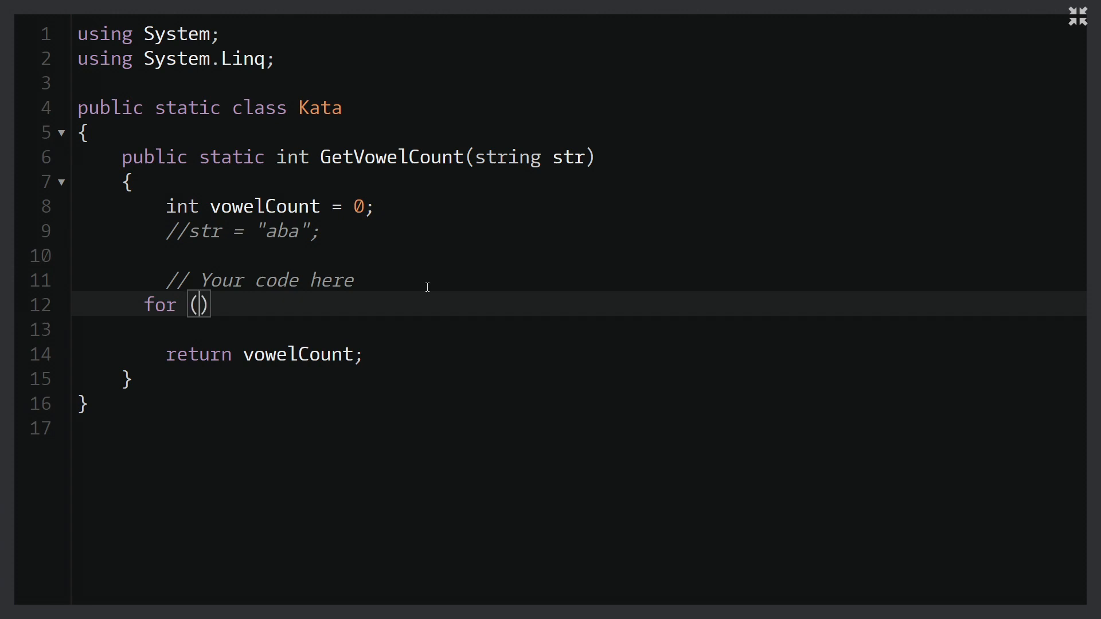
# Step: Write the loop header for (int i = 0; i < str.Length; i++) with an empty body
pyautogui.write('int i = 0;')
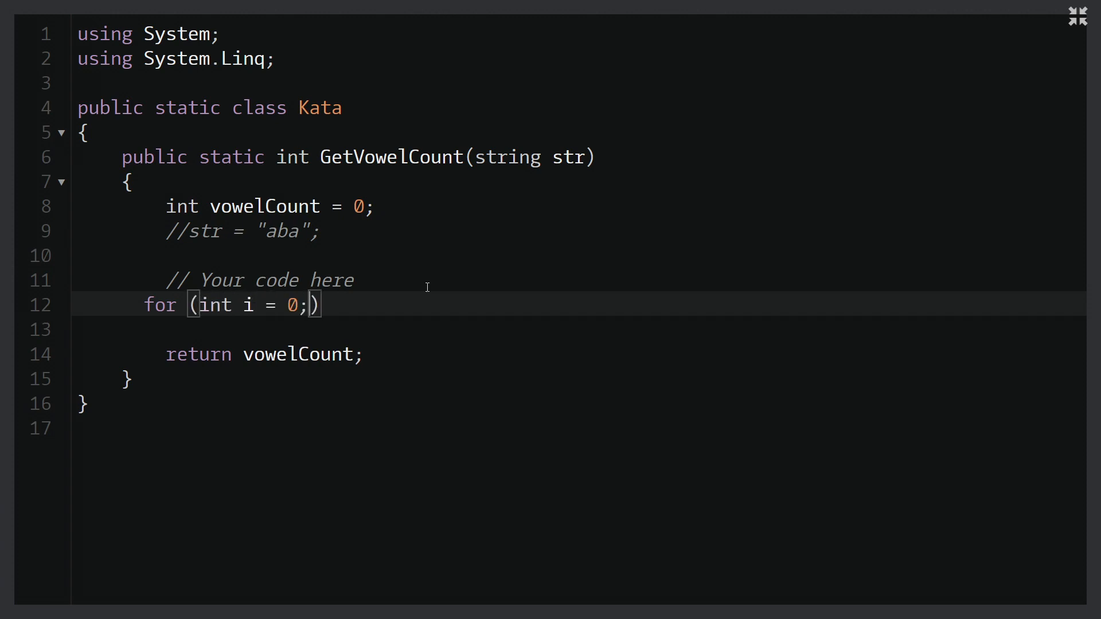
pyautogui.write('i < str.Length;')
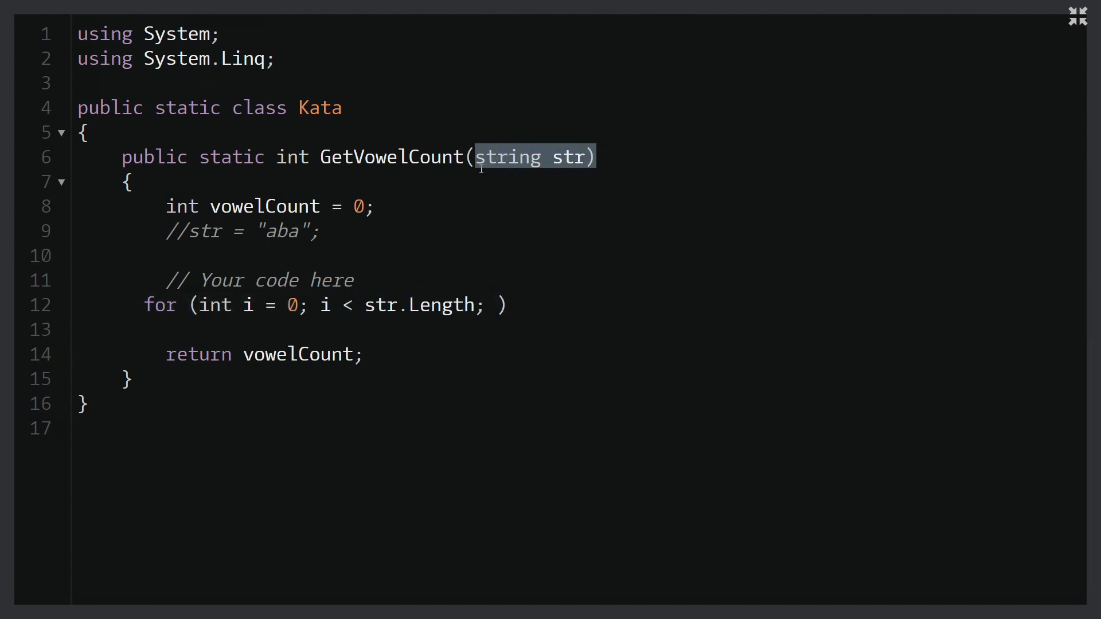
pyautogui.write('i++')
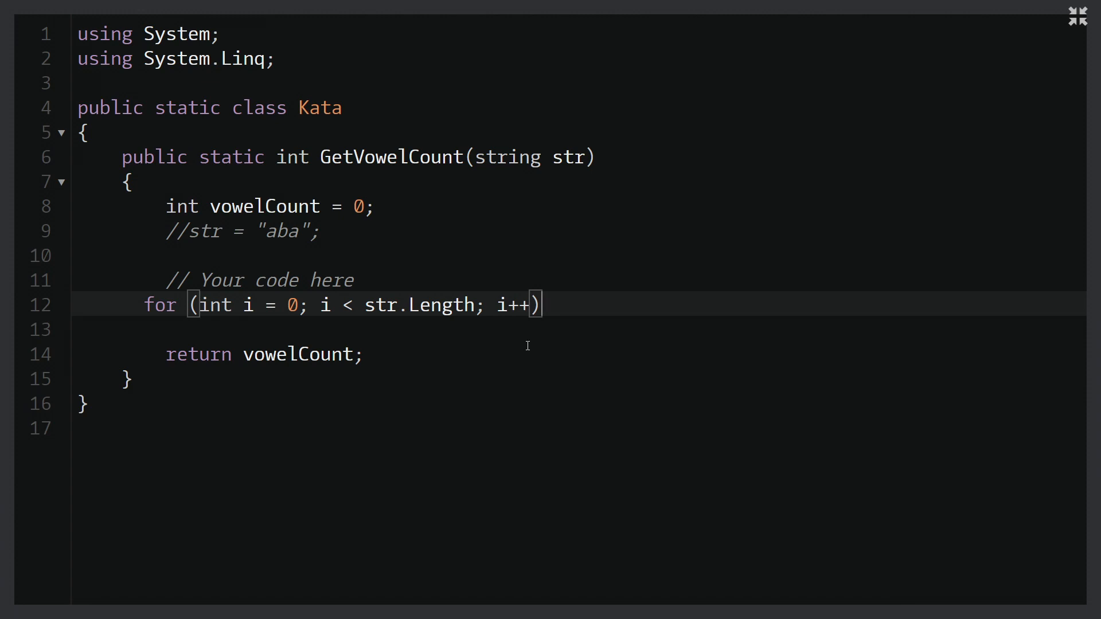
pyautogui.press('enter')
pyautogui.write('{')
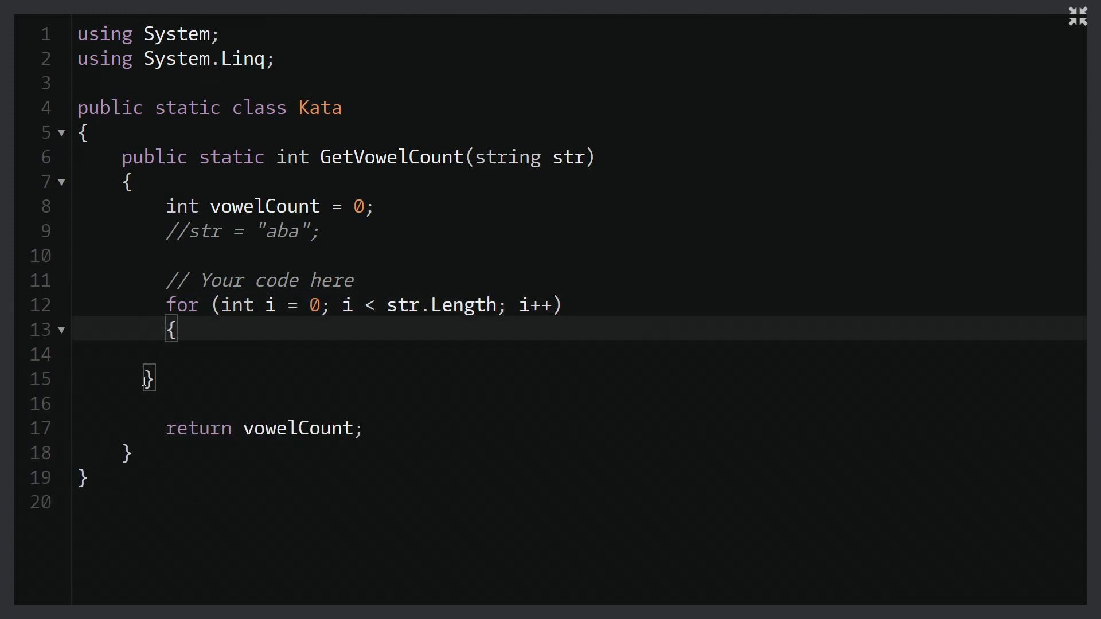
# Step: Jot temporary //a and //b letter comments for "aba", then select them for removal
pyautogui.write('//')
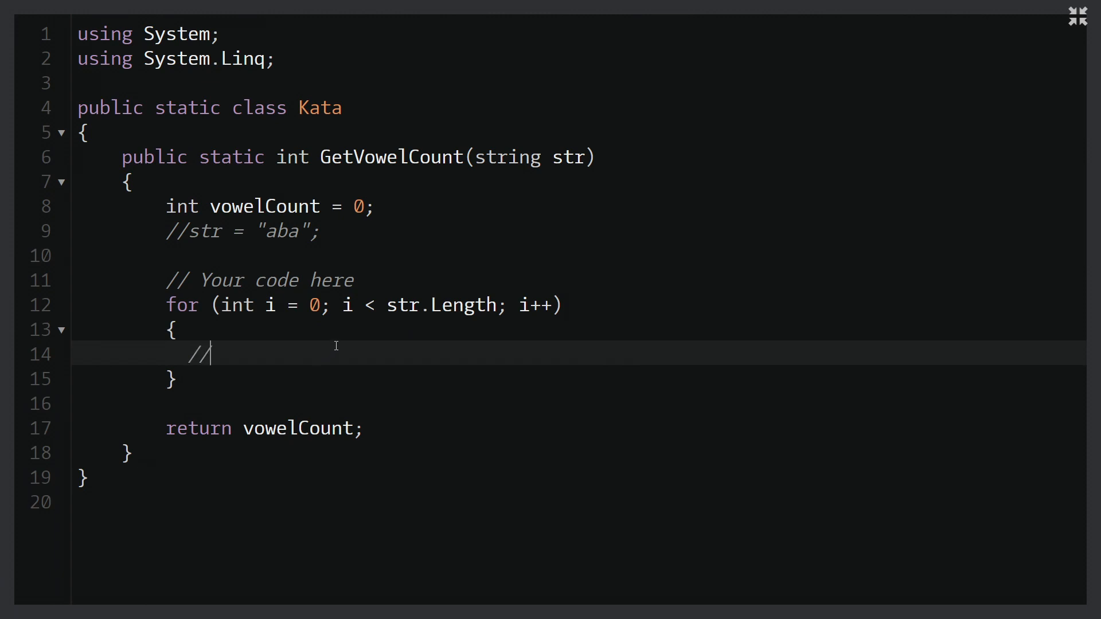
pyautogui.write('a')
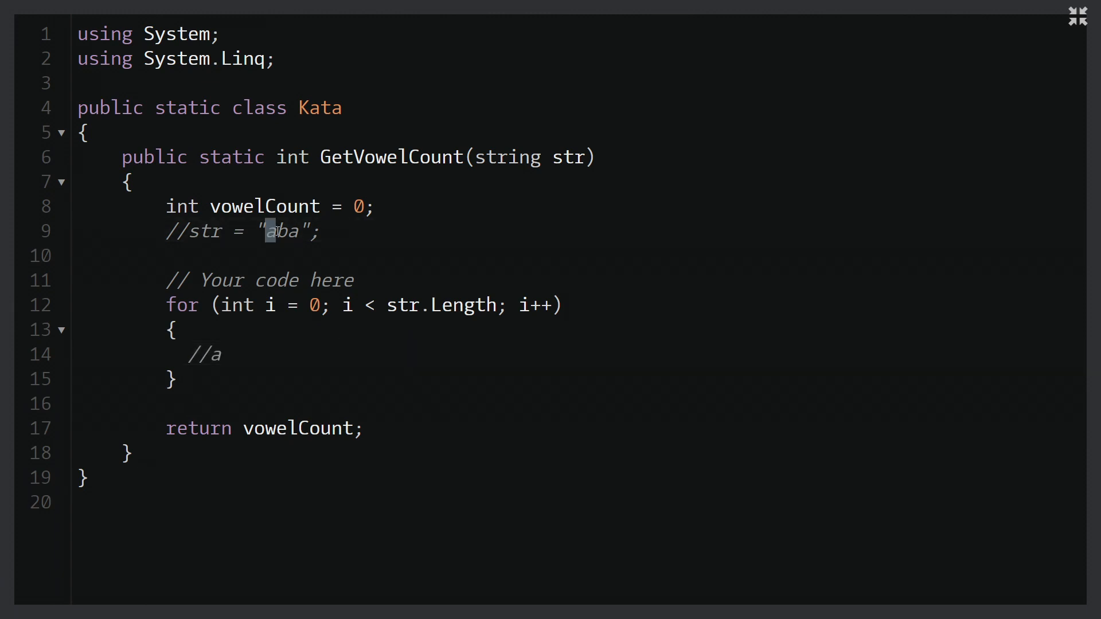
pyautogui.write('//b')
pyautogui.write('//a')
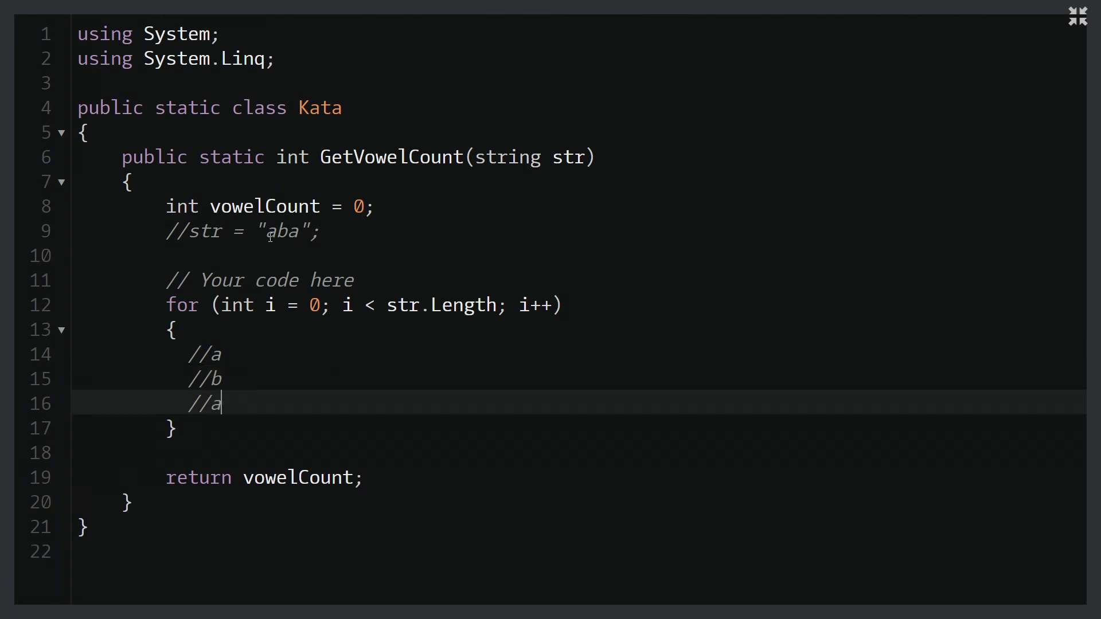
pyautogui.doubleClick(281, 232)
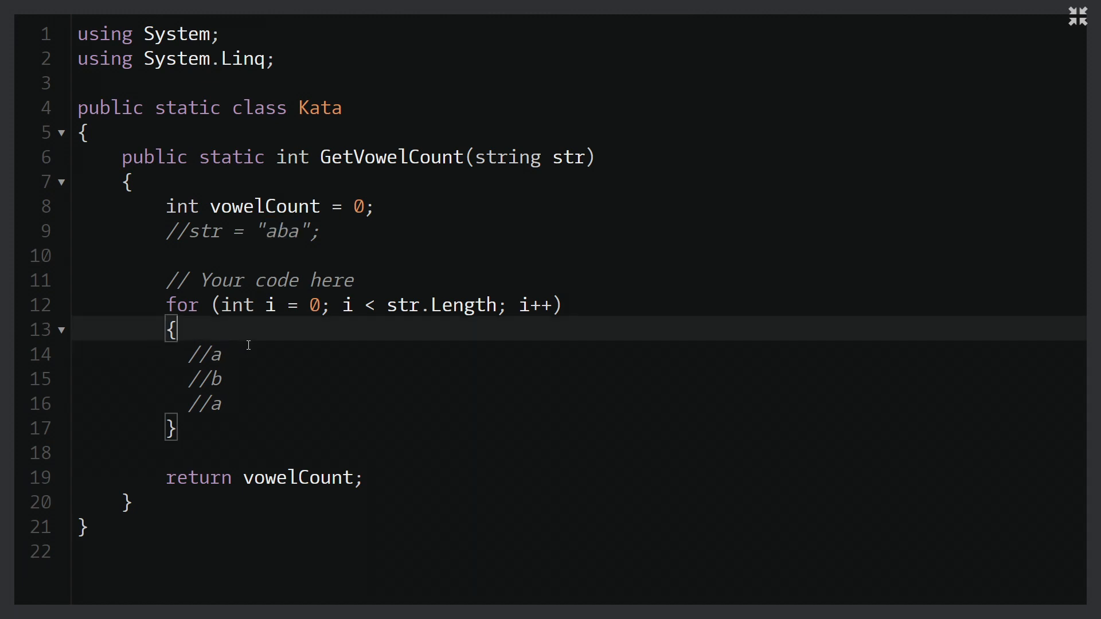
pyautogui.click(231, 403)
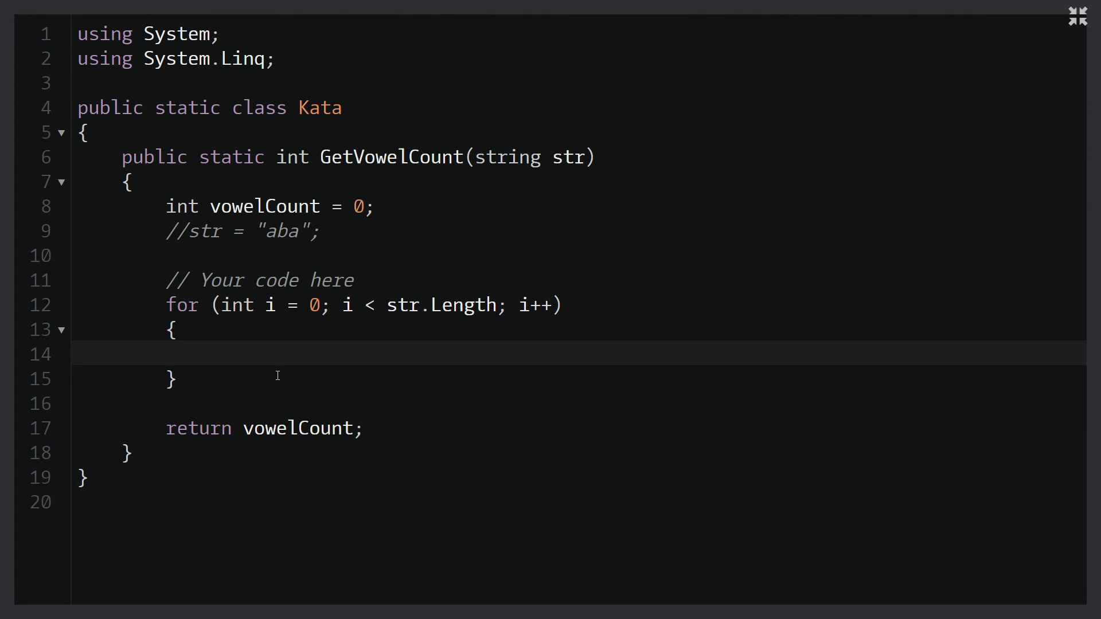
# Step: Comment the loop body with //str[0] = 'a'; and //str[1] = 'b';
pyautogui.write('//str[]')
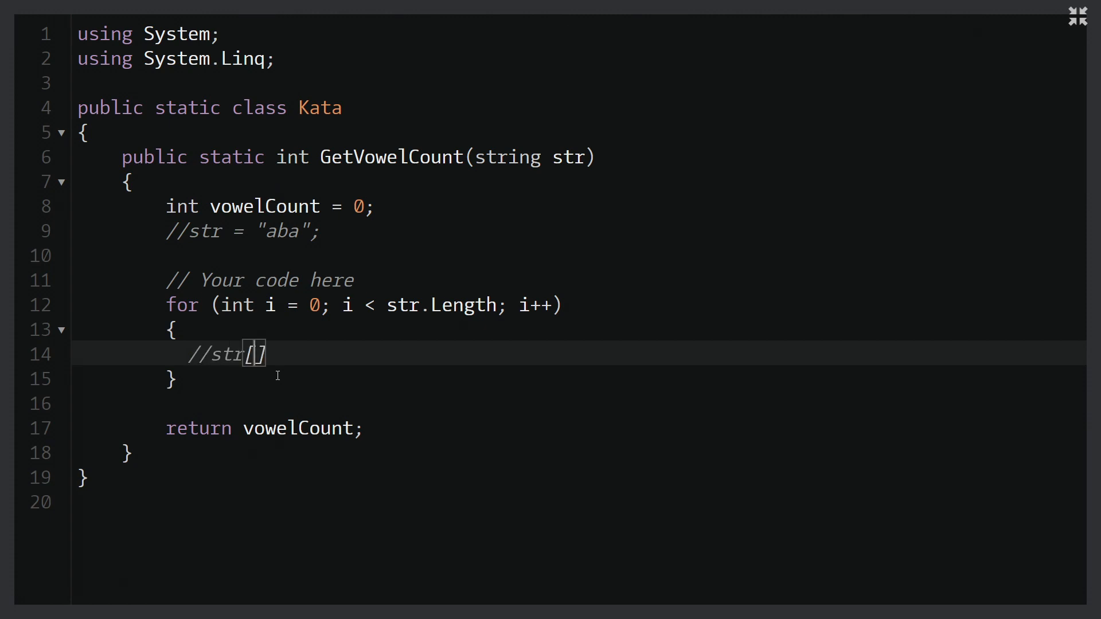
pyautogui.write('i')
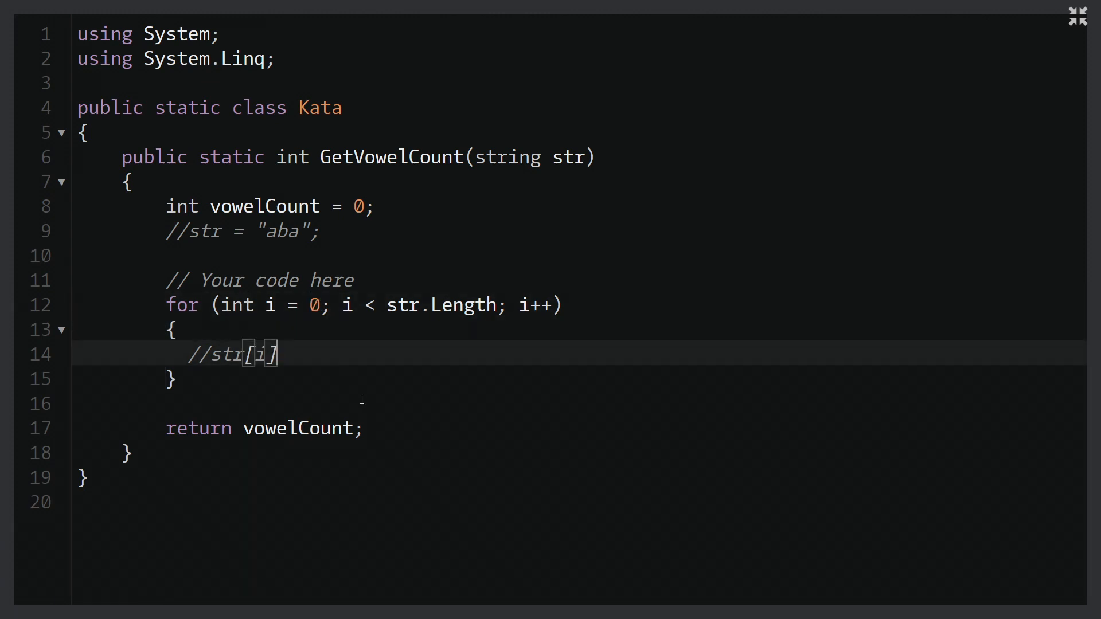
pyautogui.write('0')
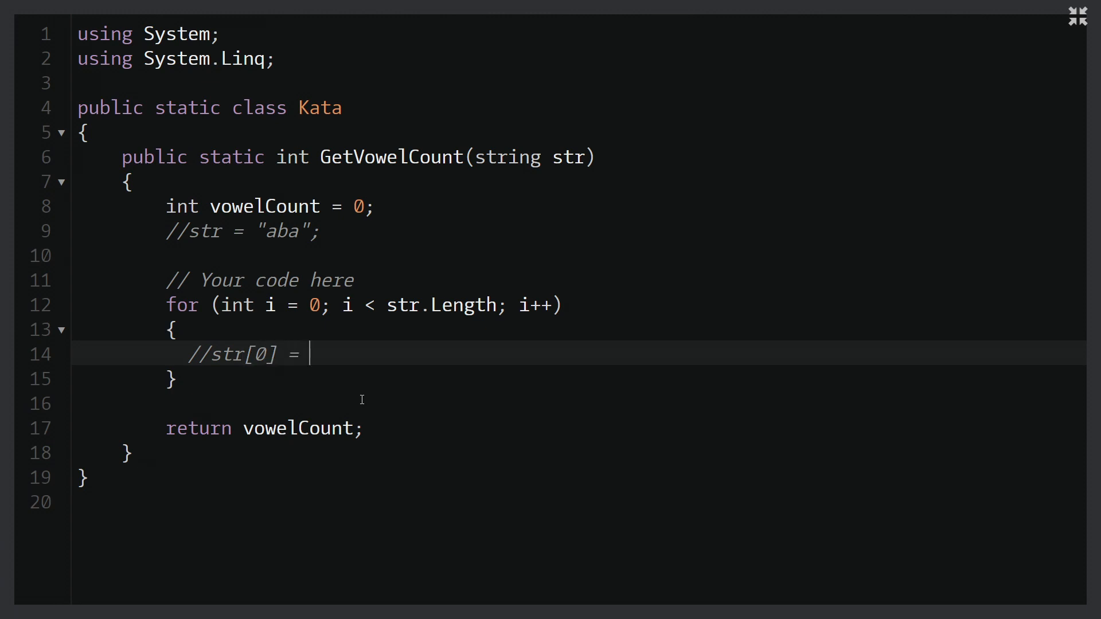
pyautogui.write("'a';")
pyautogui.write('//str[1] =')
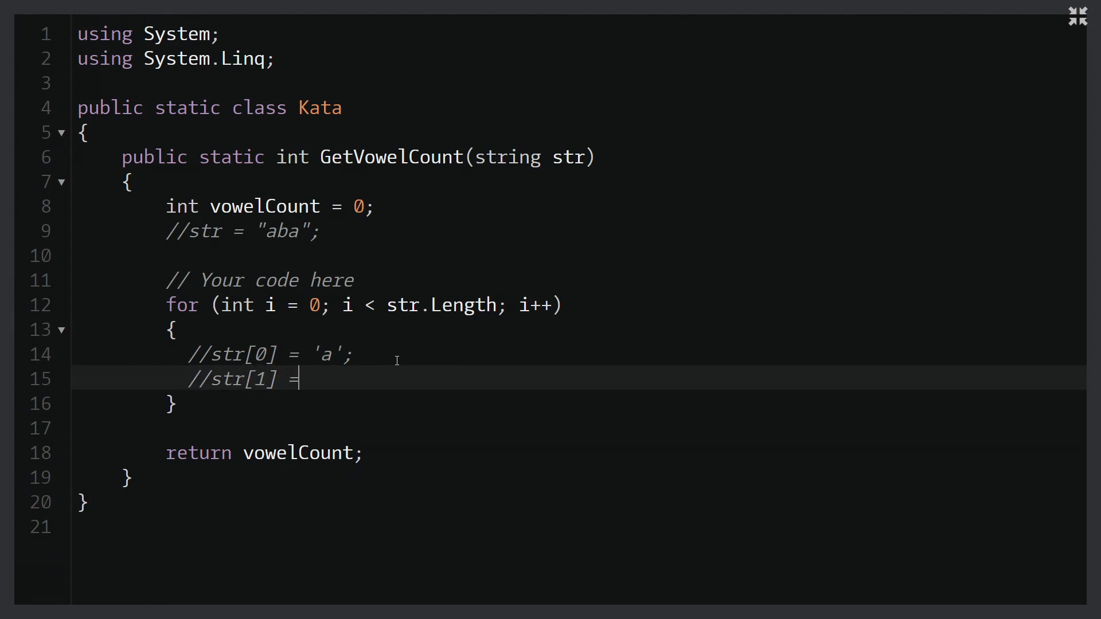
pyautogui.write("'b';")
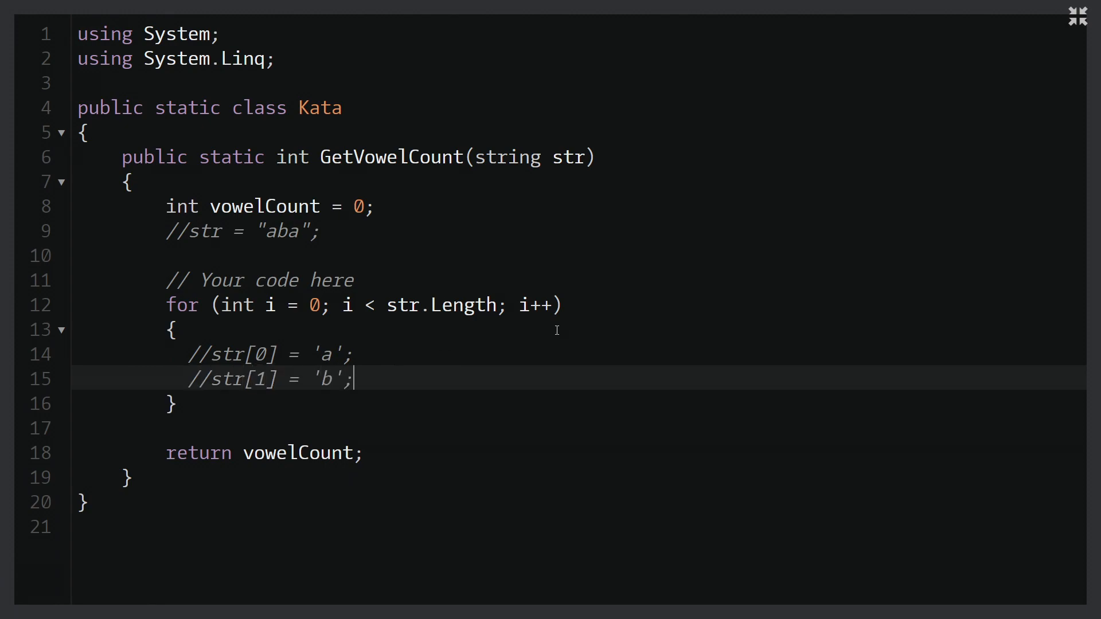
pyautogui.doubleClick(242, 354)
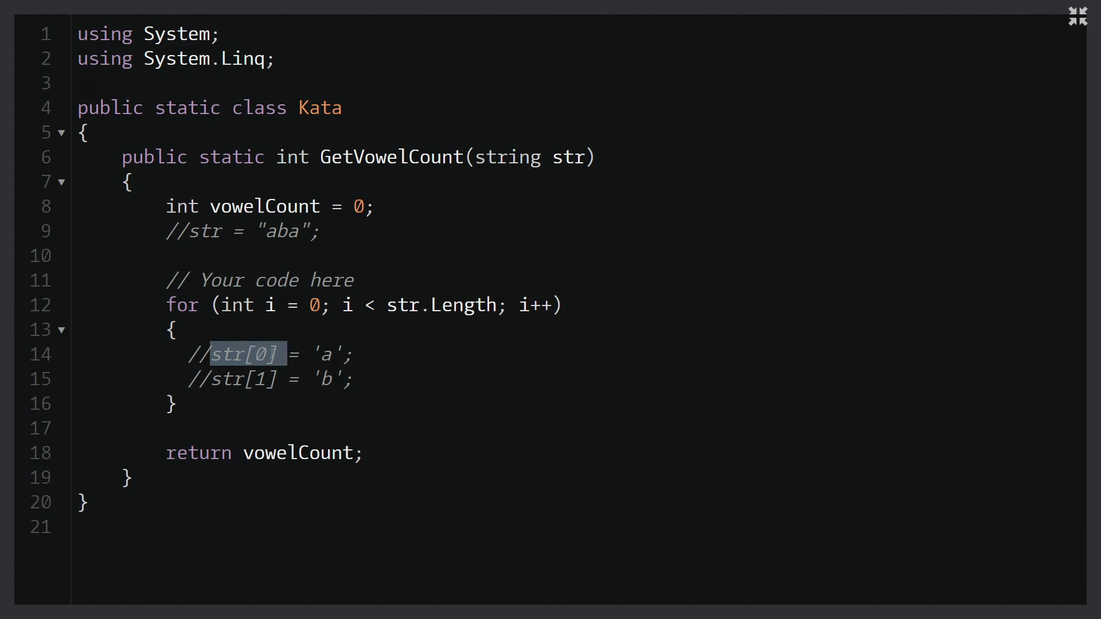
pyautogui.click(419, 377)
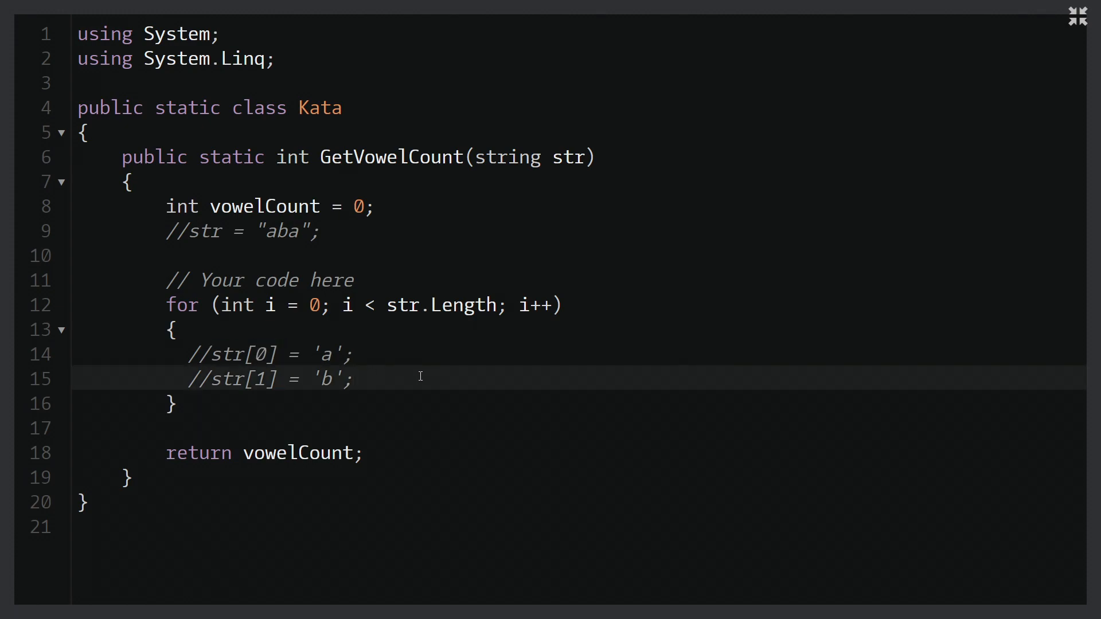
# Step: Add an if block inside the loop whose body runs vowelCount++;
pyautogui.write('if ()')
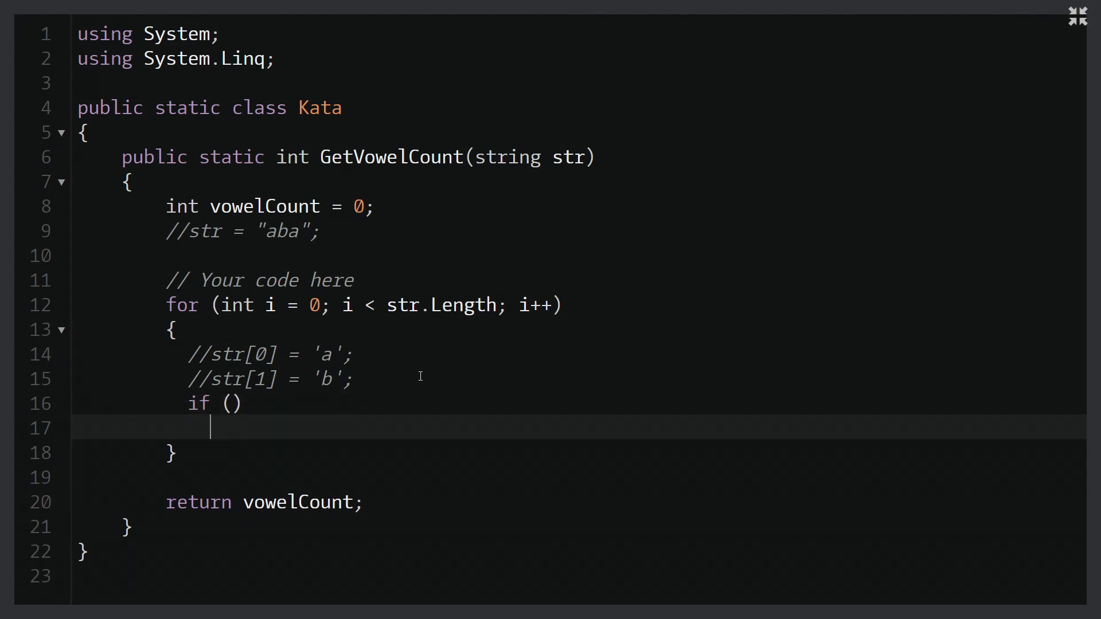
pyautogui.write('{')
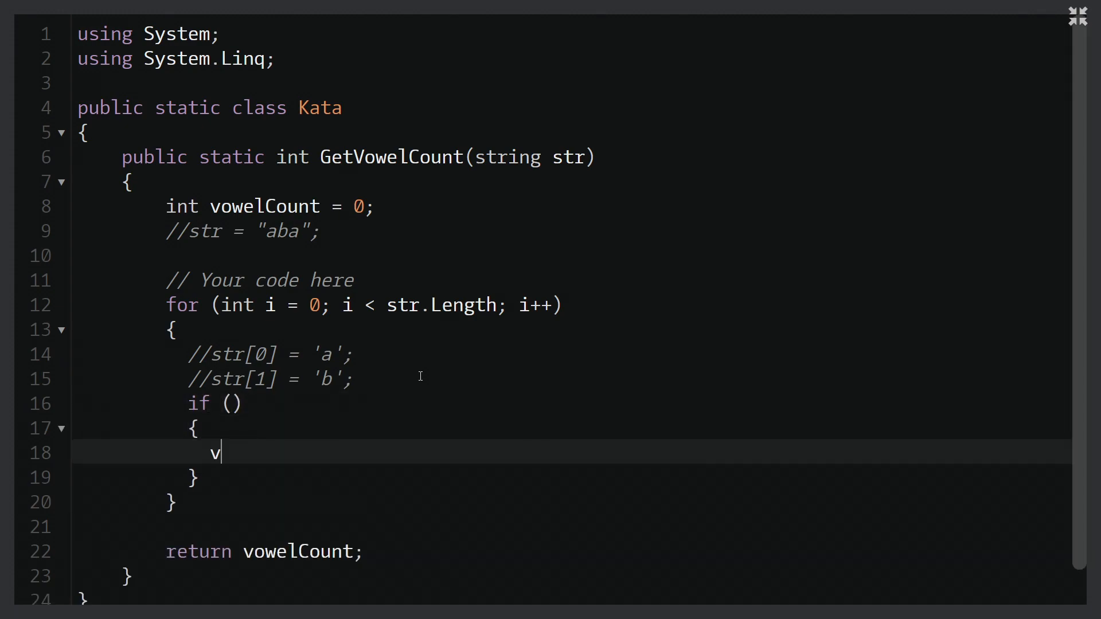
pyautogui.write('owelCount++')
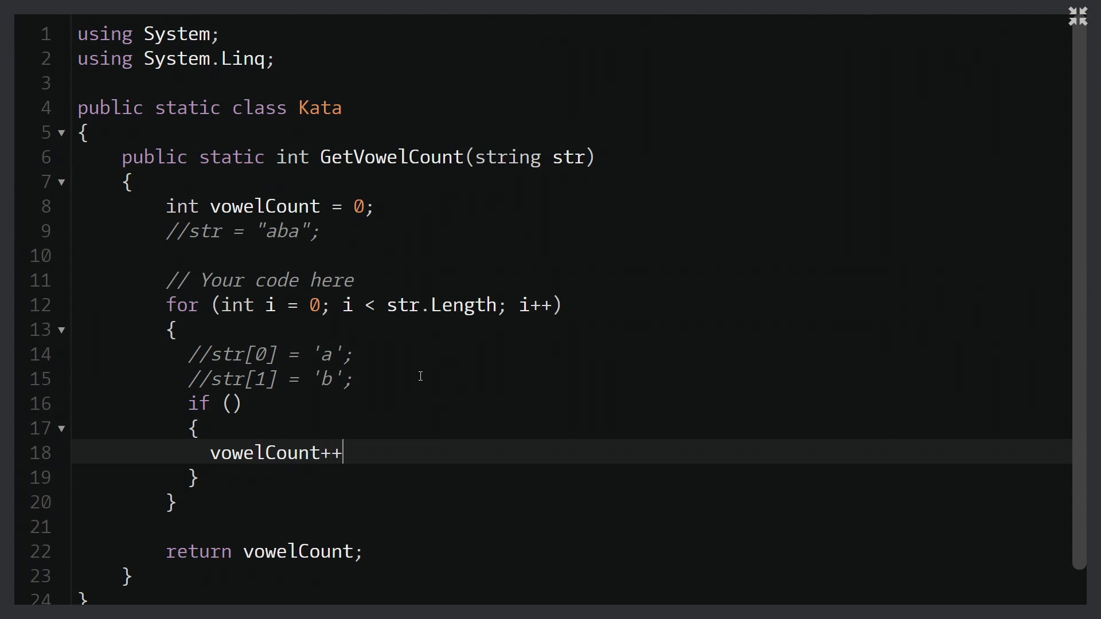
pyautogui.write(';')
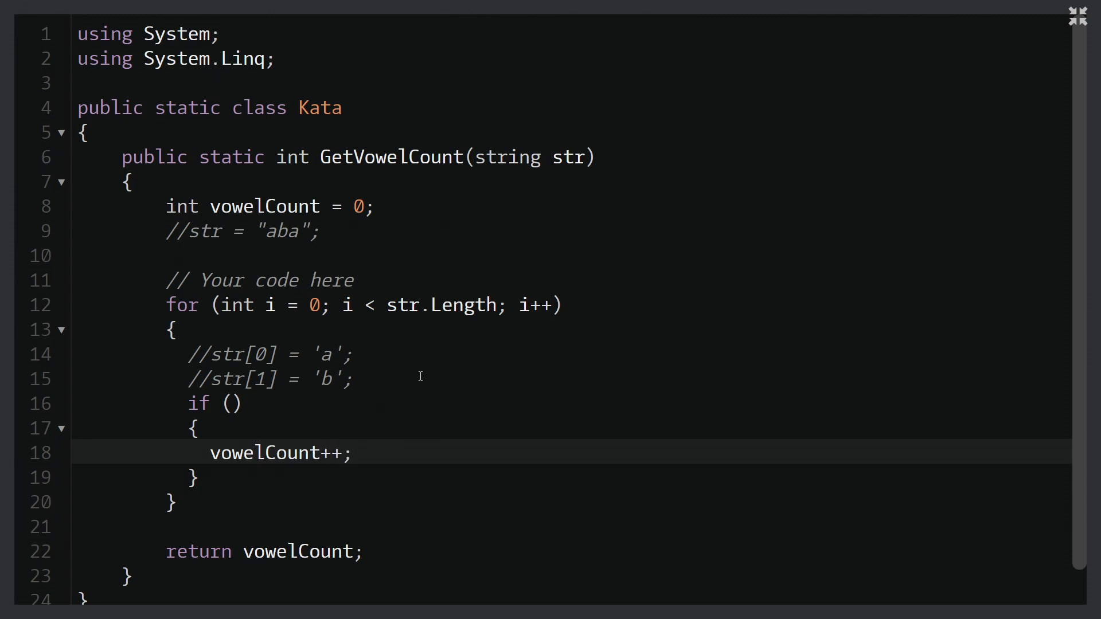
# Step: Fill the if condition with str[i].Equals checks for 'a', 'e', 'i', 'o' and 'u'
pyautogui.click(232, 403)
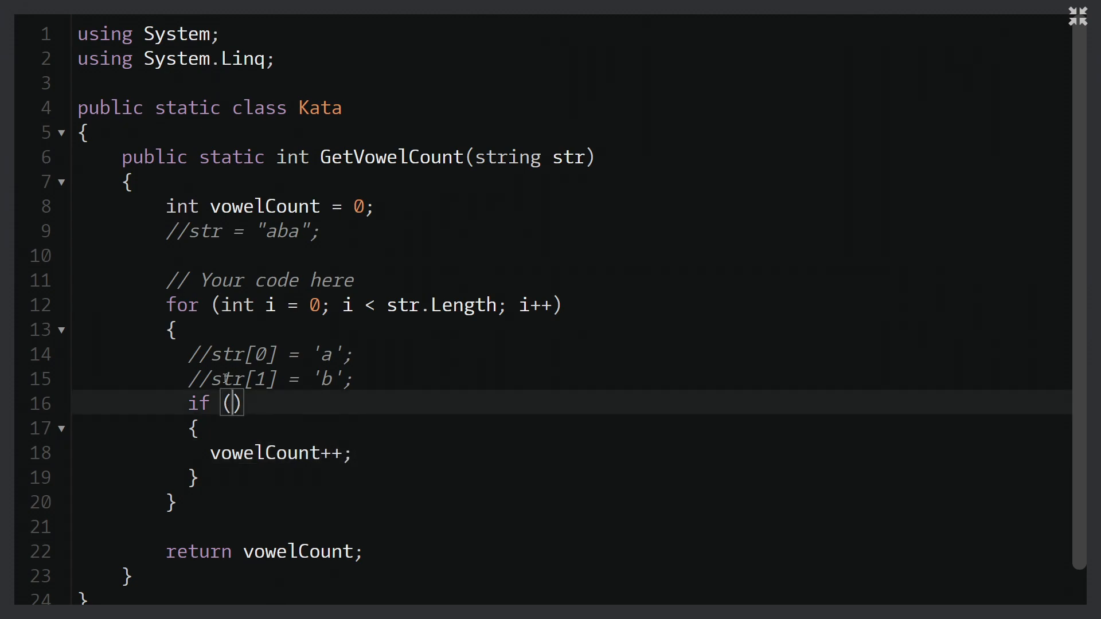
pyautogui.doubleClick(242, 354)
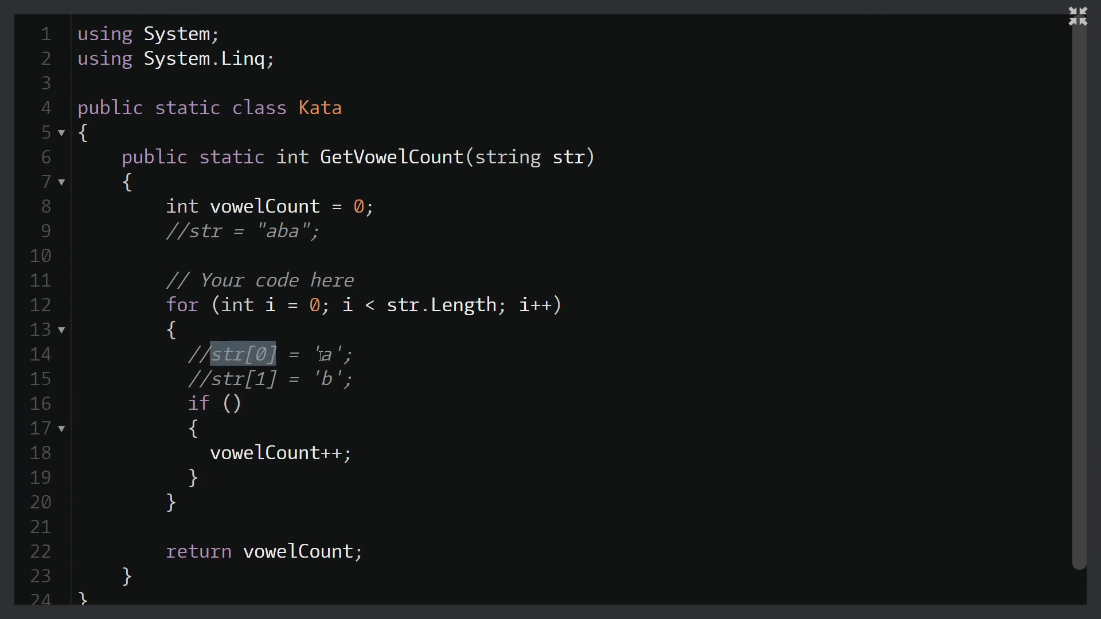
pyautogui.moveTo(322, 356)
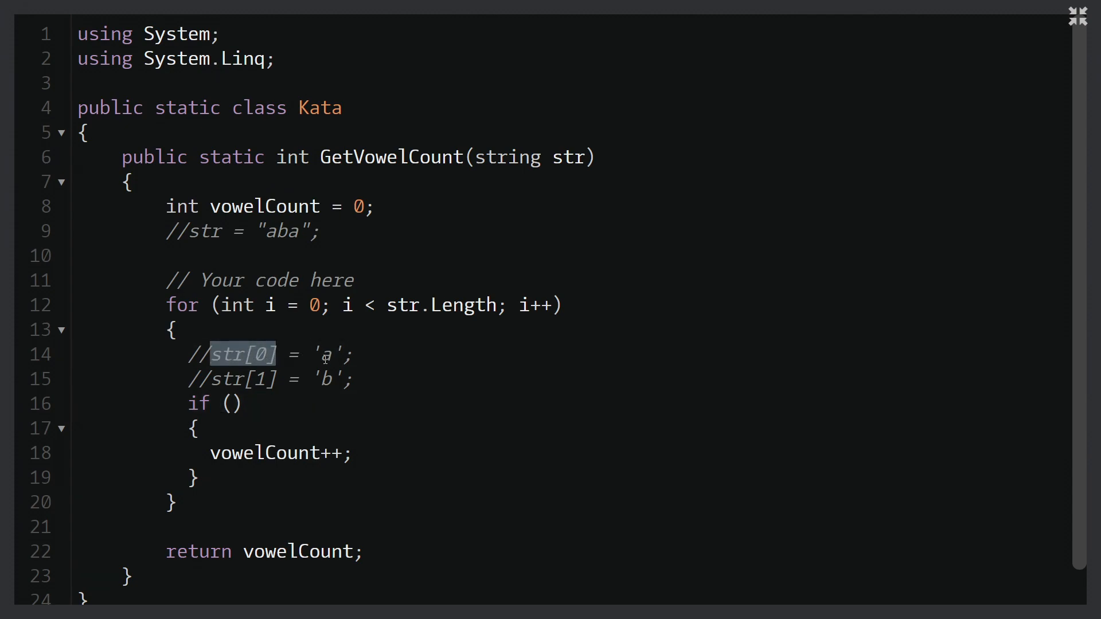
pyautogui.write('str')
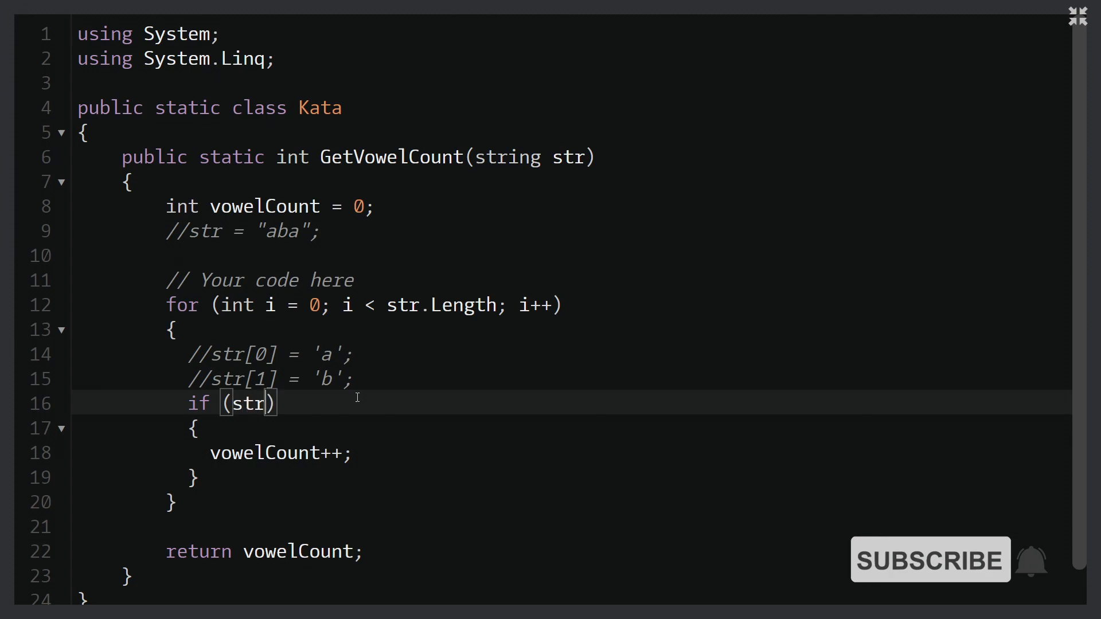
pyautogui.write("[i].Equals('")
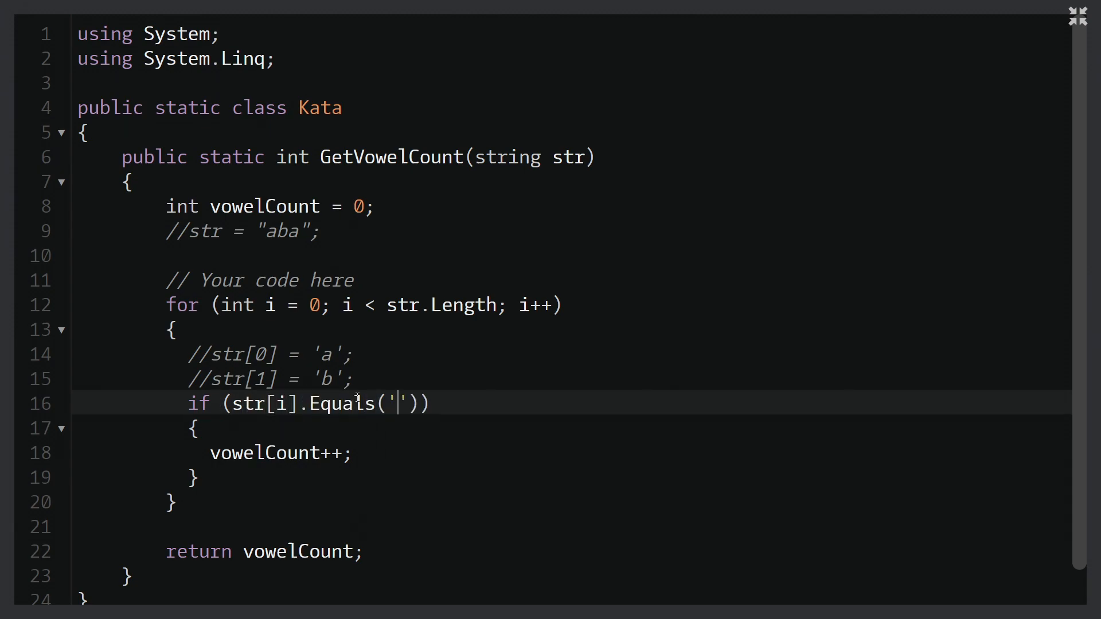
pyautogui.write('a')
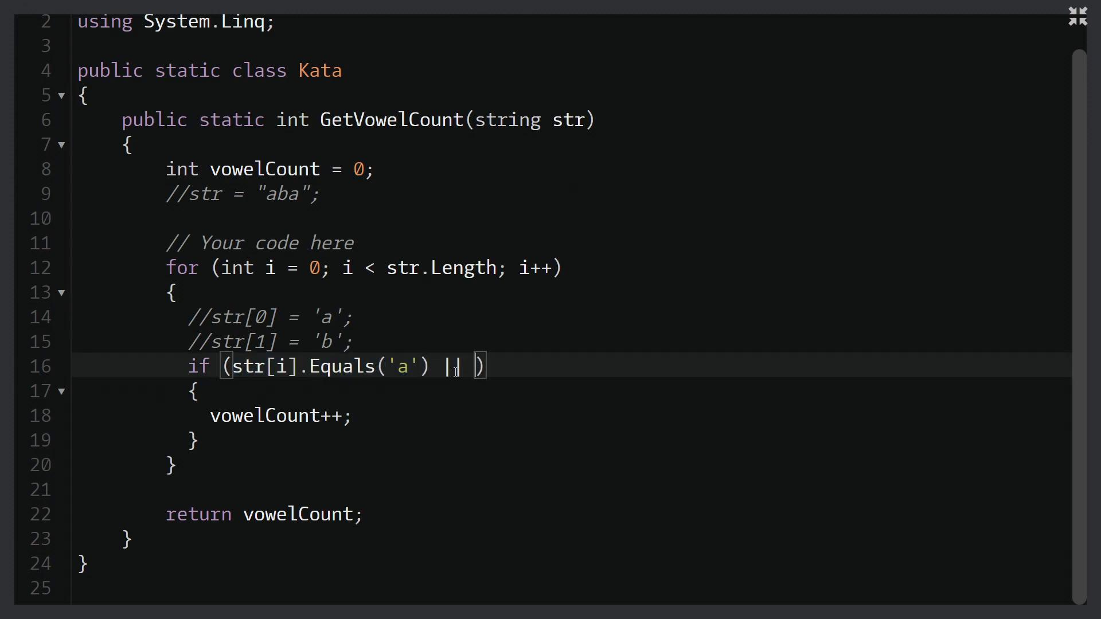
pyautogui.write('&&')
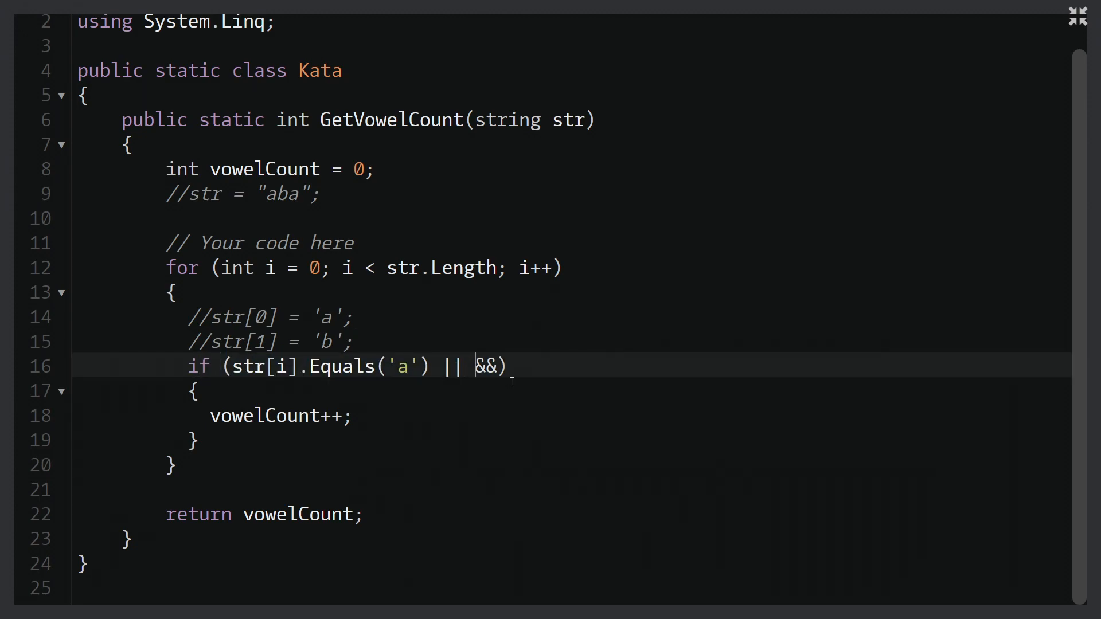
pyautogui.write("str[i].Equals('a')")
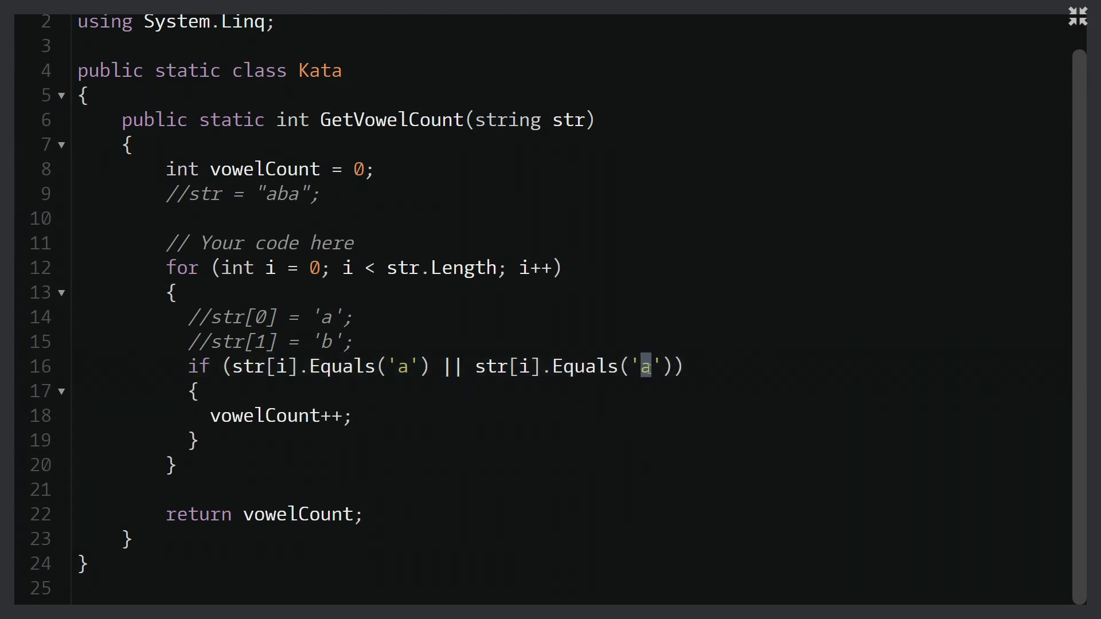
pyautogui.write('e')
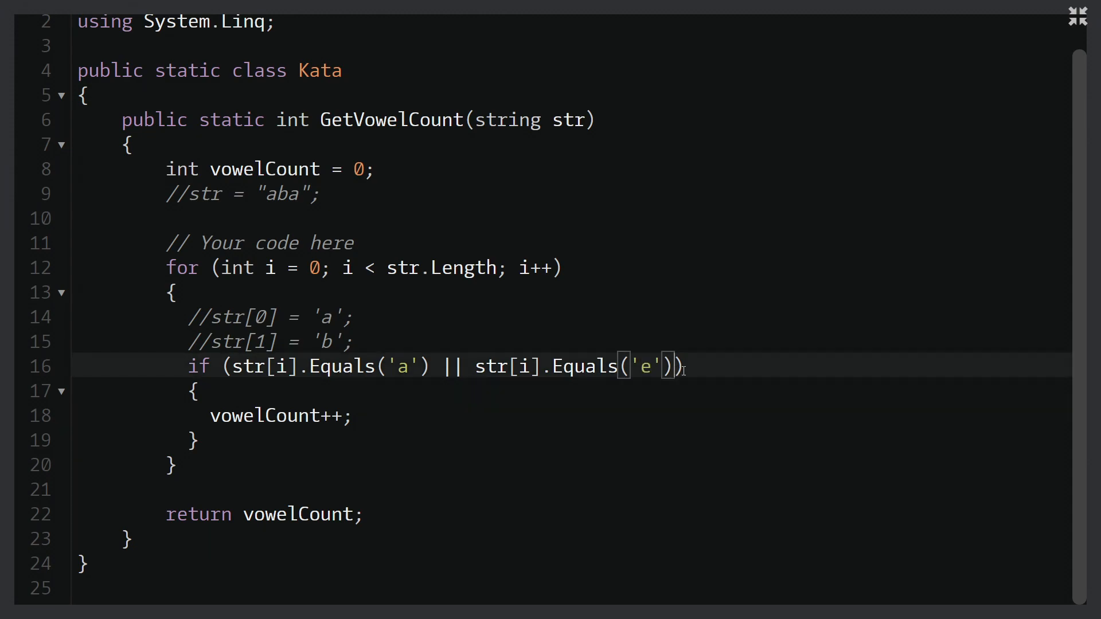
pyautogui.write("|| str[i].Equals('a')")
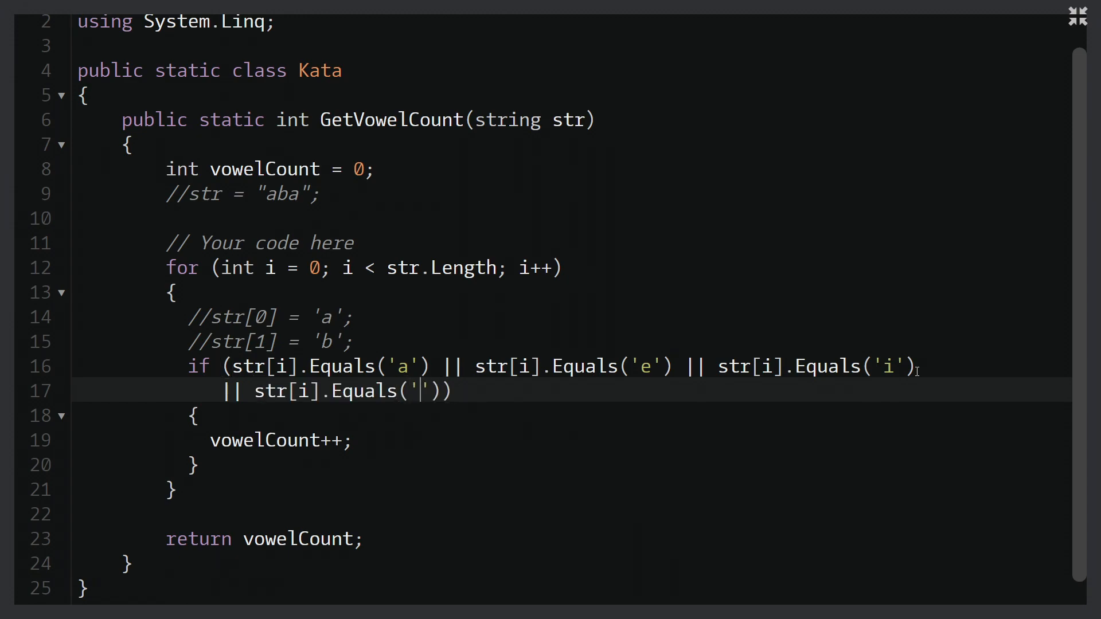
pyautogui.write("o') ||")
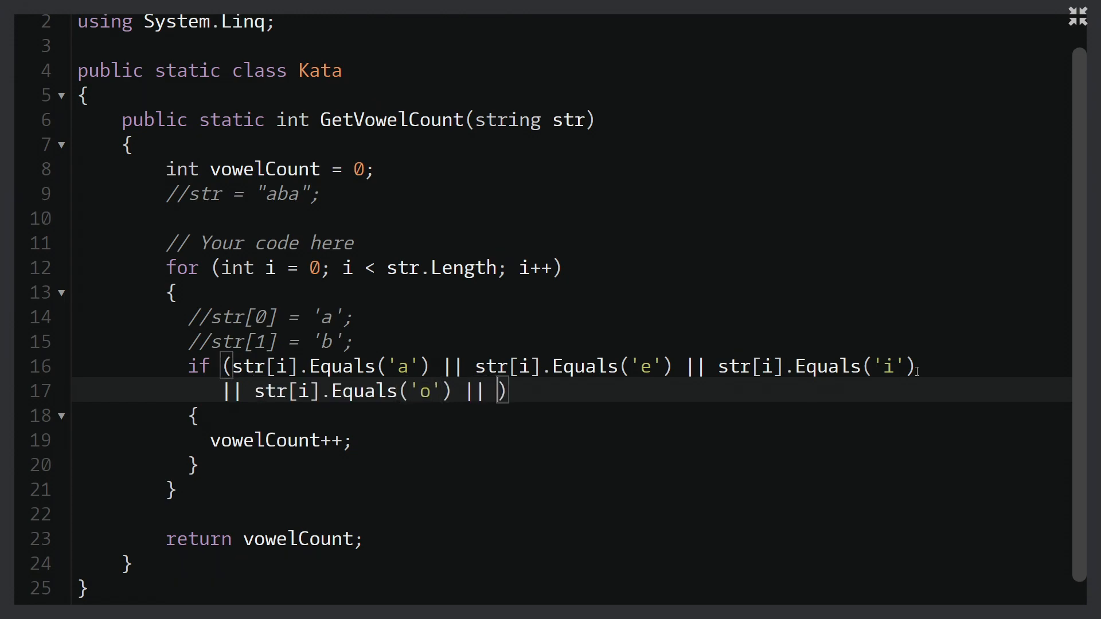
pyautogui.write("str[i].Equals('u')")
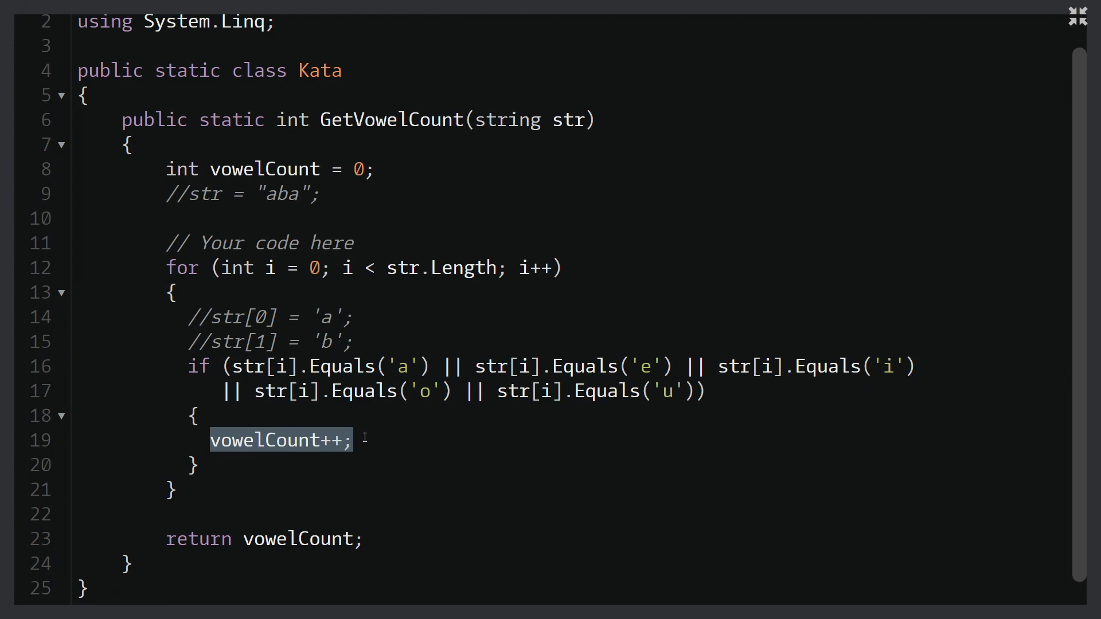
pyautogui.click(382, 440)
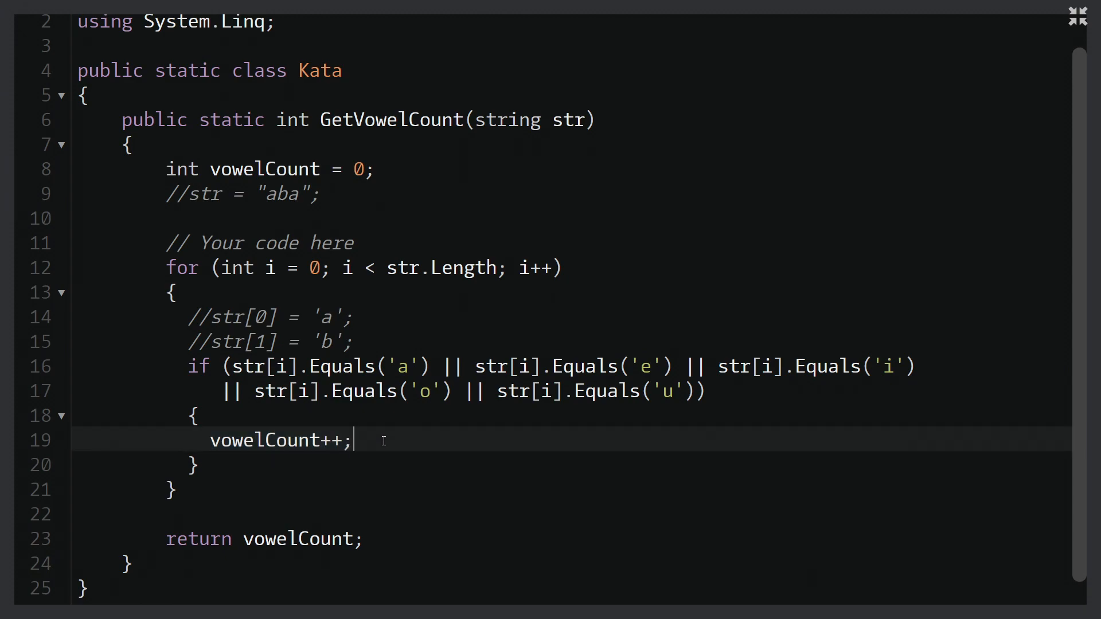
# Step: Leave the full-screen editor and inspect GetVowelCount and the "abracadabra" sample test
pyautogui.click(1078, 16)
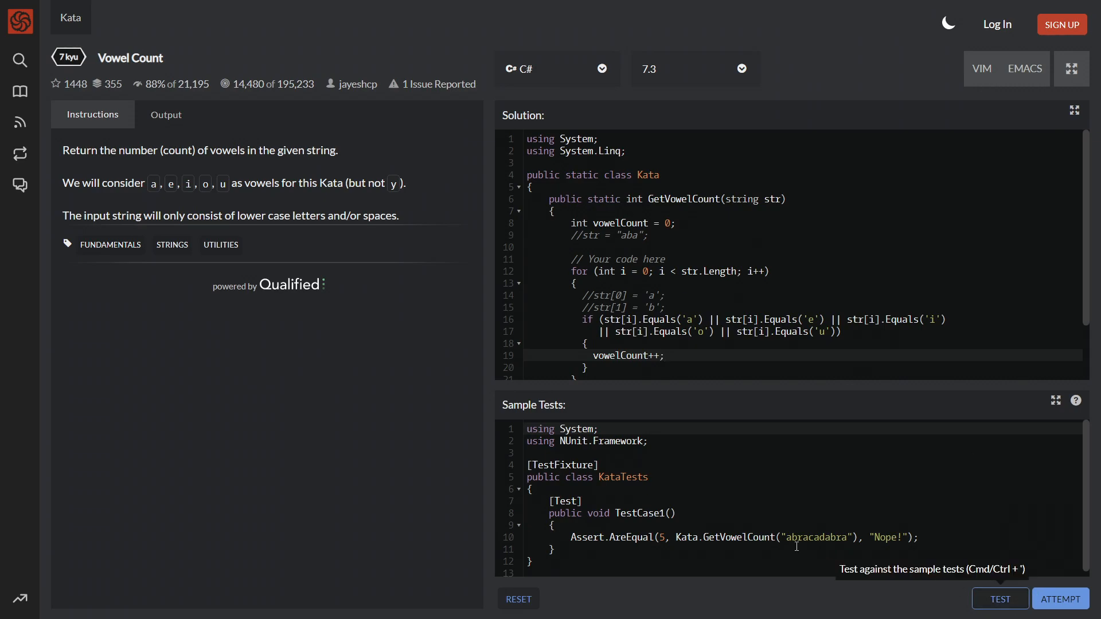
pyautogui.moveTo(737, 534)
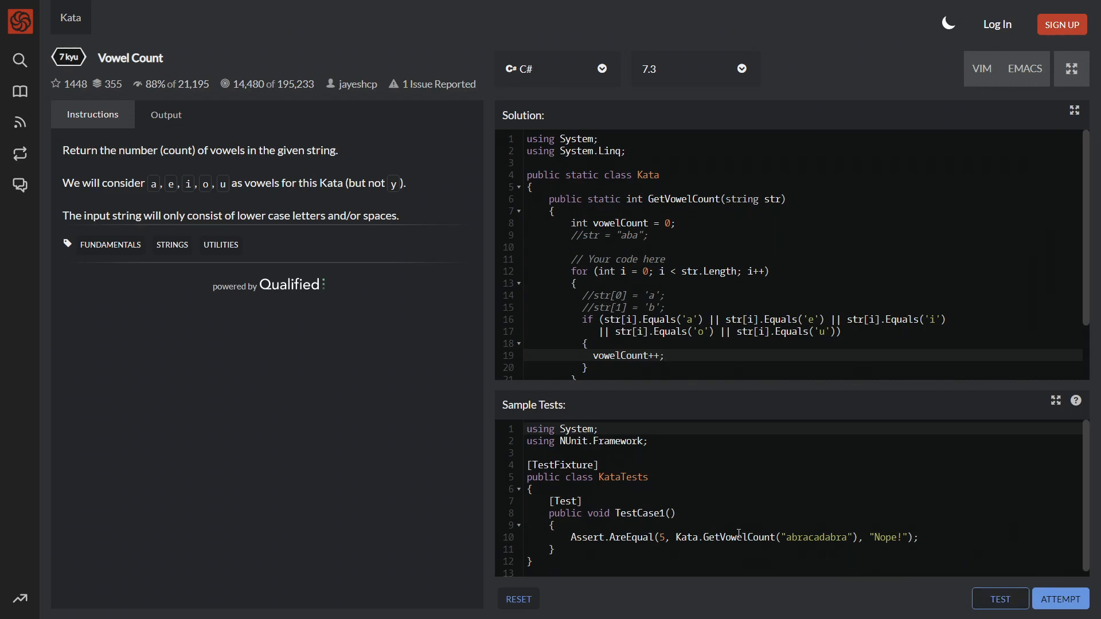
pyautogui.doubleClick(681, 199)
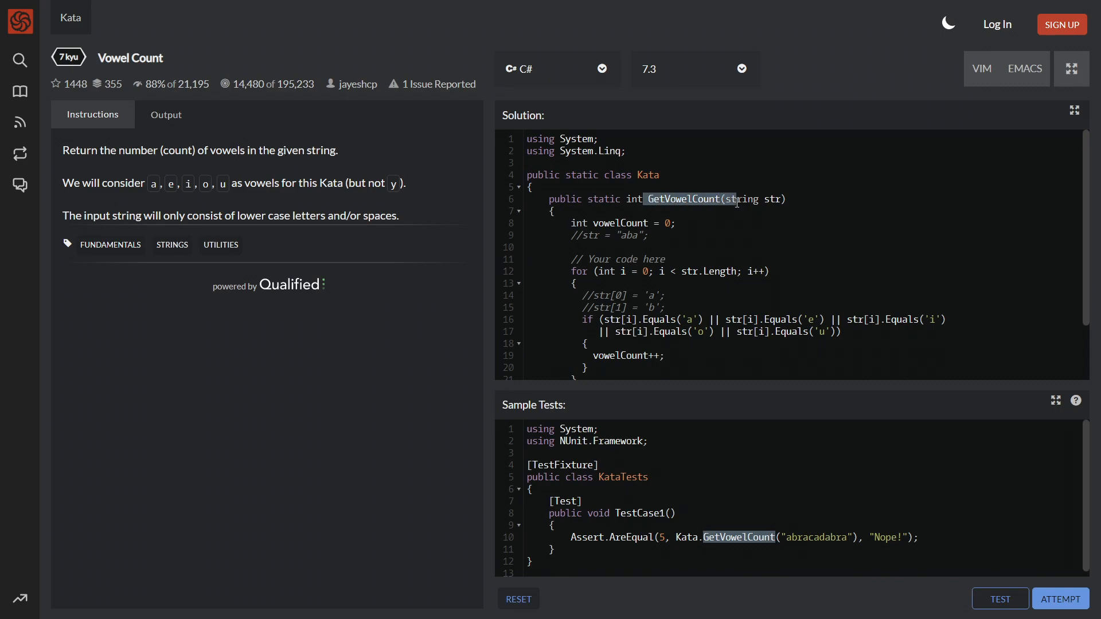
pyautogui.doubleClick(603, 199)
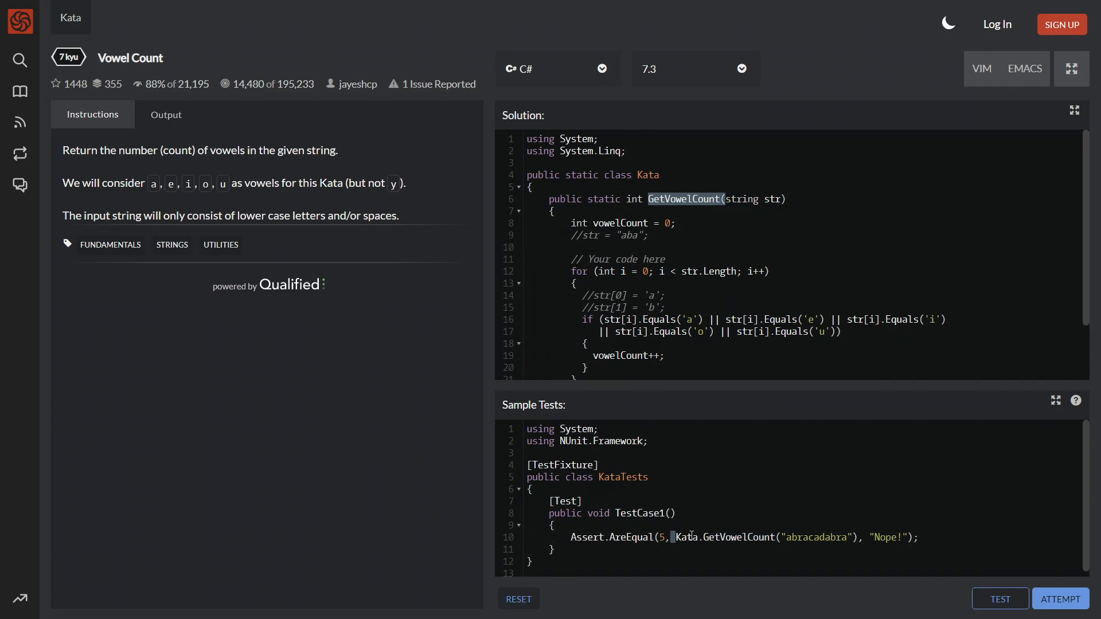
pyautogui.doubleClick(813, 538)
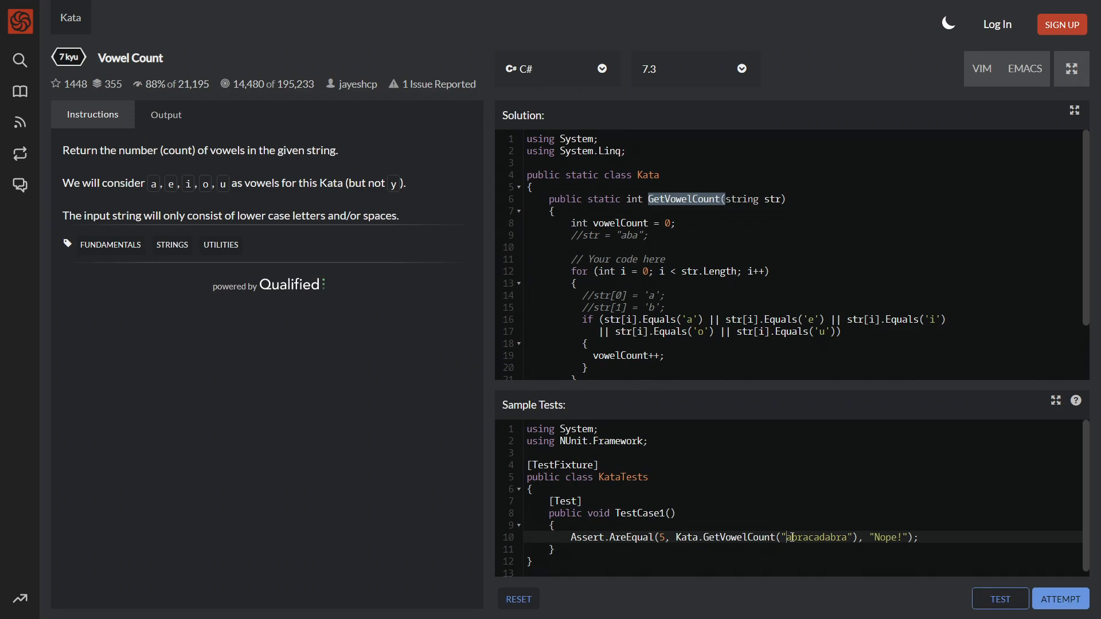
pyautogui.doubleClick(816, 537)
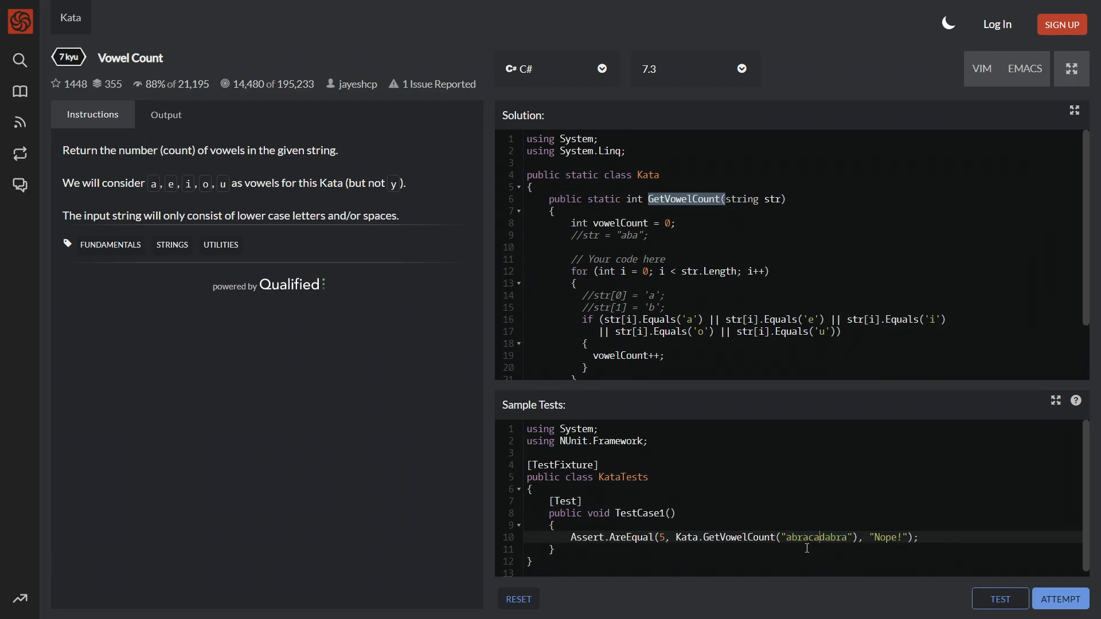
# Step: Run the sample tests, getting 1 passed and 0 failed, and scroll the output
pyautogui.click(999, 599)
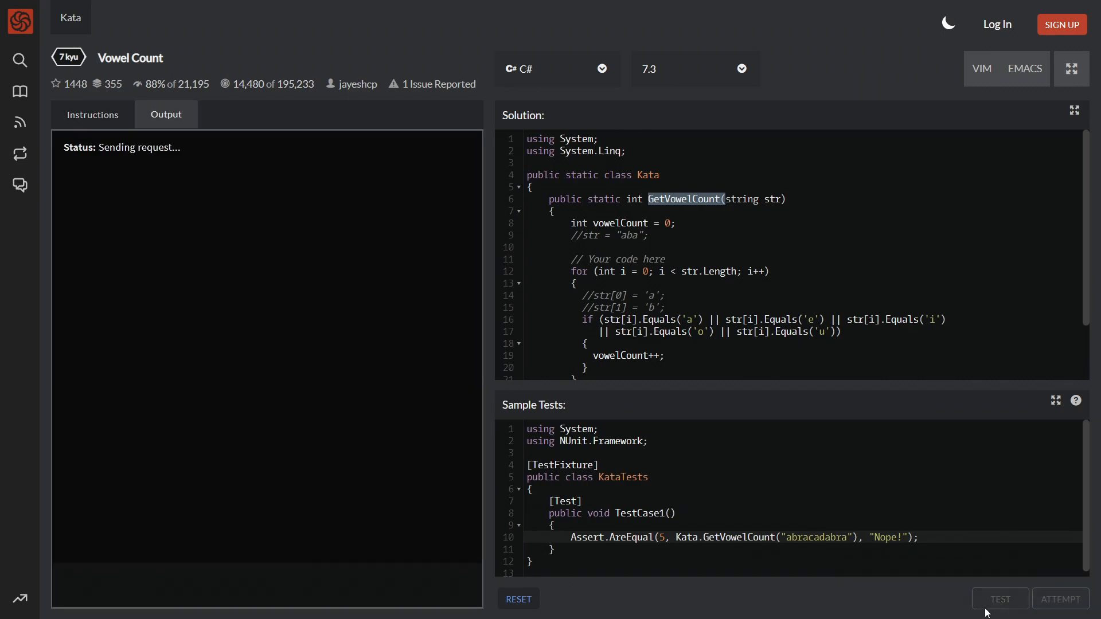
pyautogui.click(1001, 598)
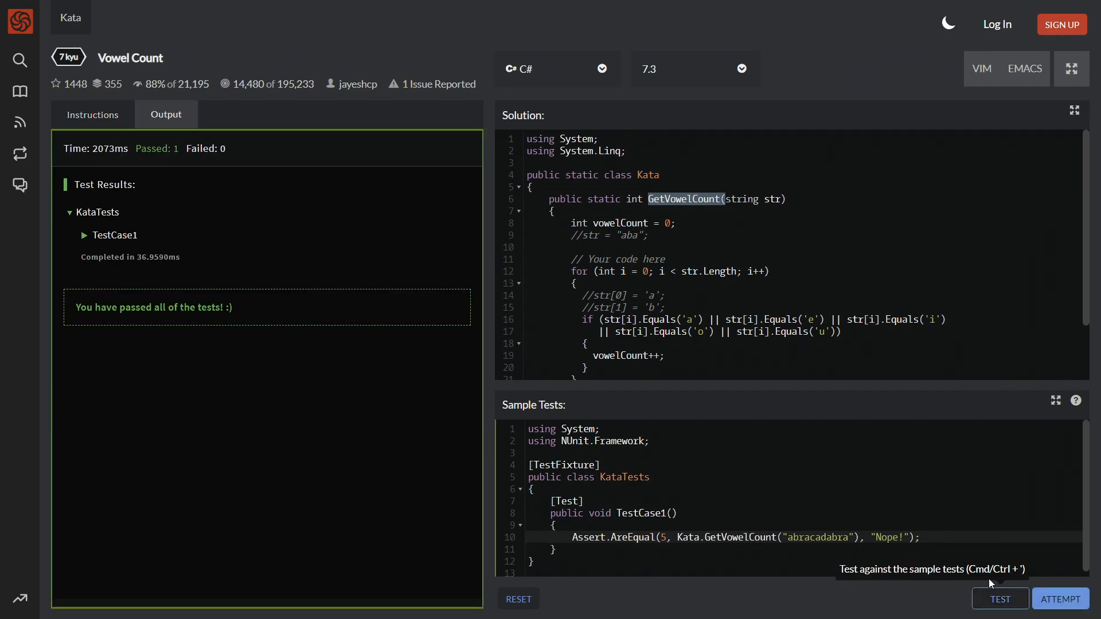
pyautogui.moveTo(746, 267)
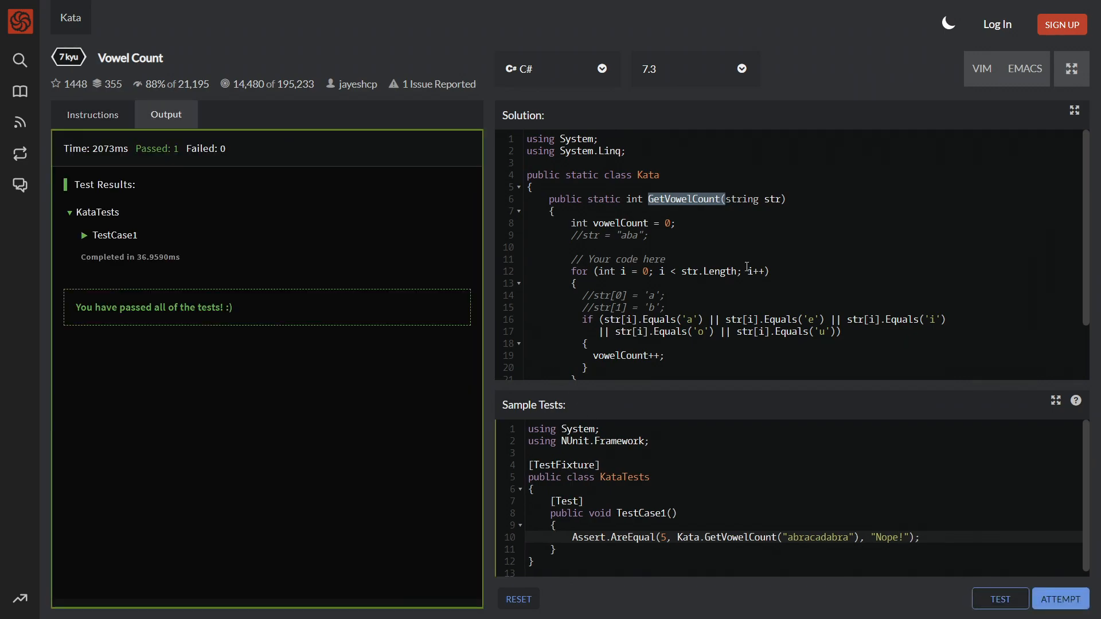
pyautogui.scroll(-3)
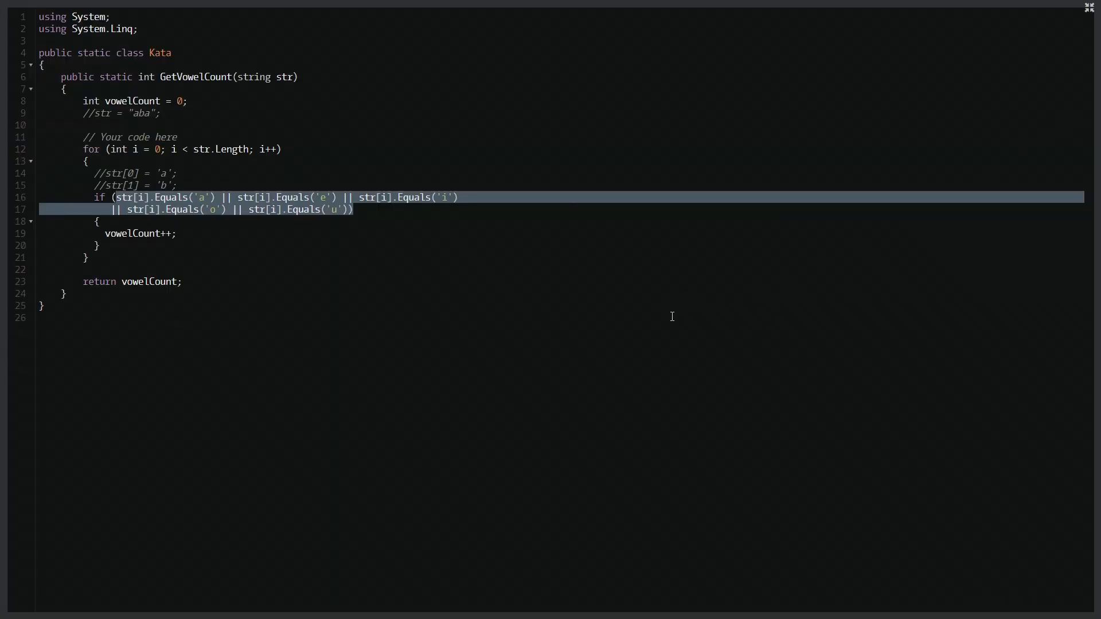
# Step: Declare char[] vowels = new char[] {'a', 'e', 'i', 'o', 'u'}; beneath vowelCount
pyautogui.click(925, 16)
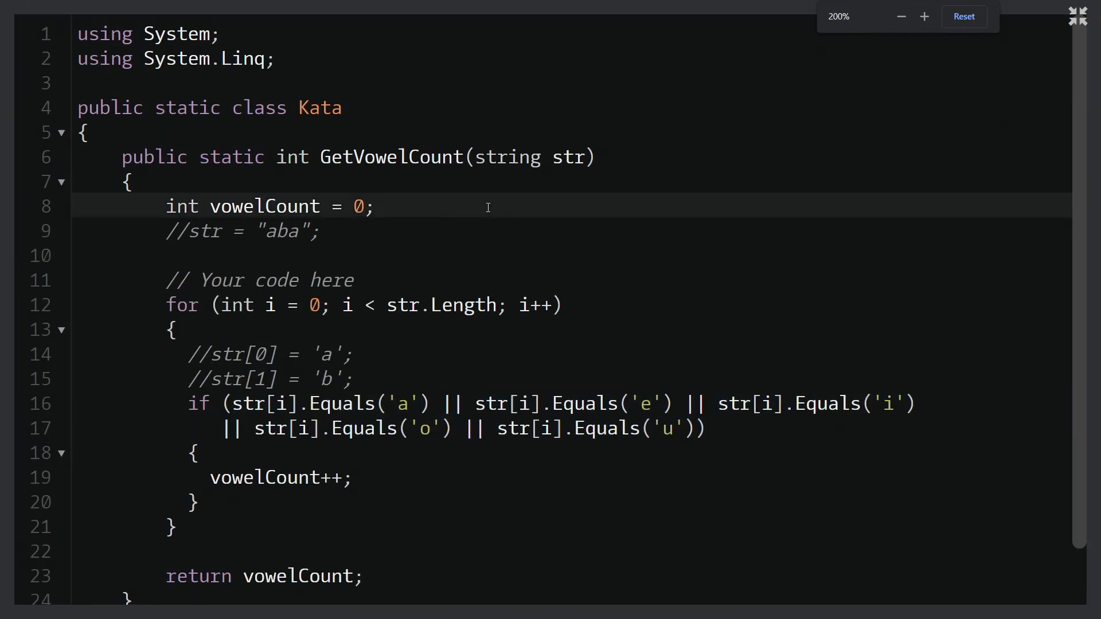
pyautogui.write('char[] vowels')
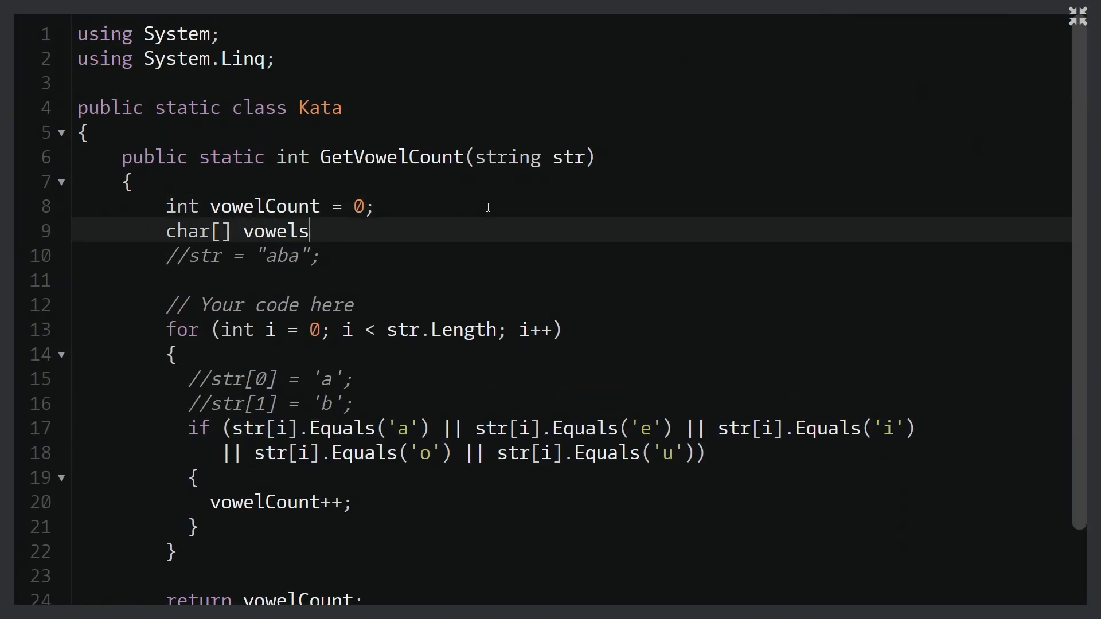
pyautogui.write('= new char')
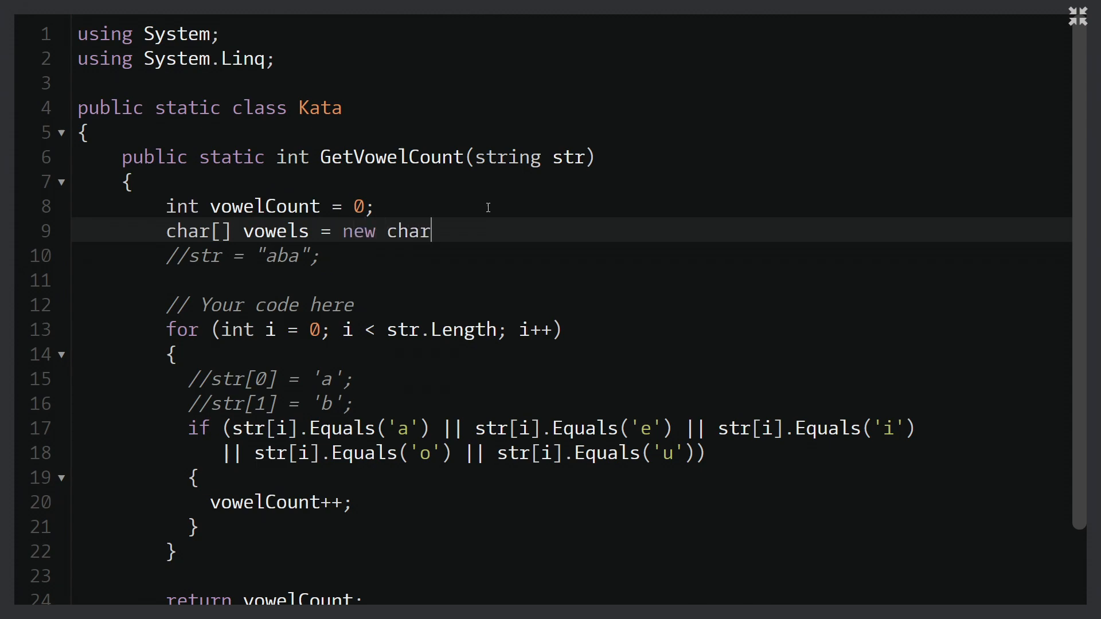
pyautogui.write('[] {};')
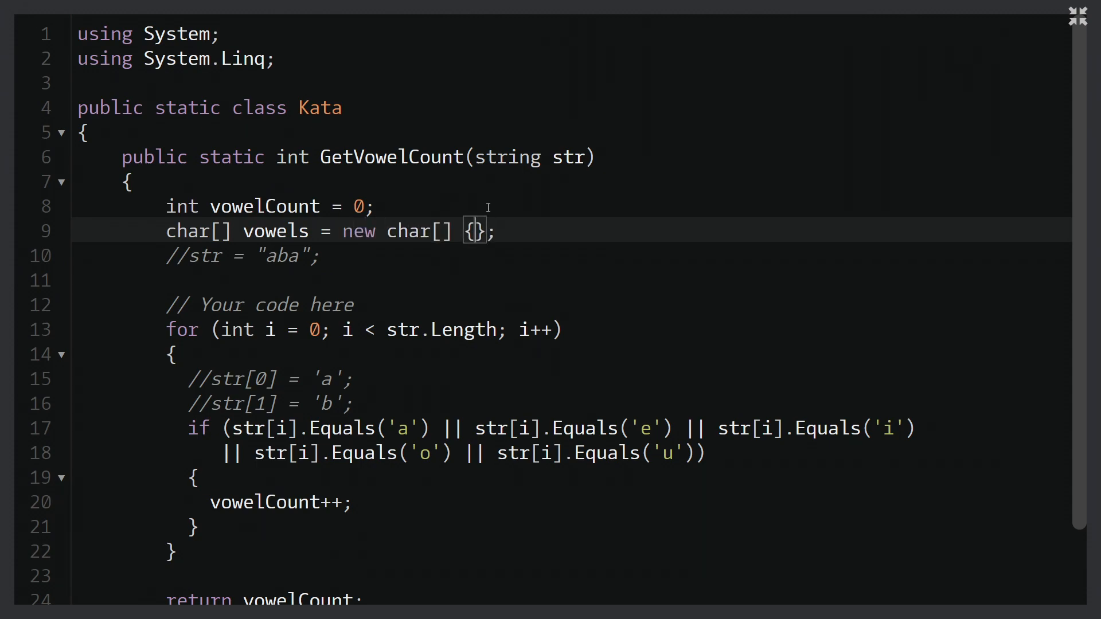
pyautogui.write("'a', 'e', 'i' ,")
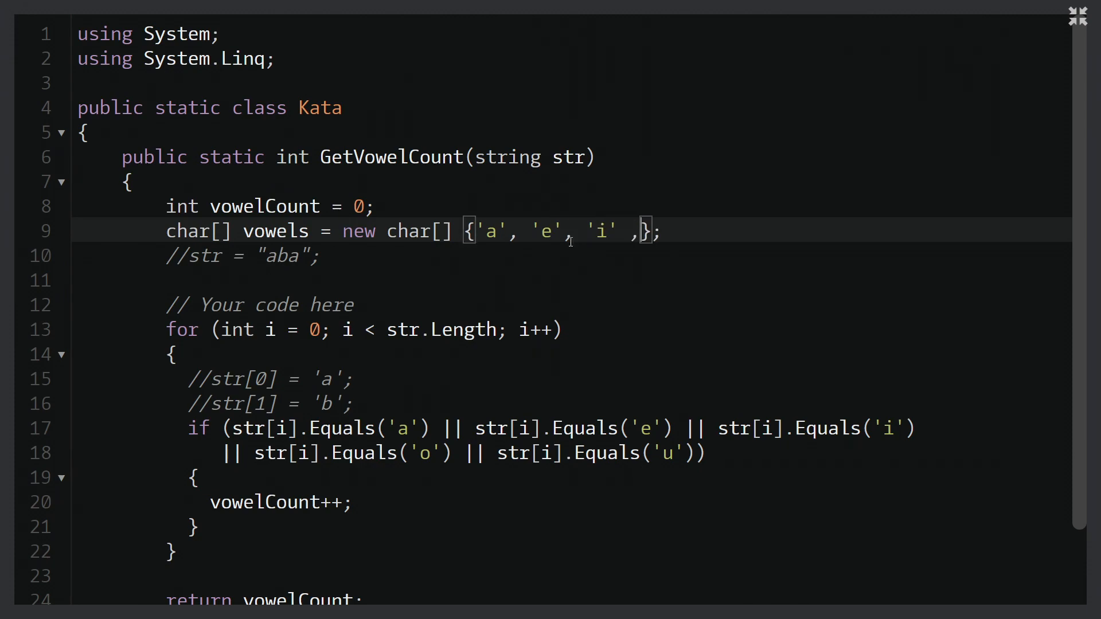
pyautogui.write("'o', 'u'")
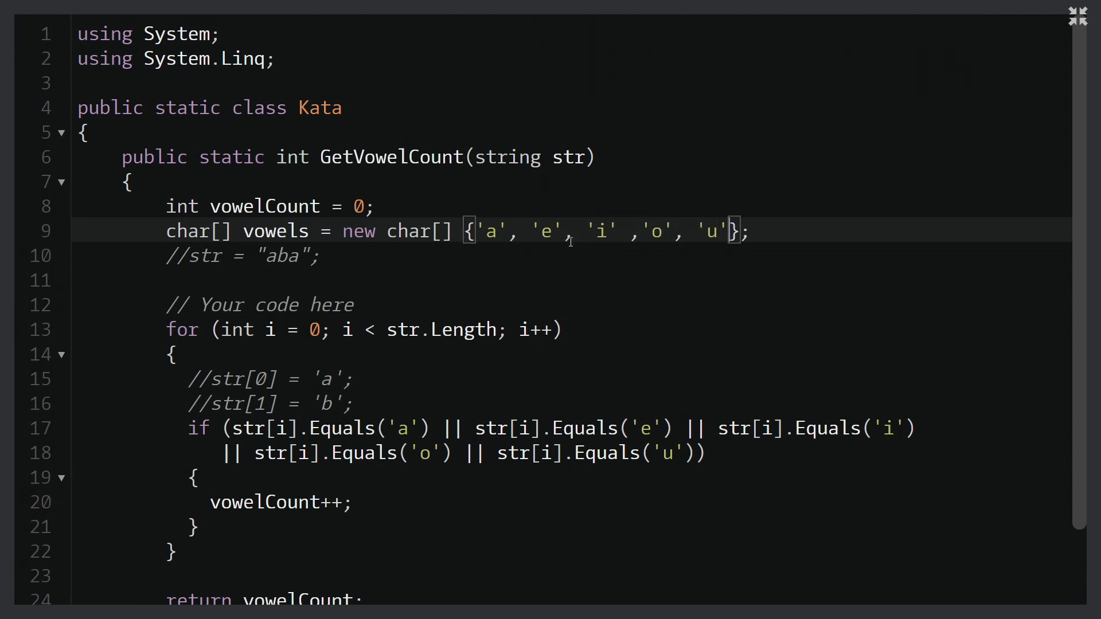
pyautogui.moveTo(460, 231)
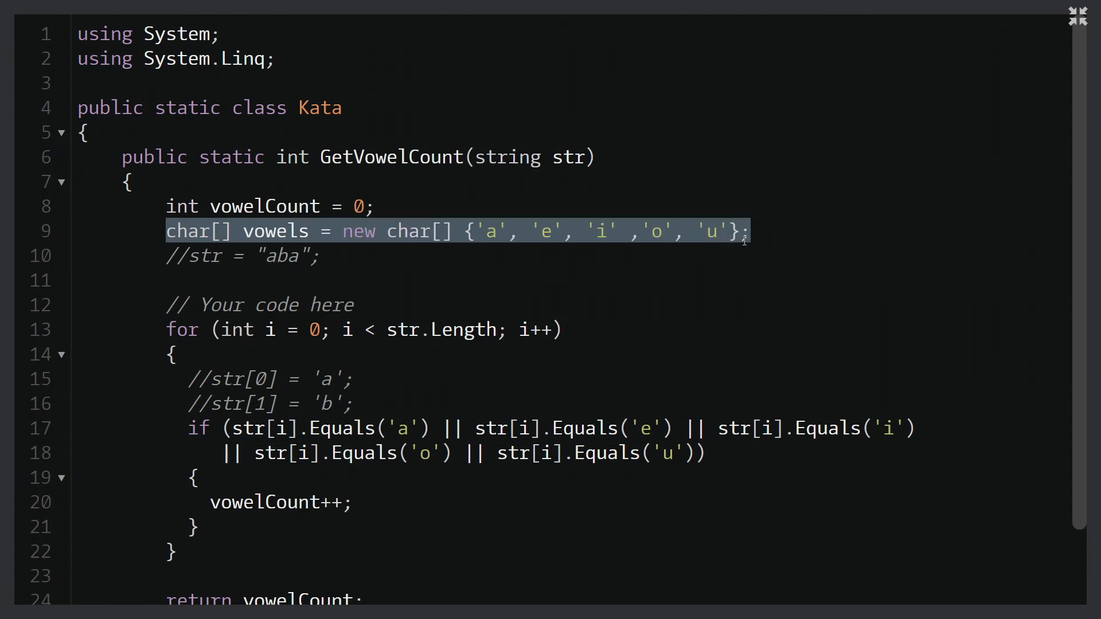
pyautogui.scroll(-3)
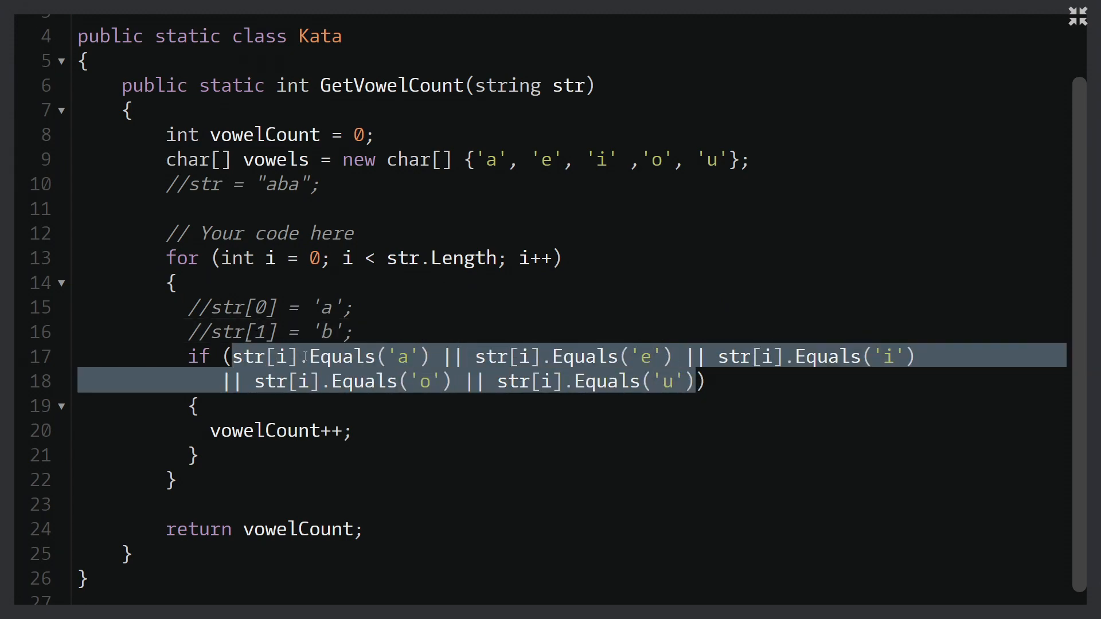
# Step: Wrap the old vowel-checking if block in a /* */ block comment
pyautogui.click(288, 357)
pyautogui.write('/*')
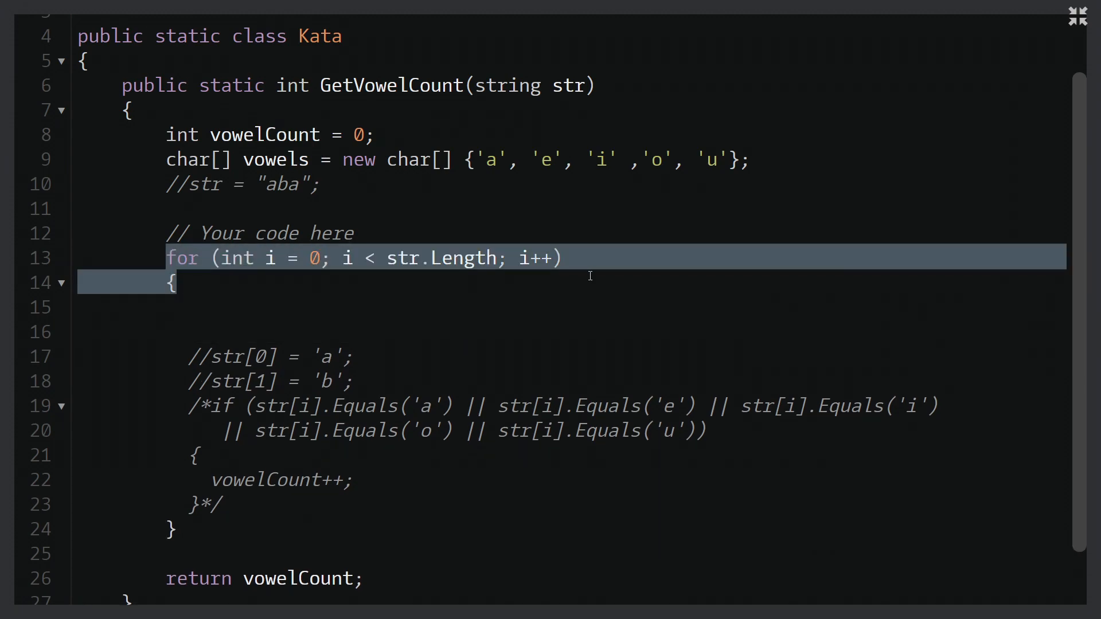
pyautogui.click(399, 305)
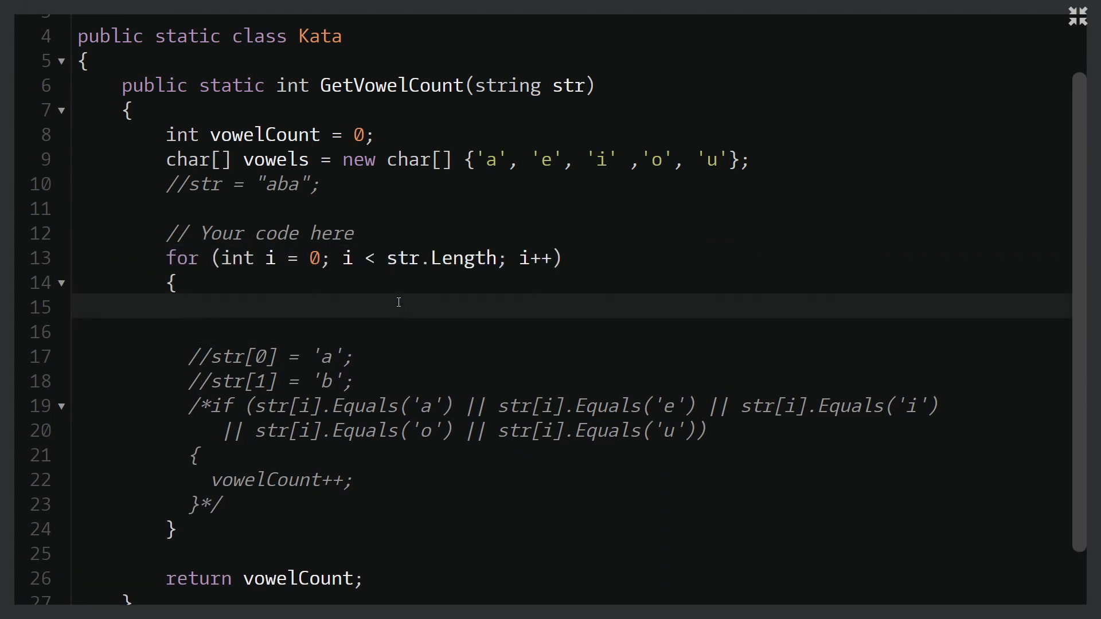
pyautogui.click(188, 306)
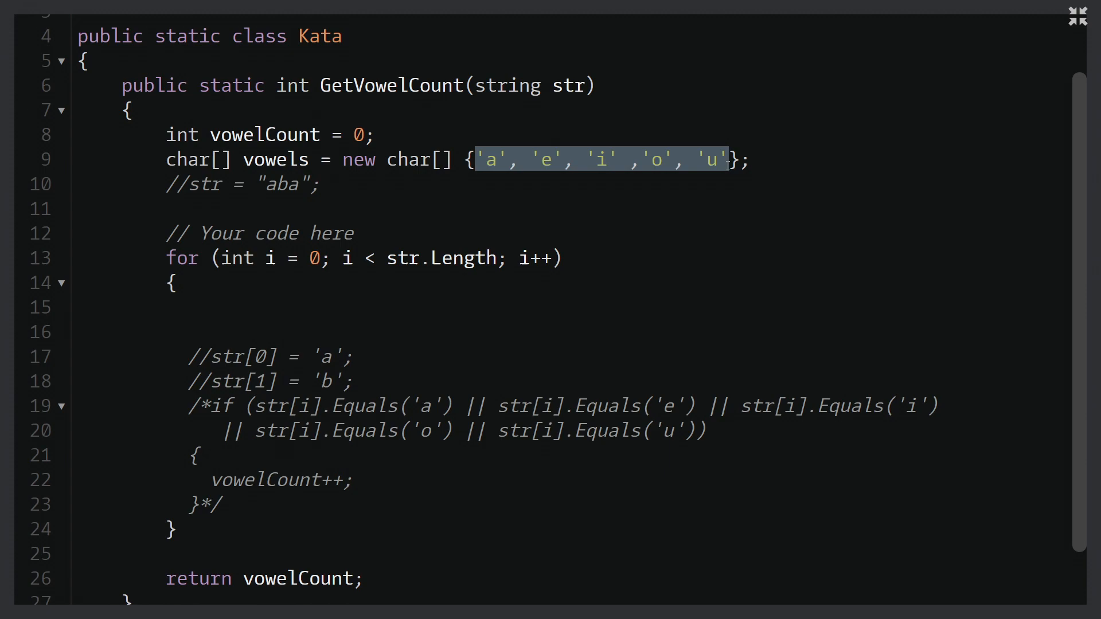
pyautogui.moveTo(481, 219)
pyautogui.write('foreach (')
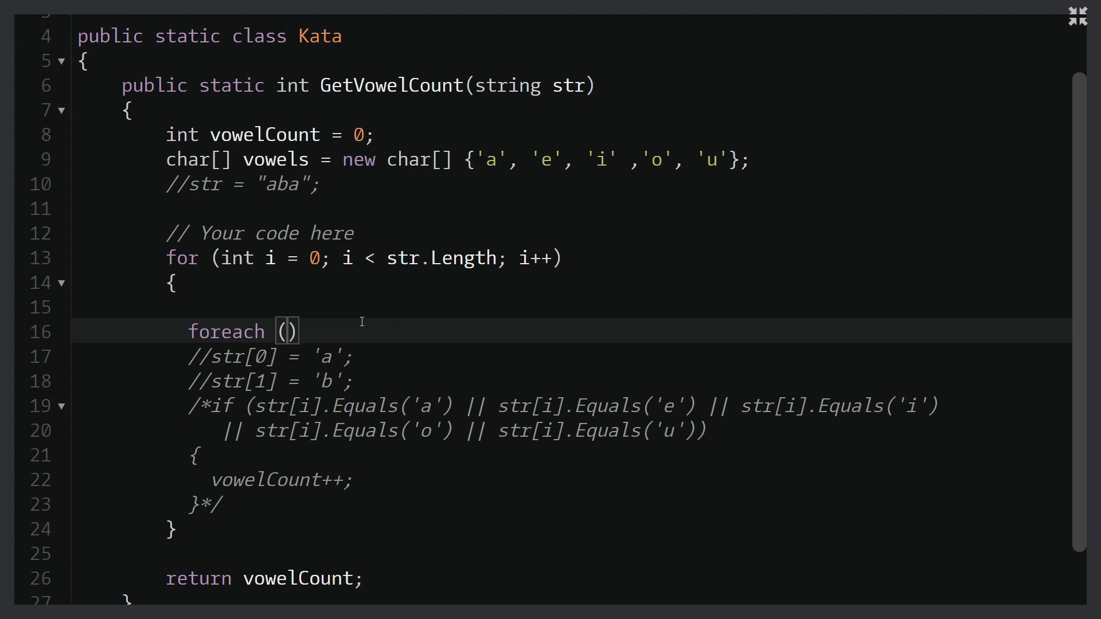
# Step: Write foreach (char vowel in vowels) with if (vowel.Equals(str[i])) incrementing vowelCount
pyautogui.write('var vowel in vowels')
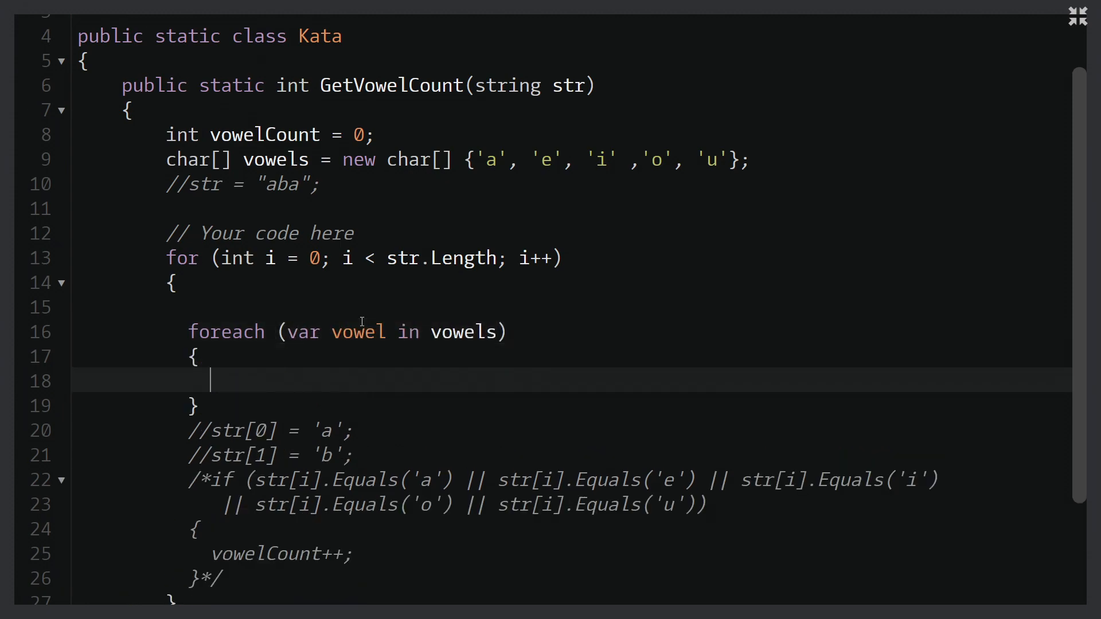
pyautogui.write('if (vowel')
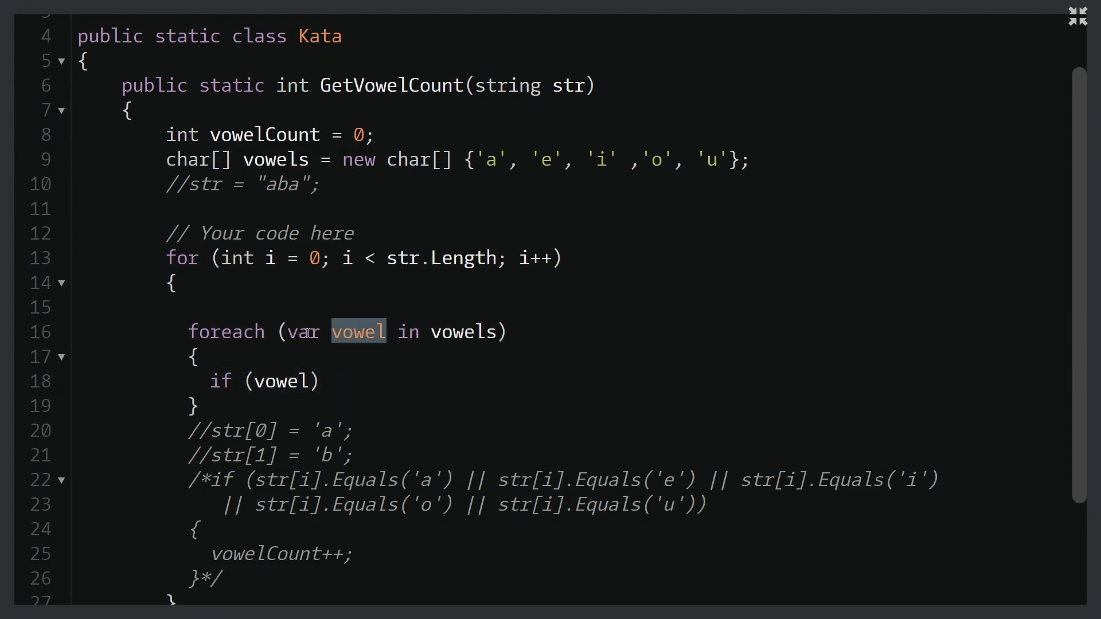
pyautogui.write('ch')
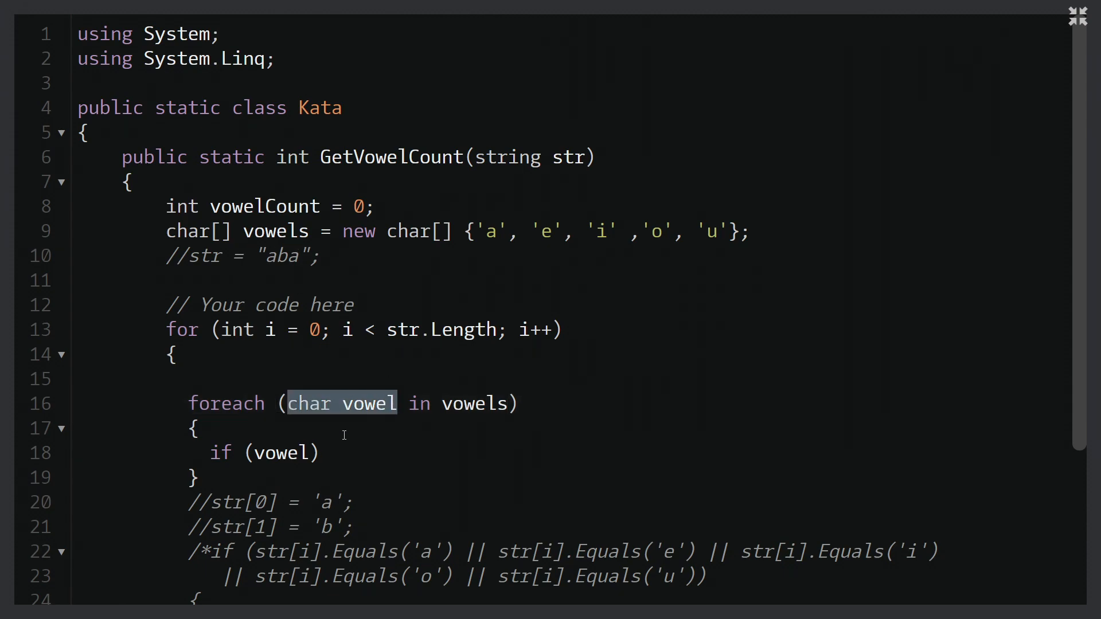
pyautogui.click(483, 232)
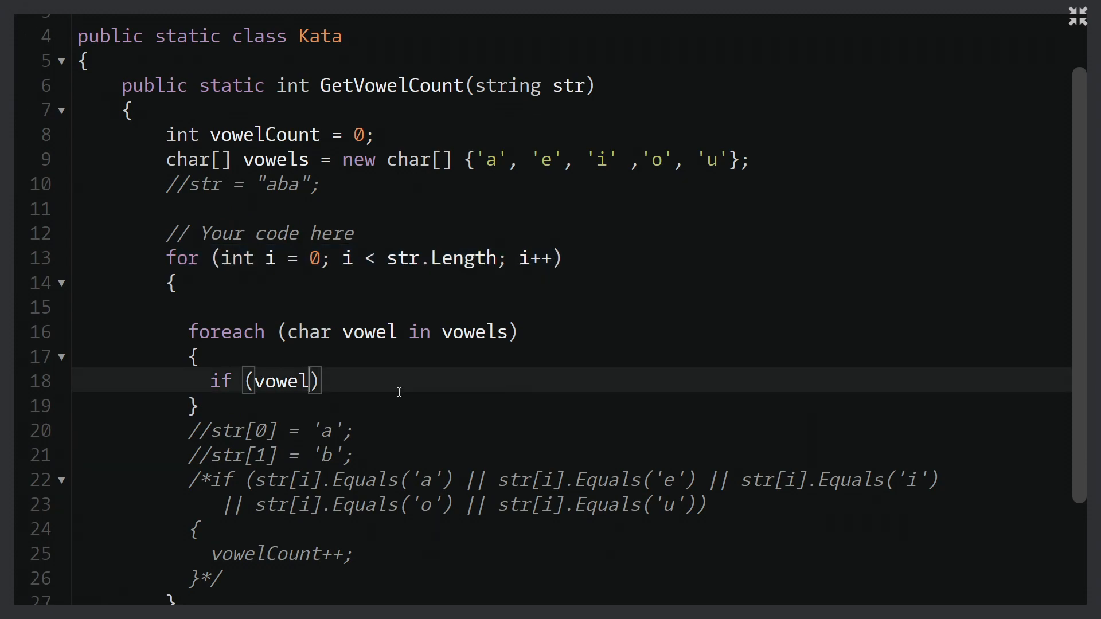
pyautogui.write('.Equals(str[i')
pyautogui.write('{}')
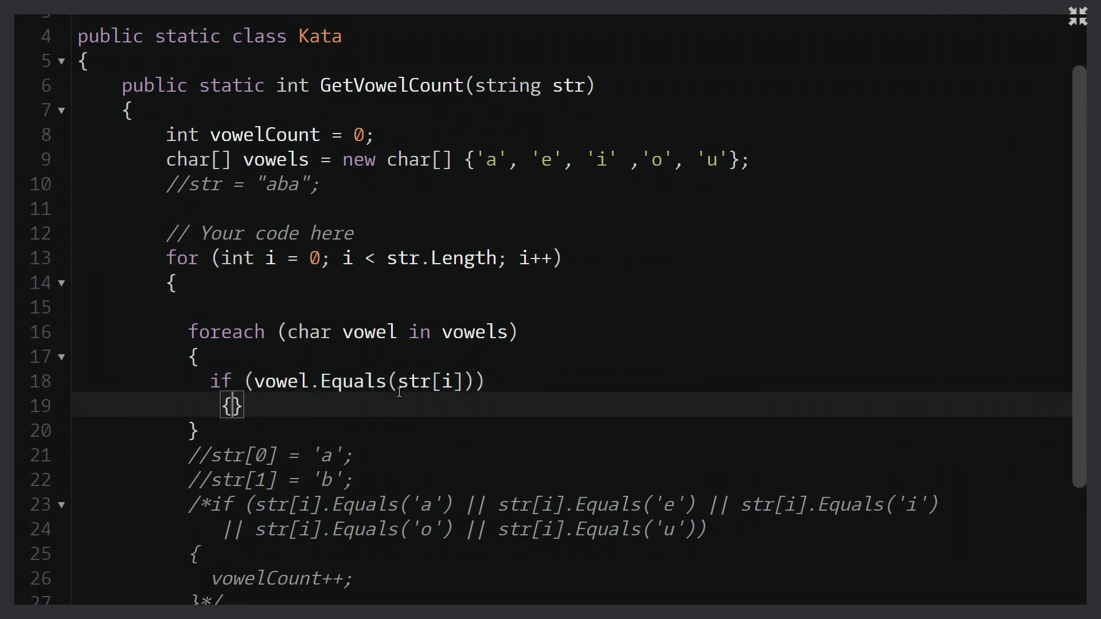
pyautogui.press('Enter')
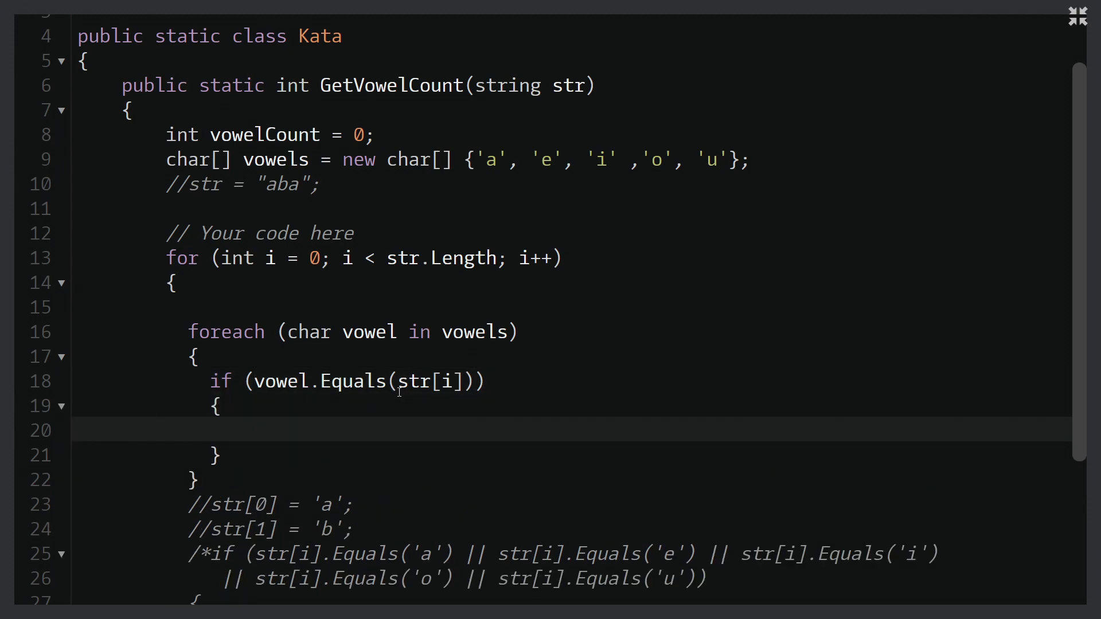
pyautogui.write('vowelCount++;')
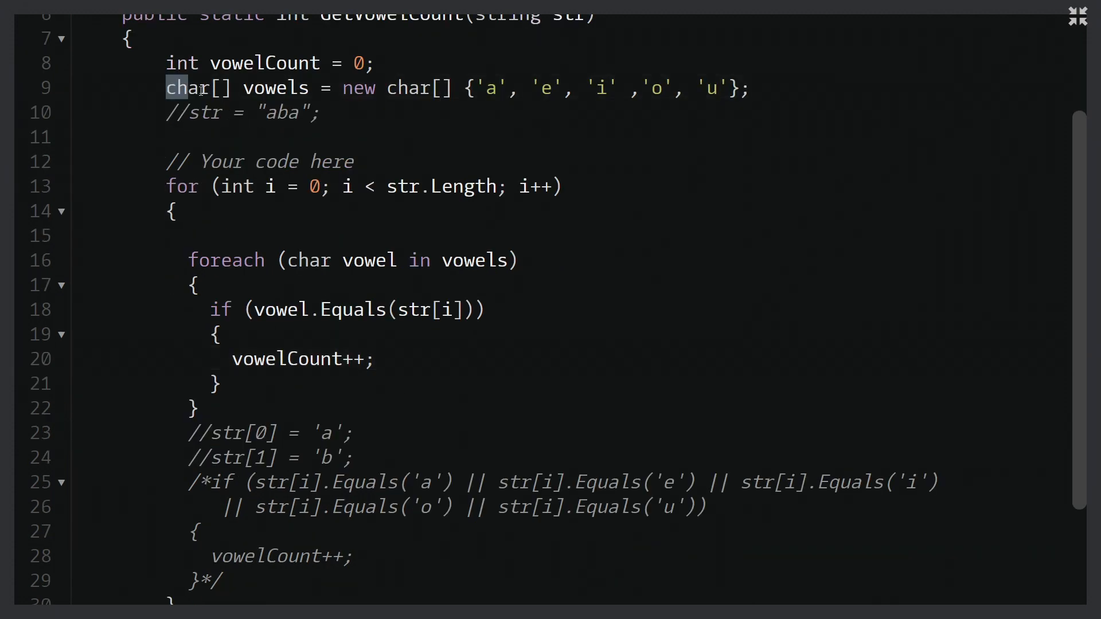
pyautogui.scroll(3)
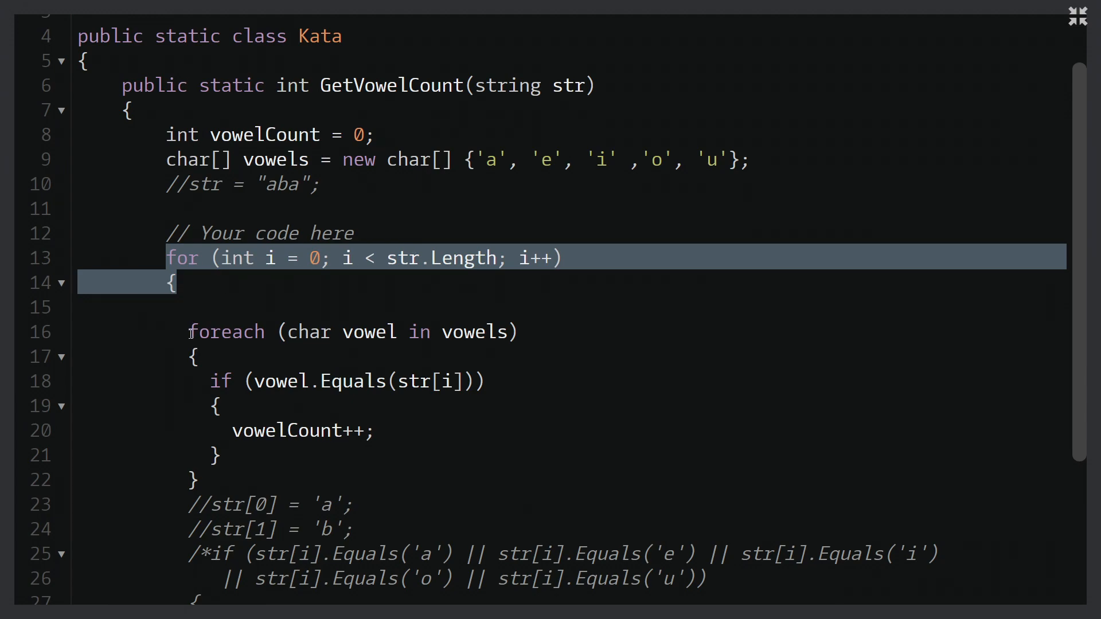
pyautogui.click(288, 380)
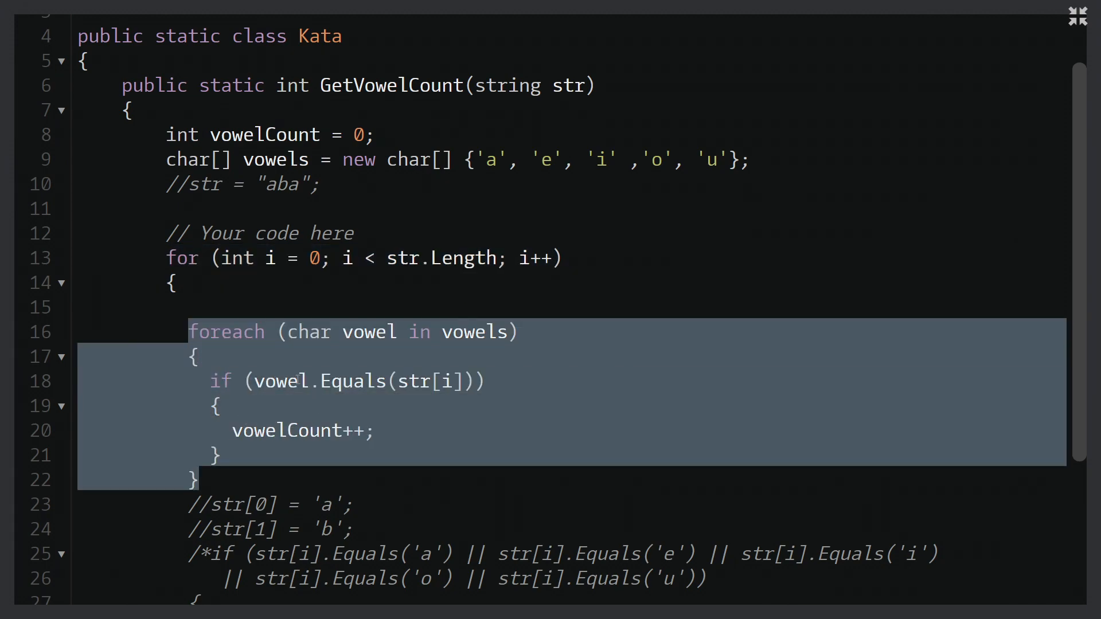
pyautogui.click(341, 381)
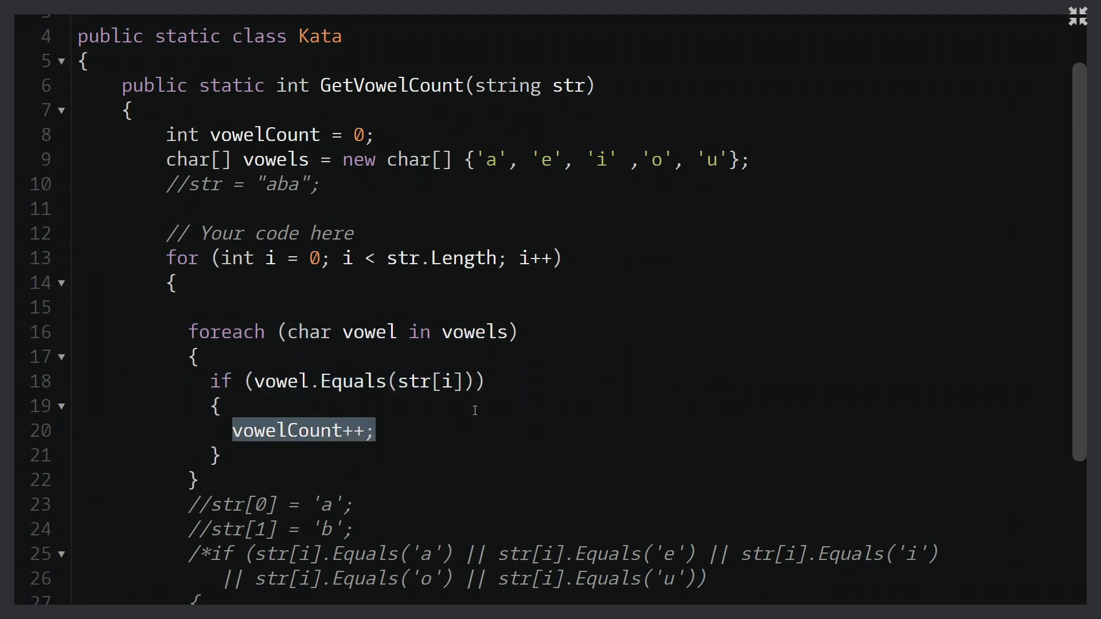
pyautogui.scroll(-3)
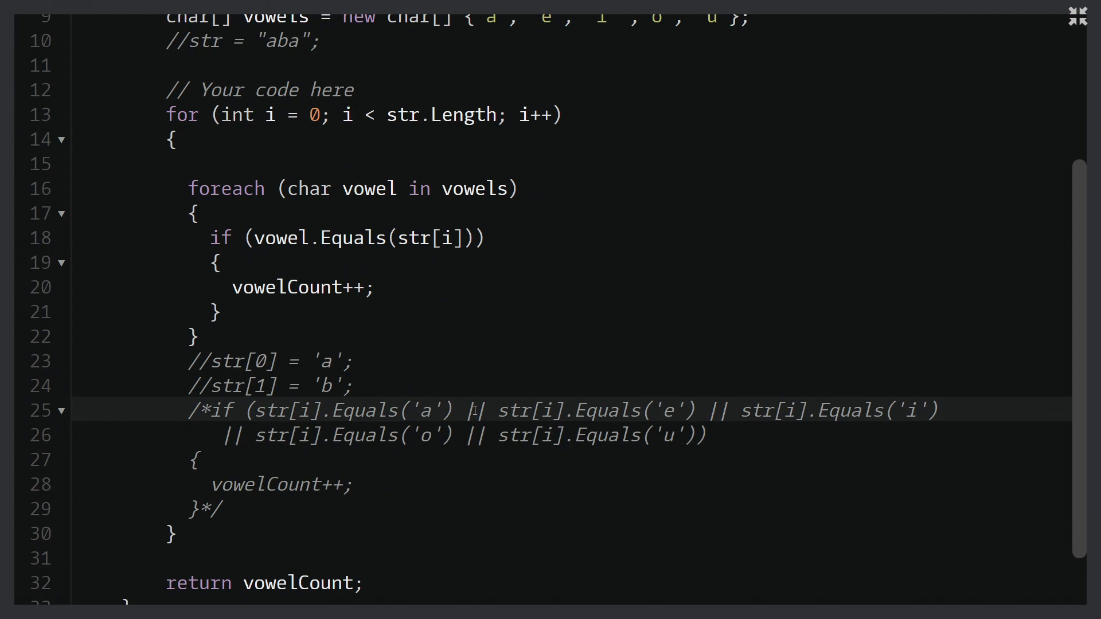
pyautogui.click(1078, 16)
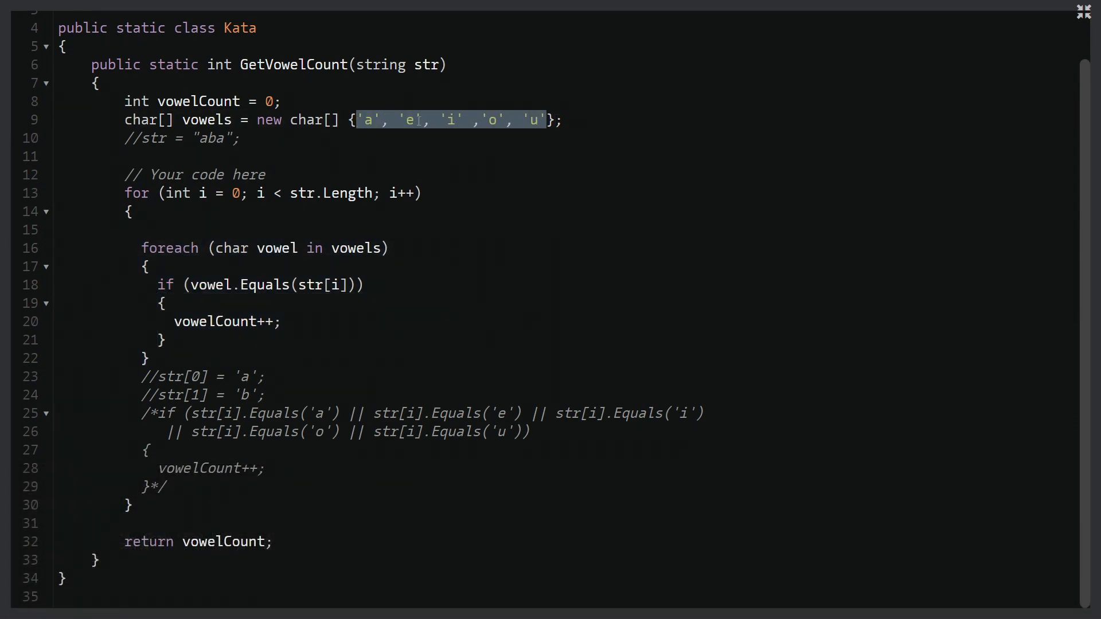
# Step: Add 'b' and 'c' to the vowels array and select the 'u' Equals clause on line 26
pyautogui.click(551, 120)
pyautogui.write(", '")
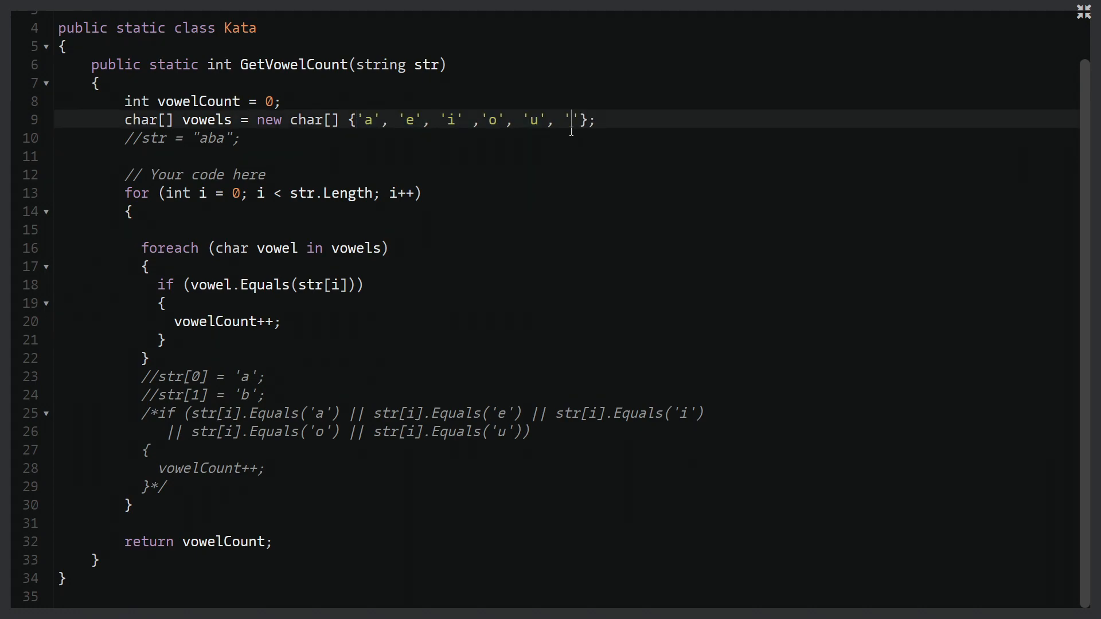
pyautogui.write('b')
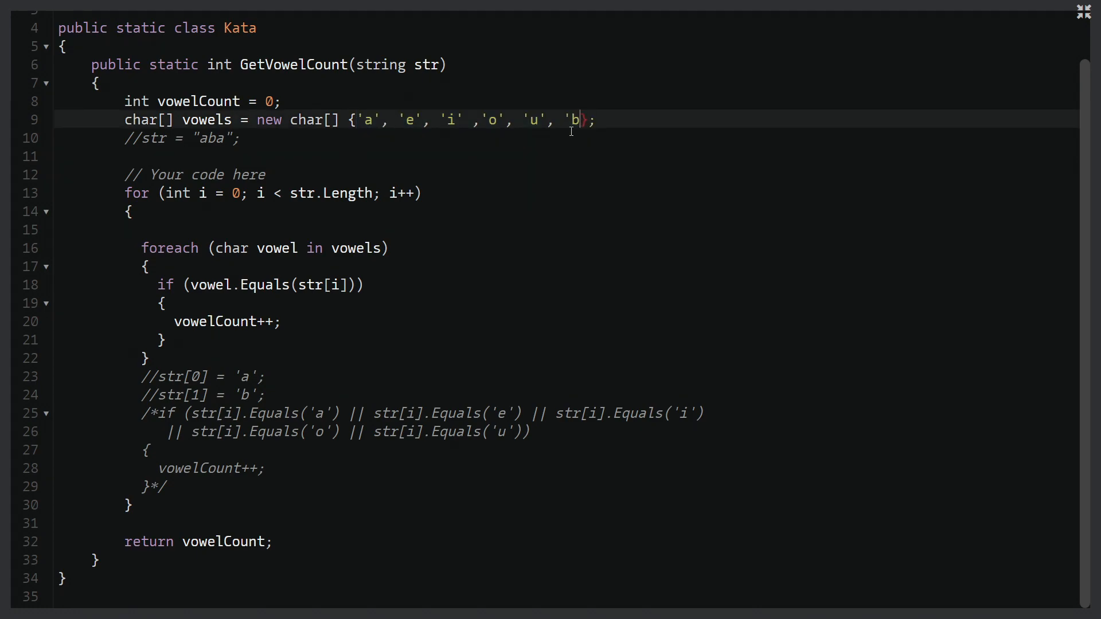
pyautogui.write(", 'c'")
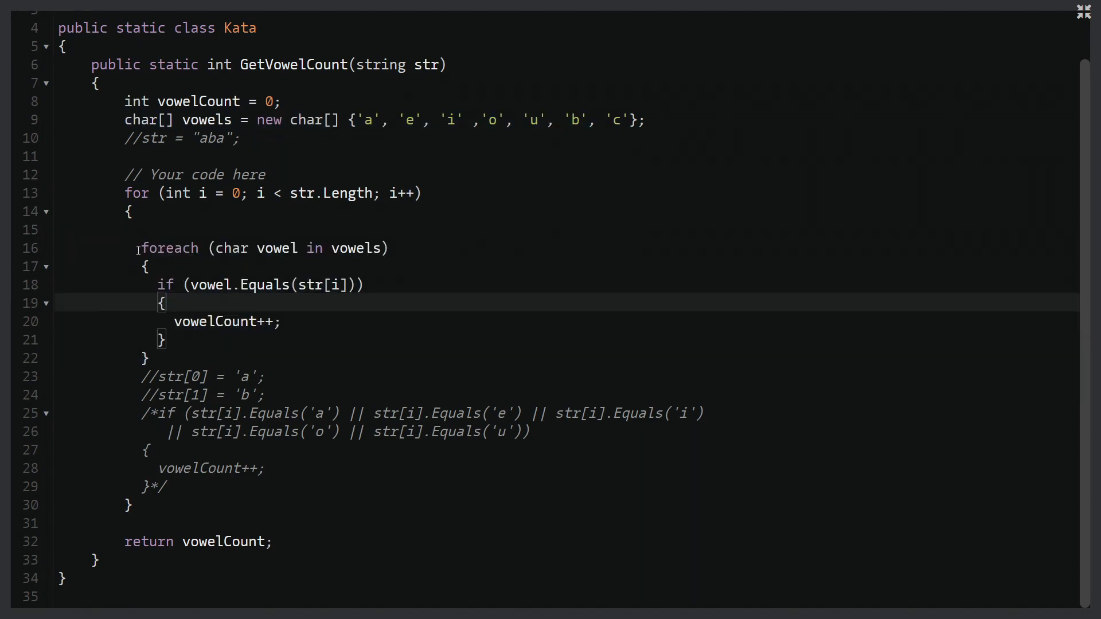
pyautogui.doubleClick(168, 247)
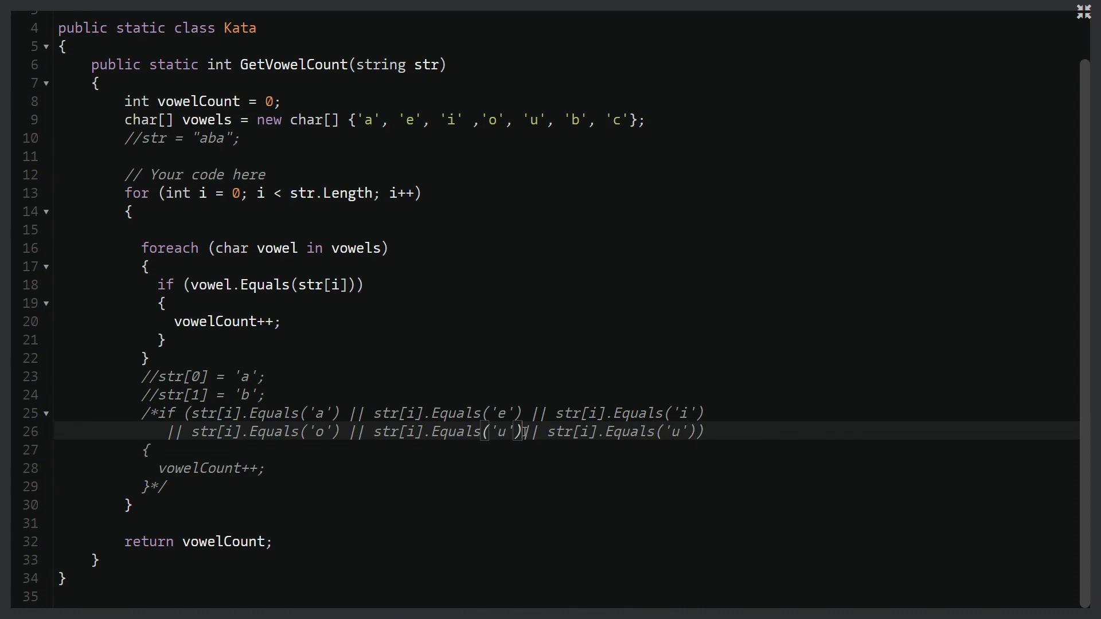
# Step: Change the pasted clause to 'b' and add a || str[i].Equals clause for the next letter
pyautogui.write('b')
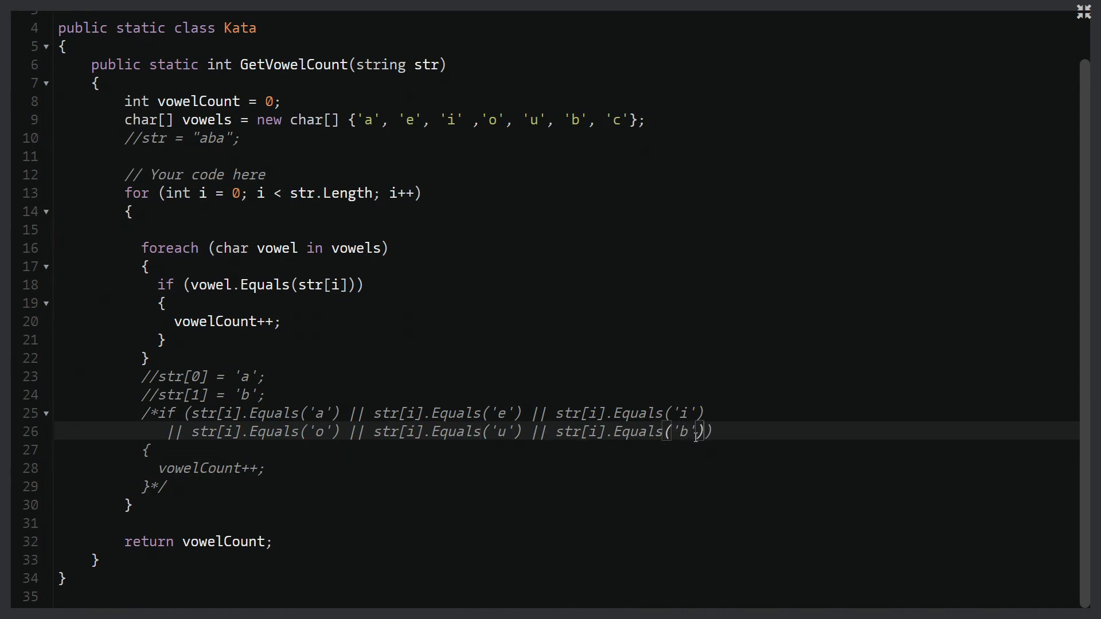
pyautogui.write("|| str[i].Equals('u')")
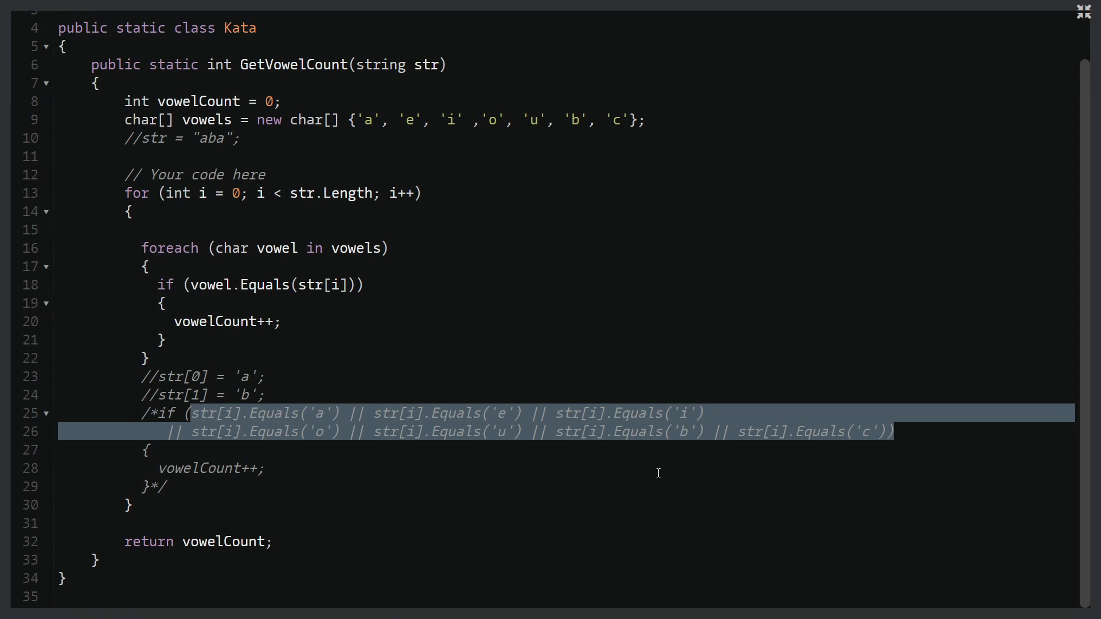
pyautogui.moveTo(395, 233)
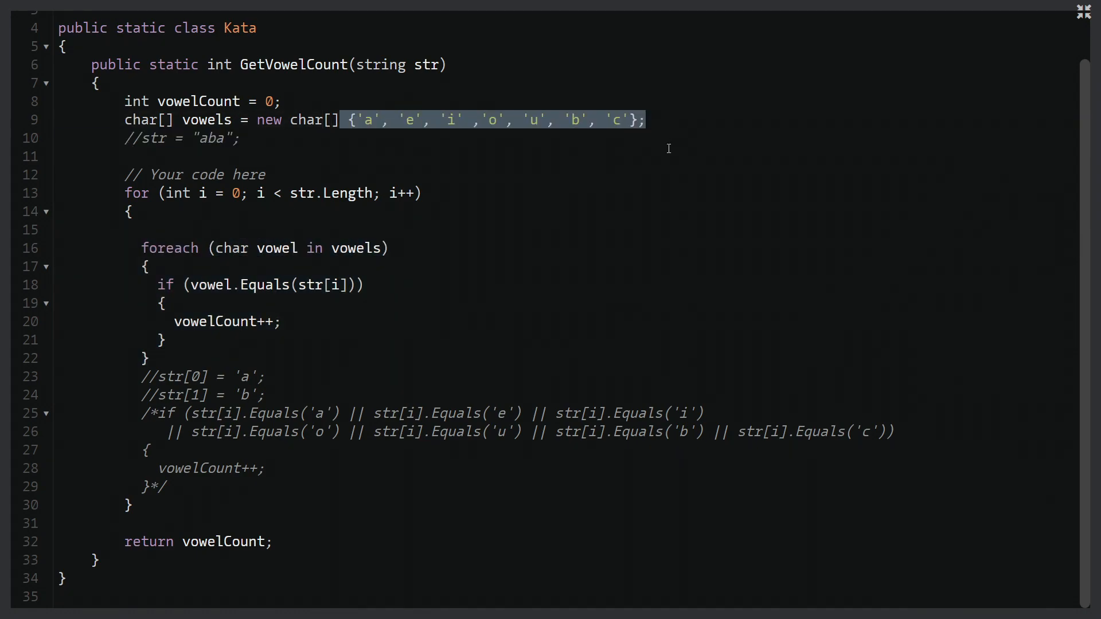
pyautogui.moveTo(626, 209)
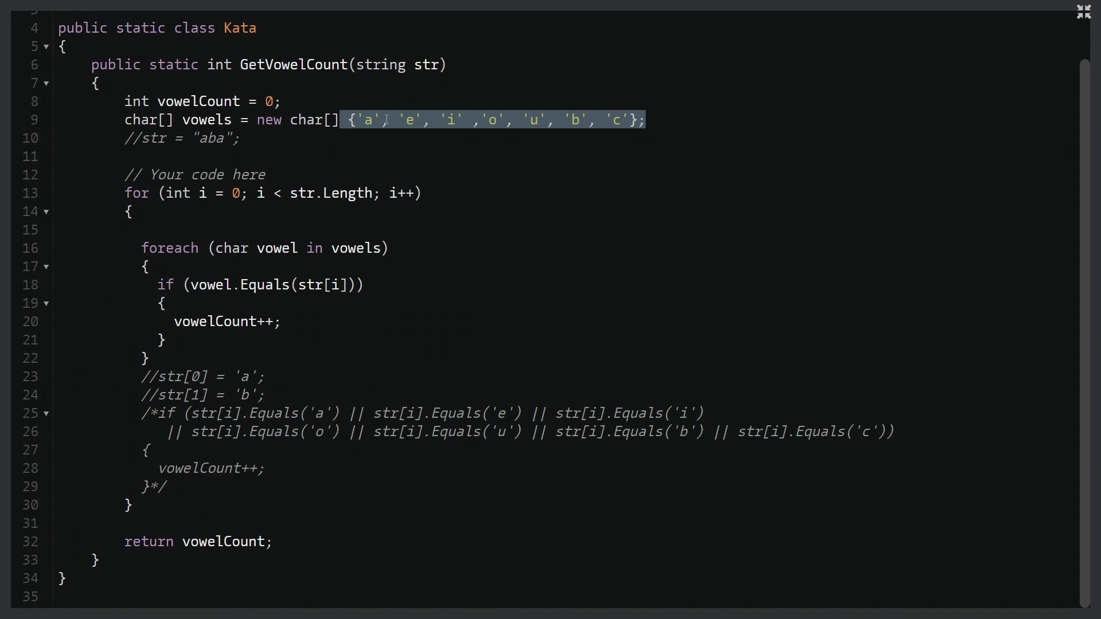
pyautogui.moveTo(303, 228)
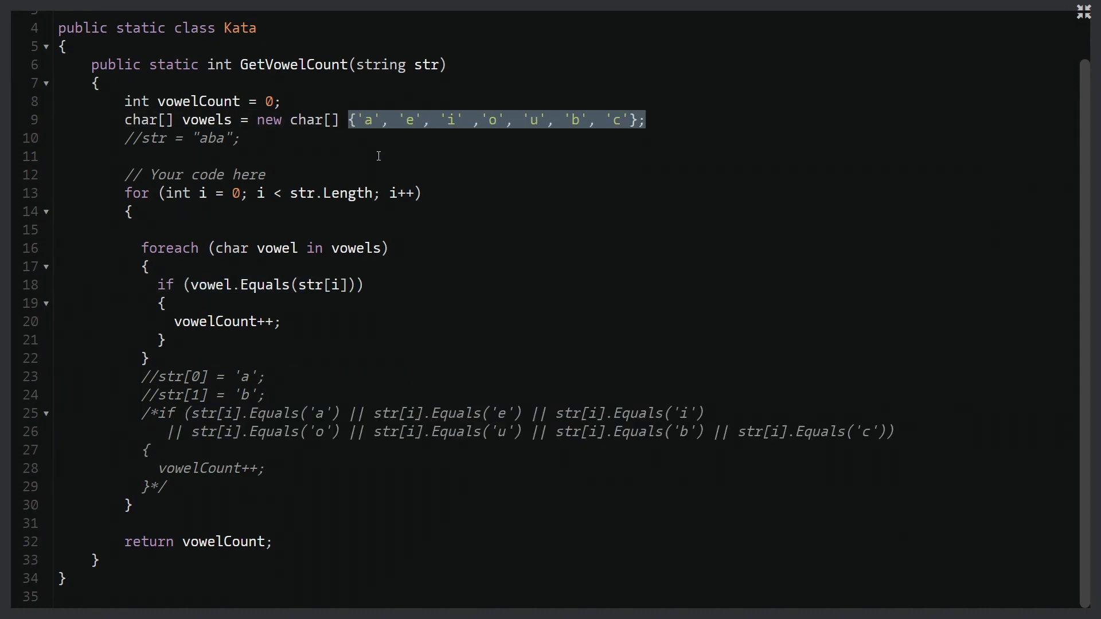
pyautogui.moveTo(424, 241)
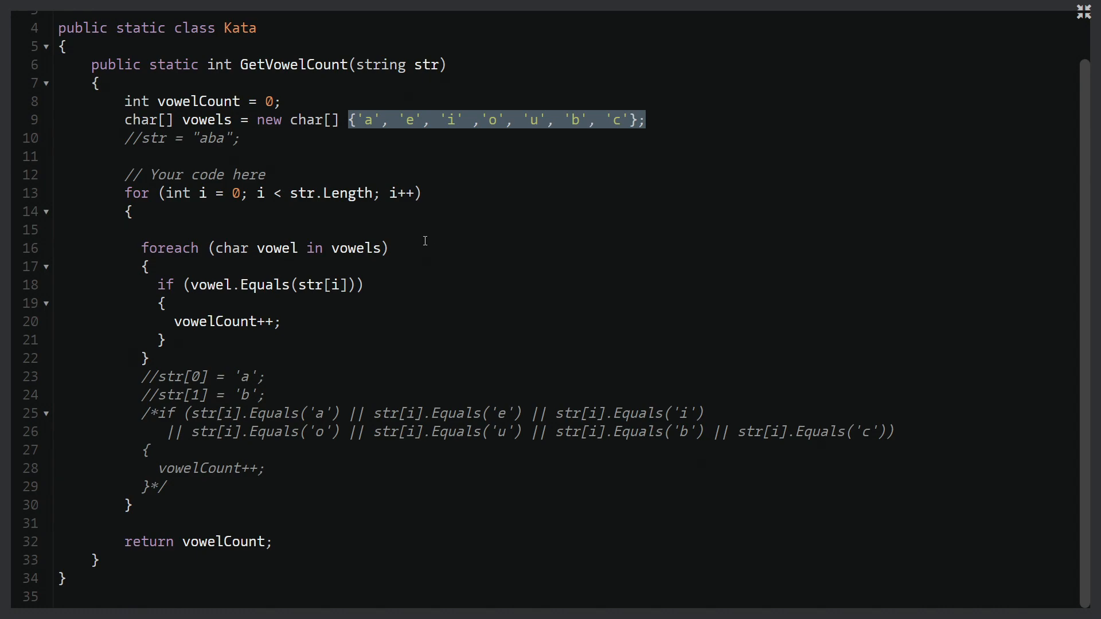
# Step: Exit full-screen editor mode to see the kata page with all sample tests passing
pyautogui.click(998, 599)
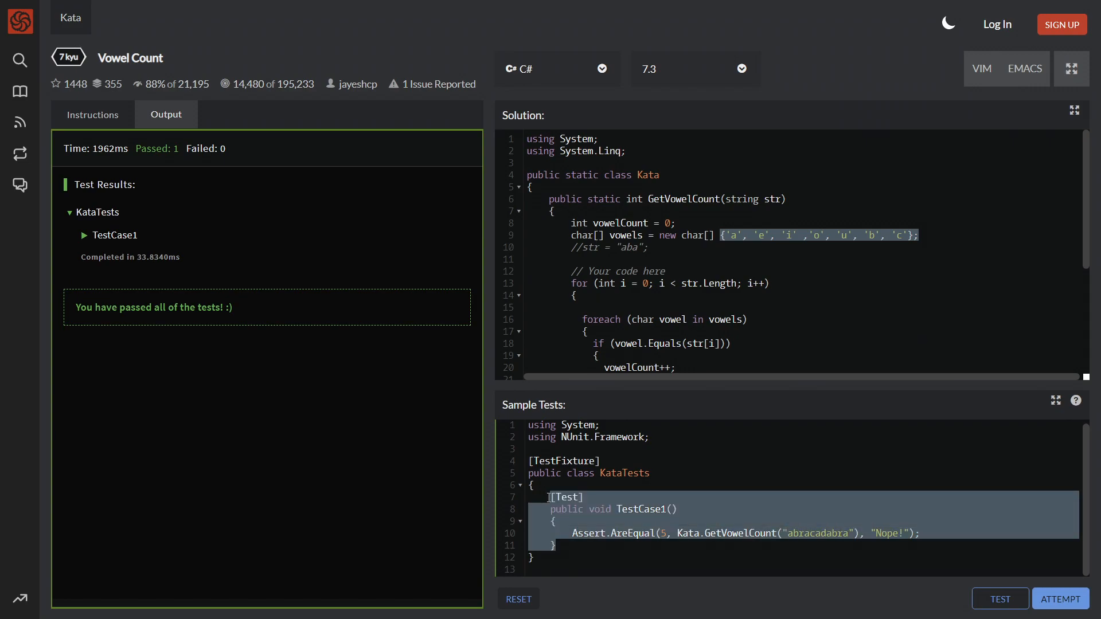
# Step: Drop 'b' and 'c' from the vowels array, rerun Attempt for five passes, and expand TestCase1–2
pyautogui.scroll(-3)
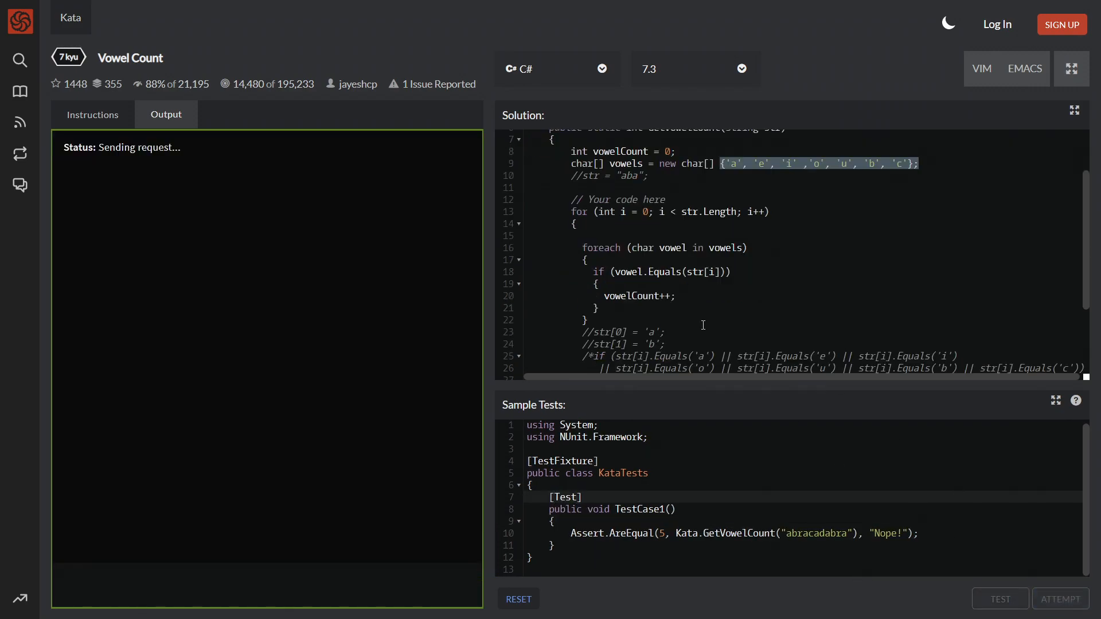
pyautogui.click(999, 598)
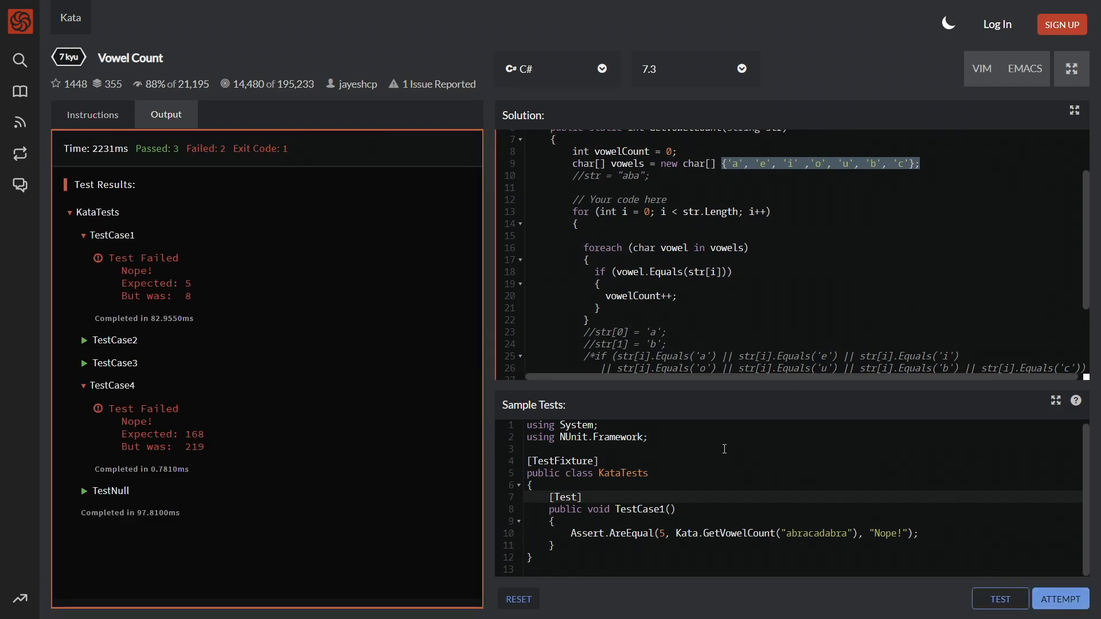
pyautogui.moveTo(700, 410)
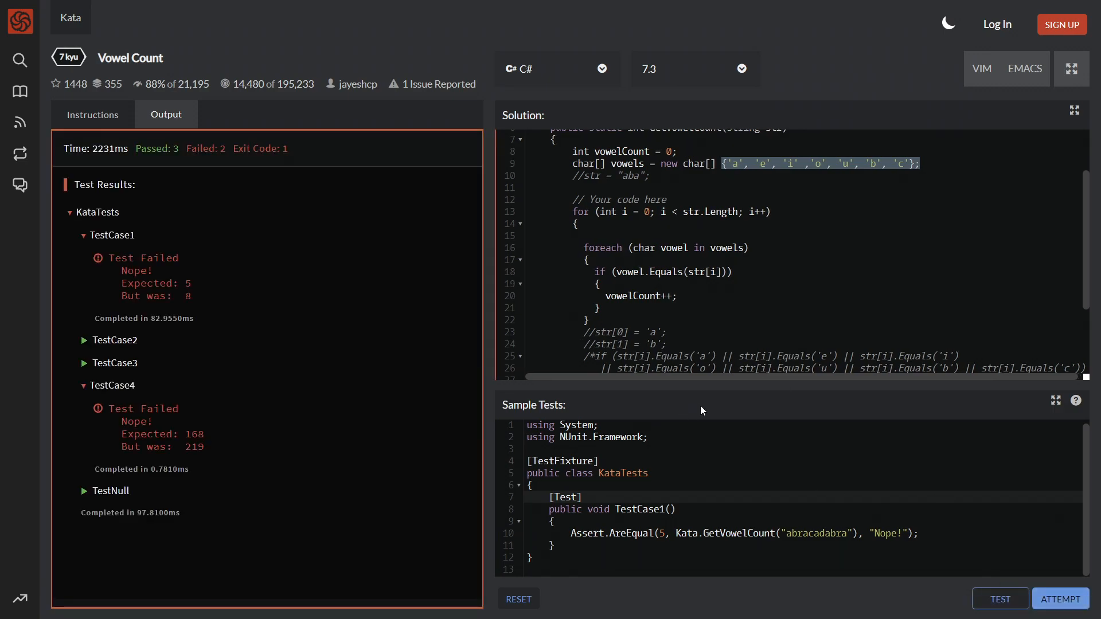
pyautogui.moveTo(903, 154)
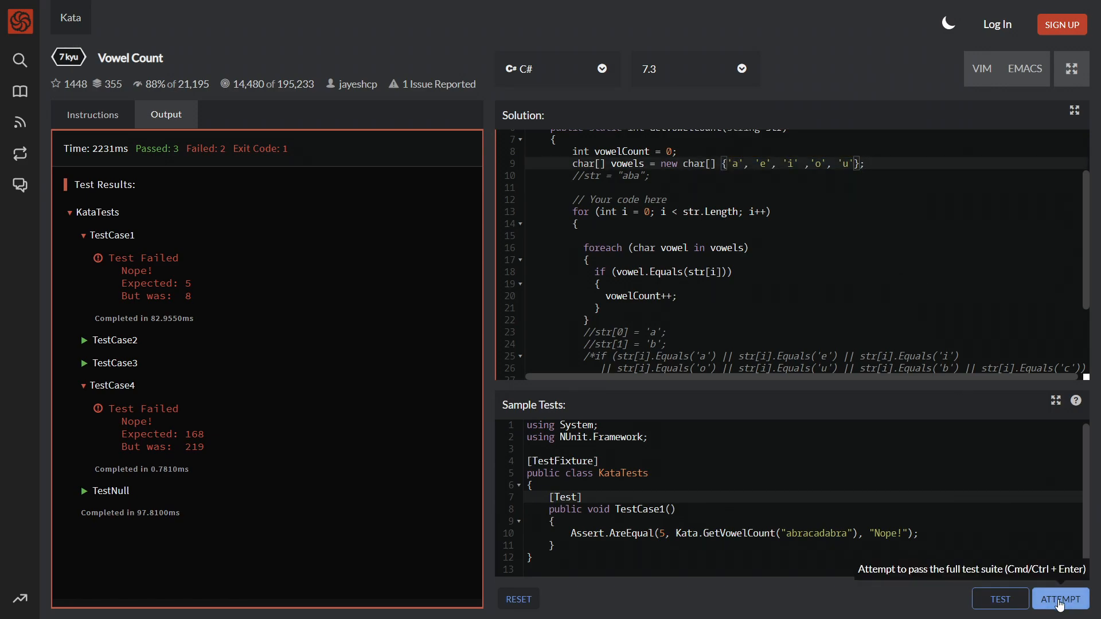
pyautogui.click(1060, 599)
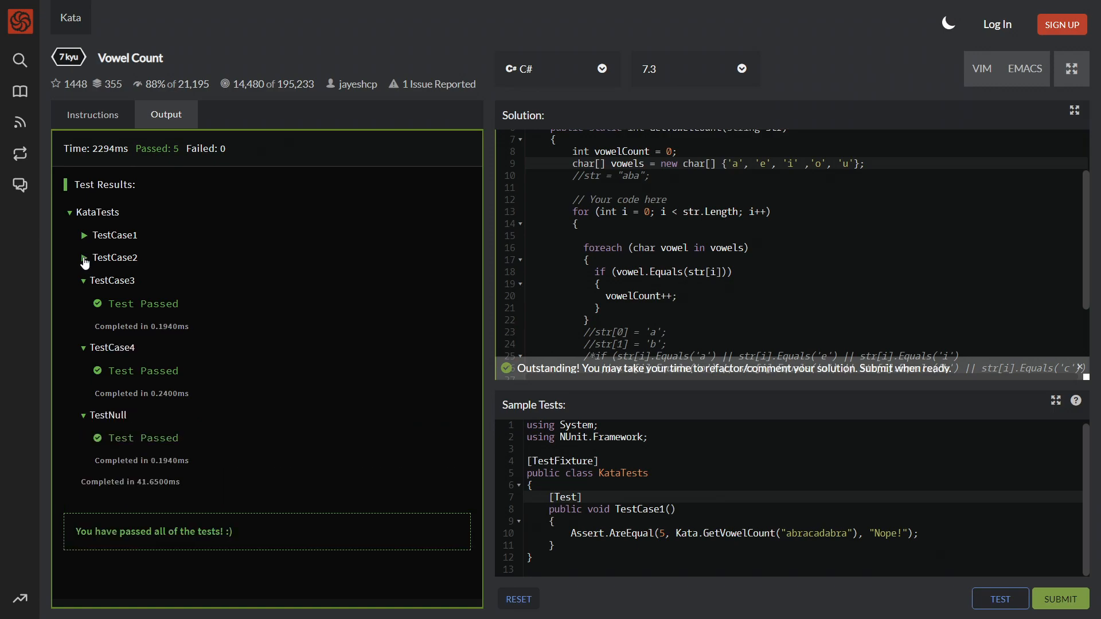
pyautogui.click(113, 257)
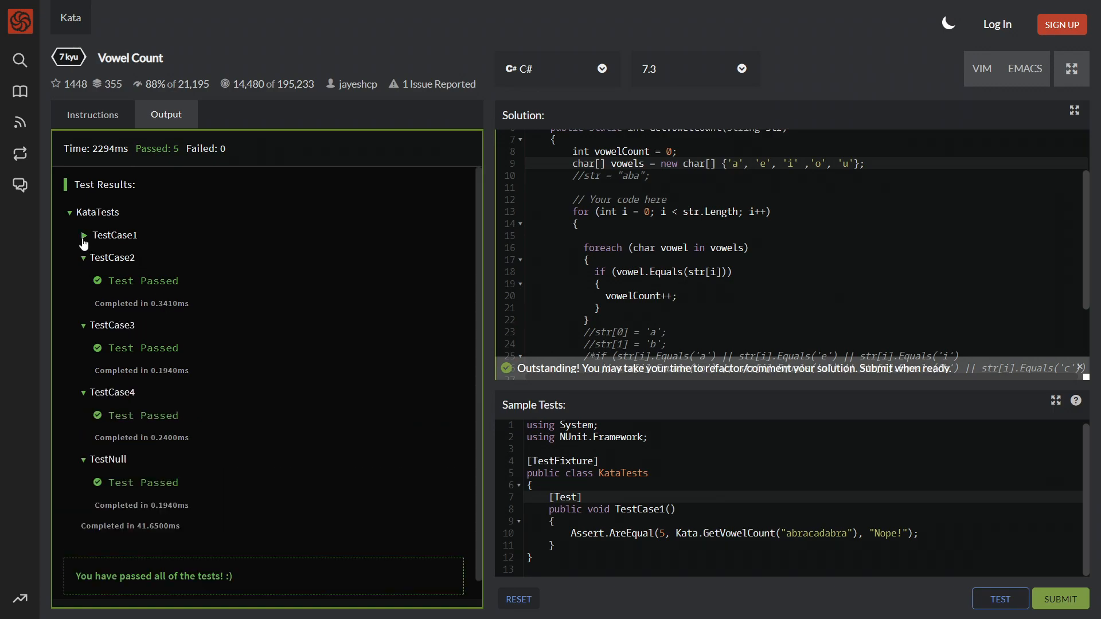
pyautogui.click(82, 235)
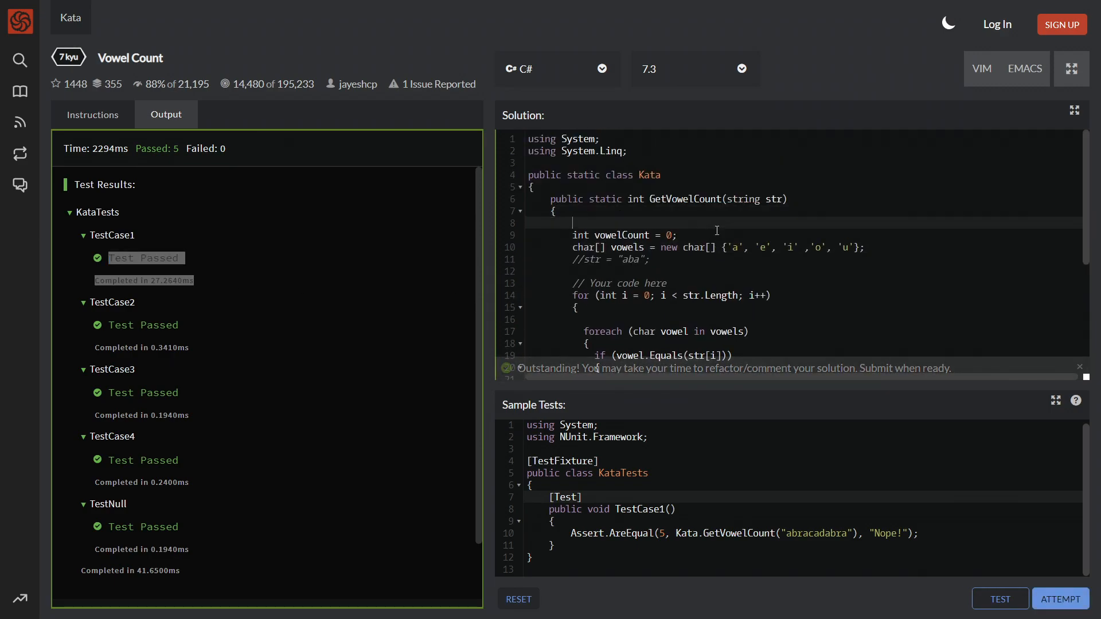
# Step: Add Console.WriteLine(str), rerun Attempt, and read the logged inputs in TestCase3 and TestCase4
pyautogui.write('Console.WriteLine(str);')
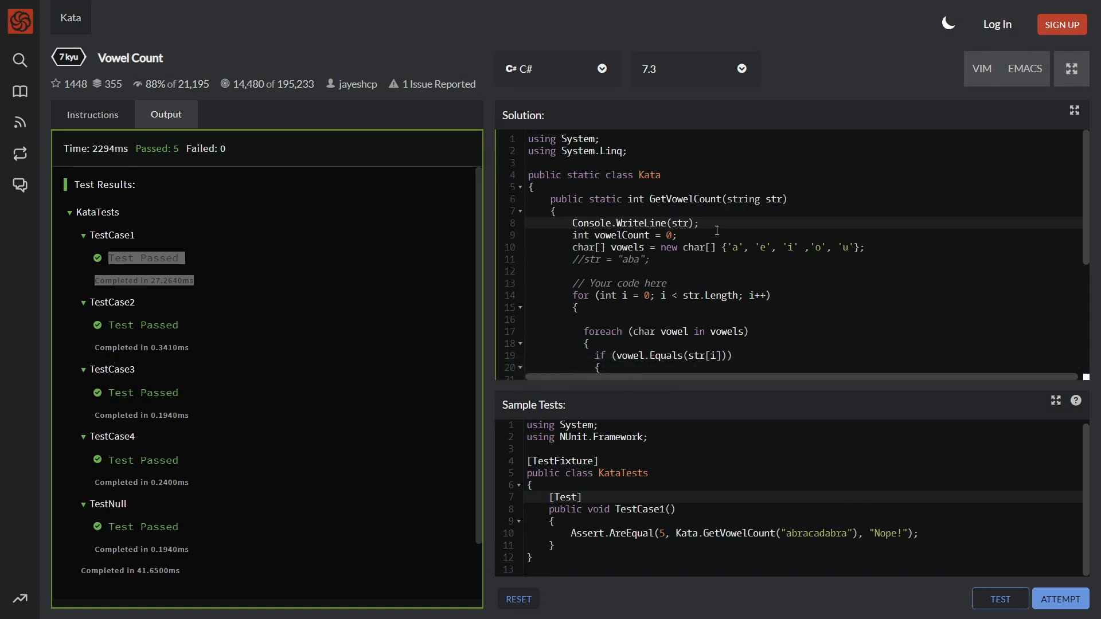
pyautogui.click(999, 598)
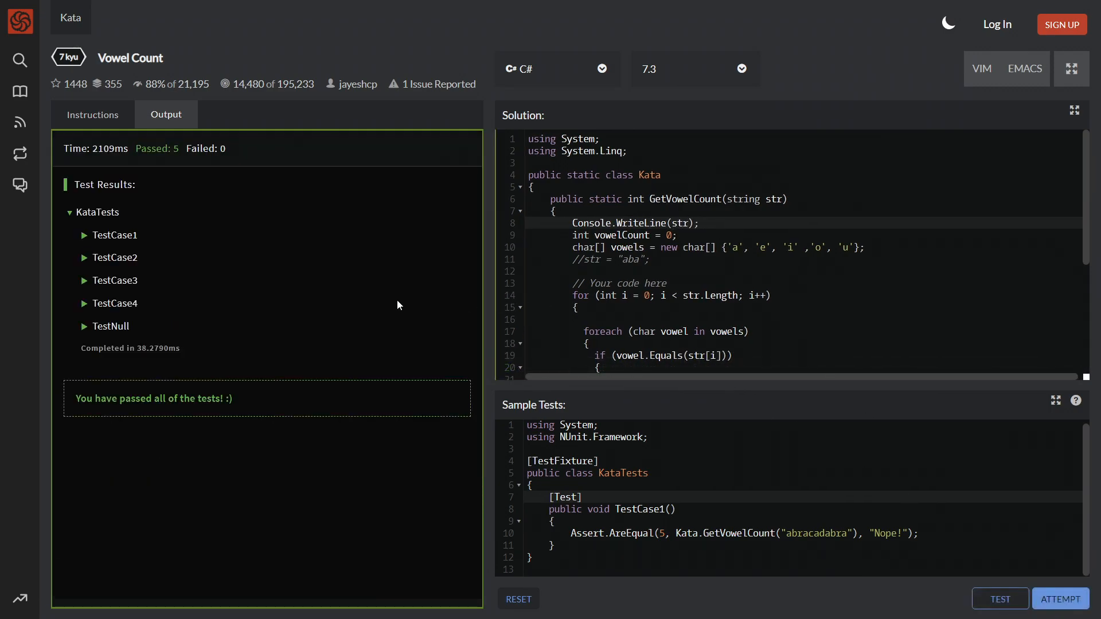
pyautogui.click(84, 303)
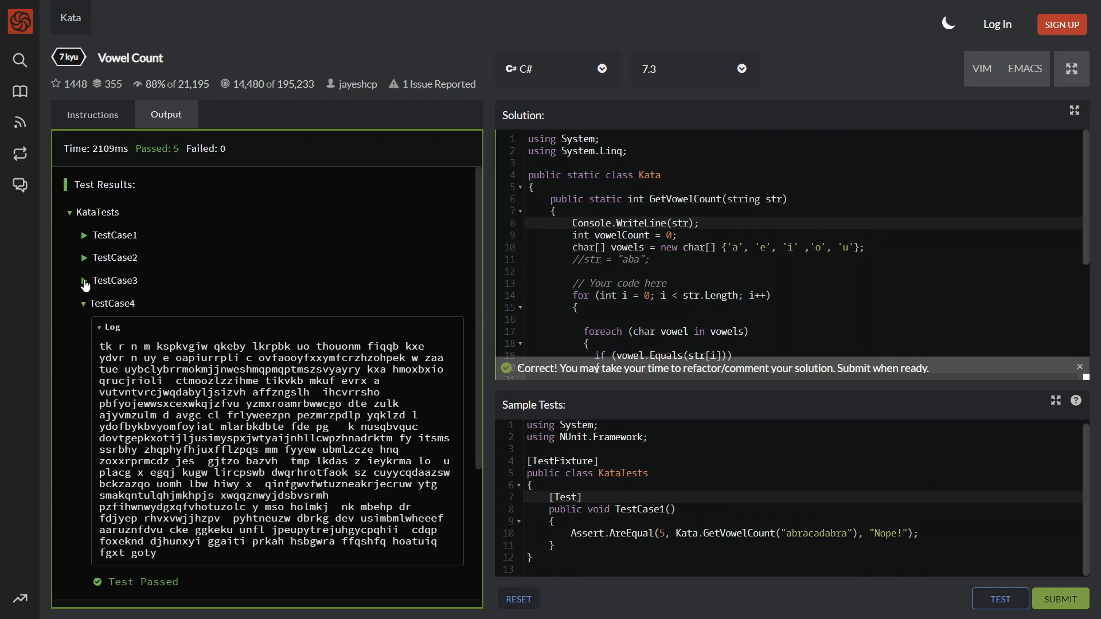
pyautogui.click(84, 235)
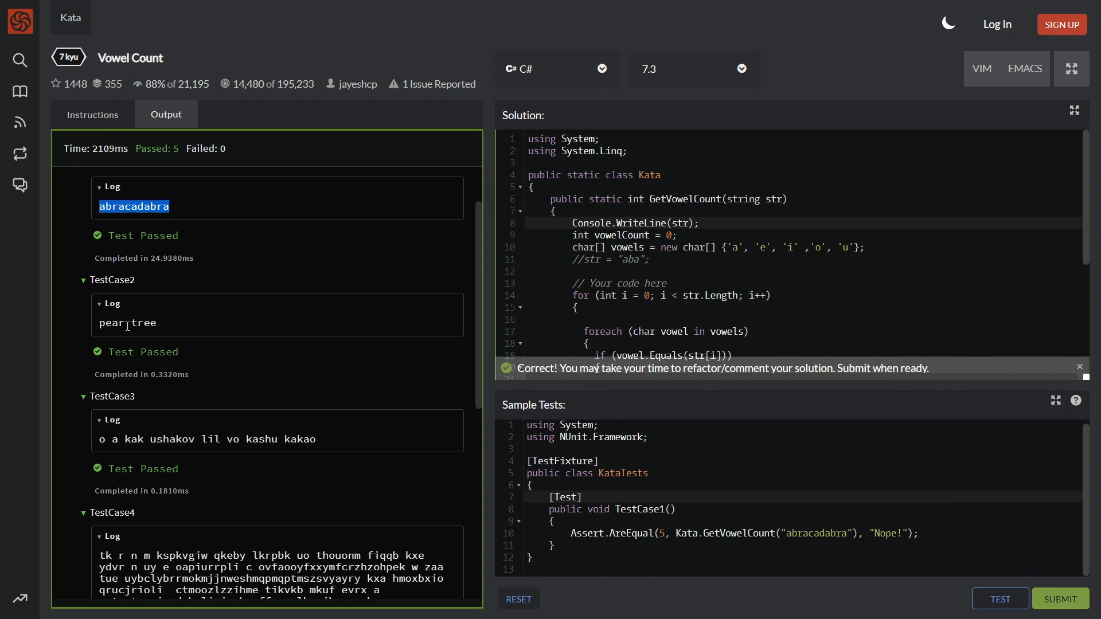
pyautogui.tripleClick(208, 439)
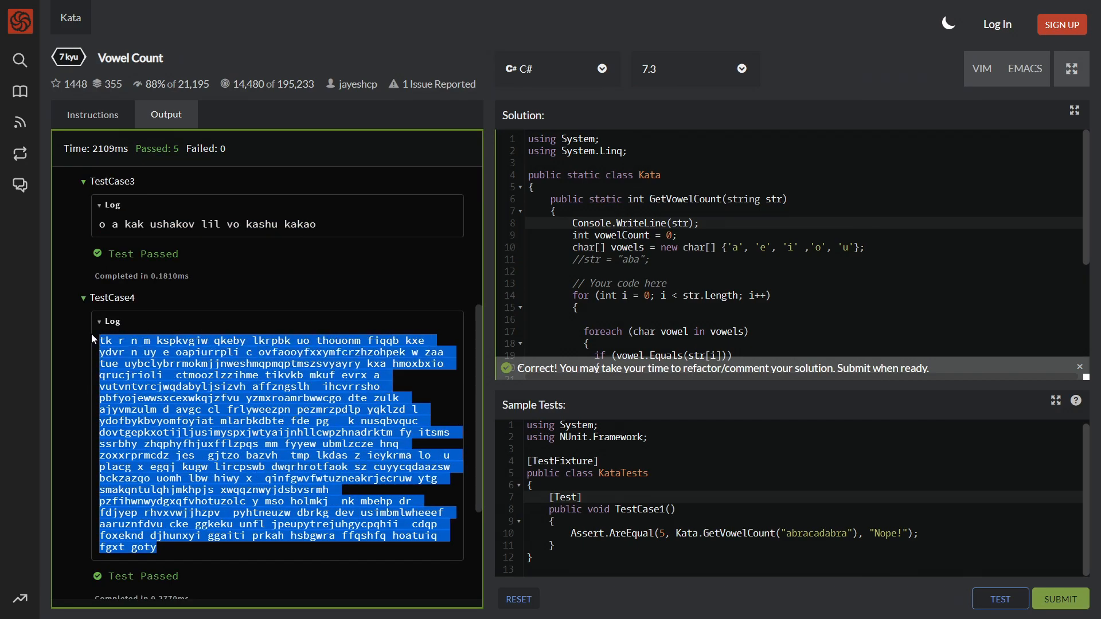
pyautogui.scroll(-3)
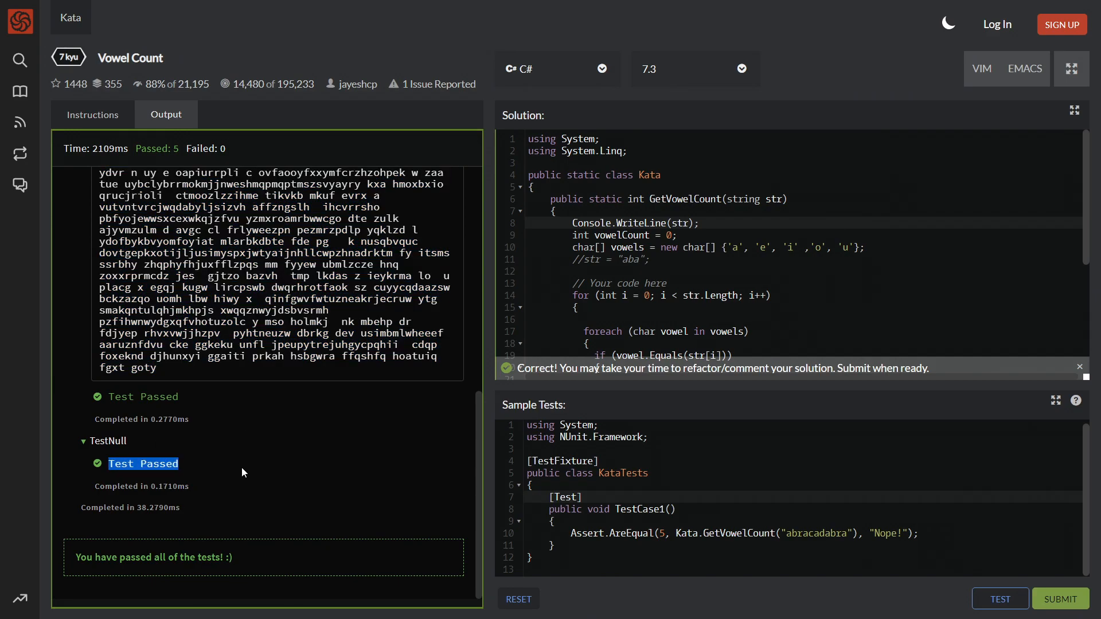
pyautogui.scroll(3)
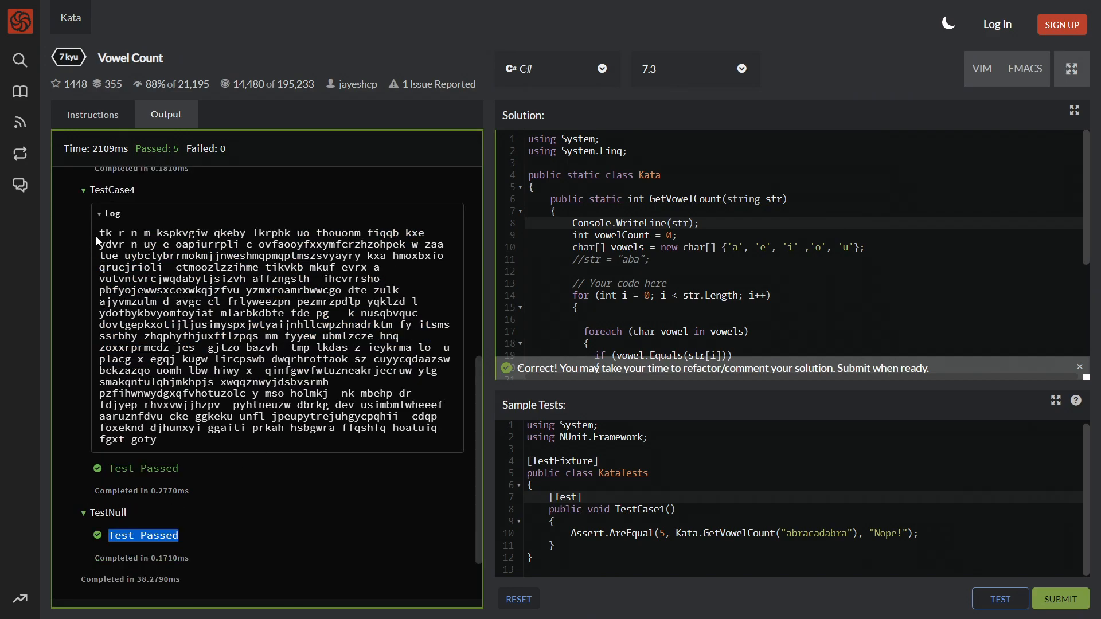